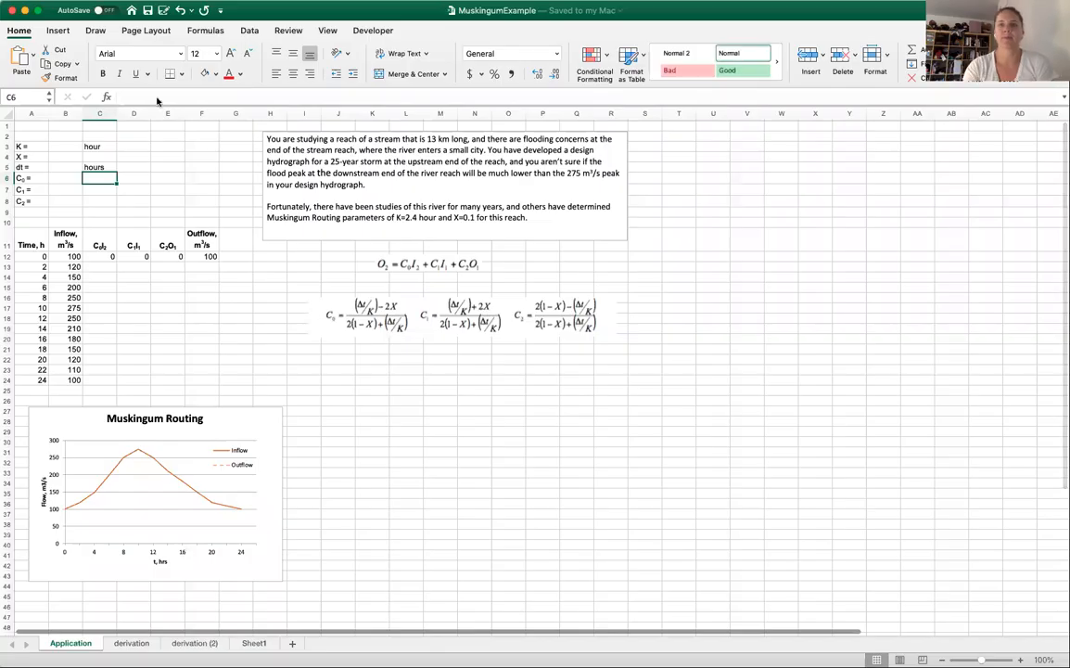
mouse_move(230, 146)
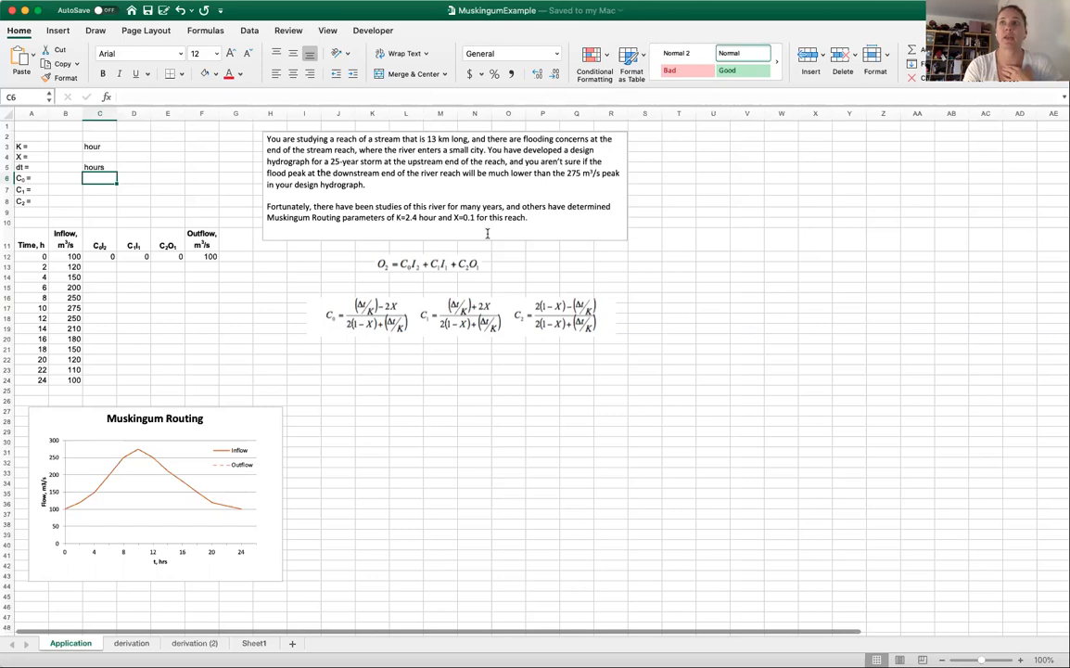
mouse_move(507, 238)
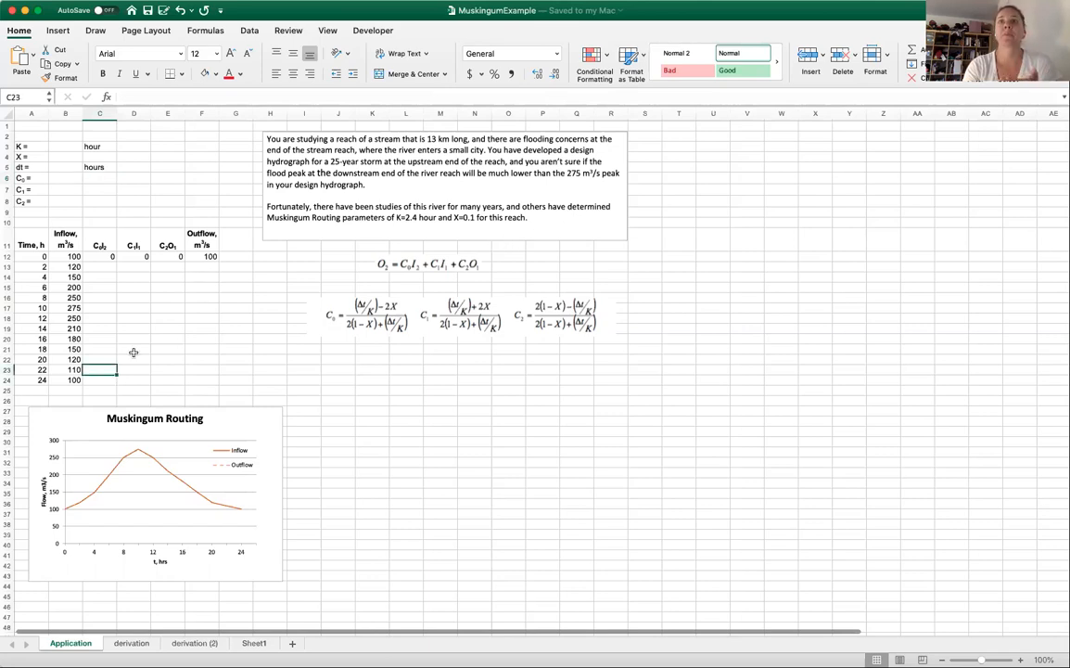
mouse_move(123, 466)
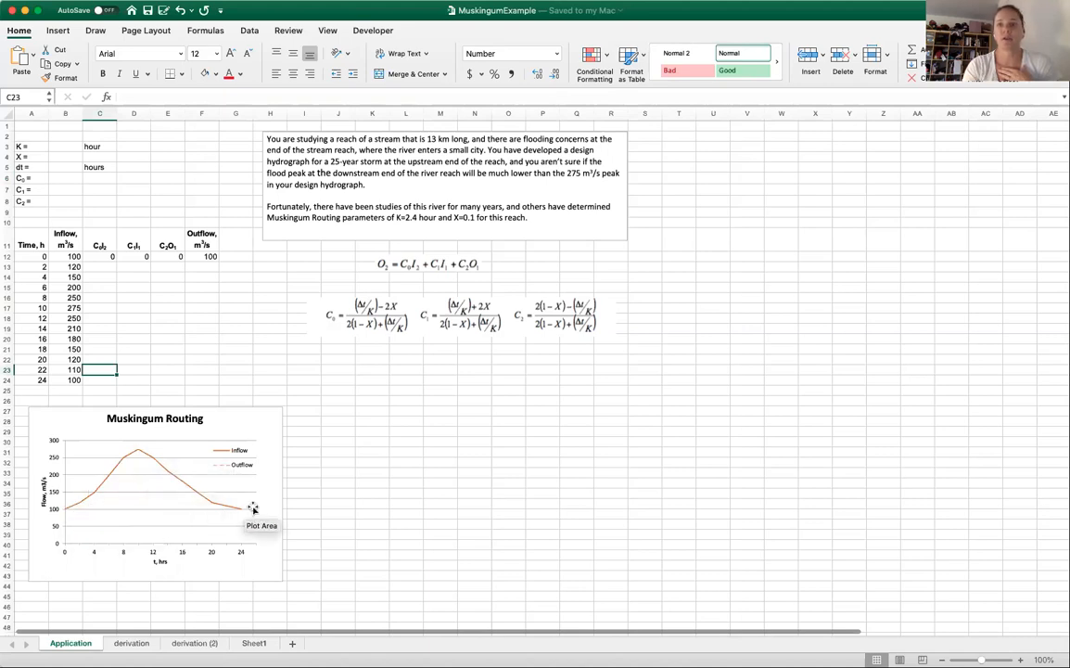
mouse_move(250, 513)
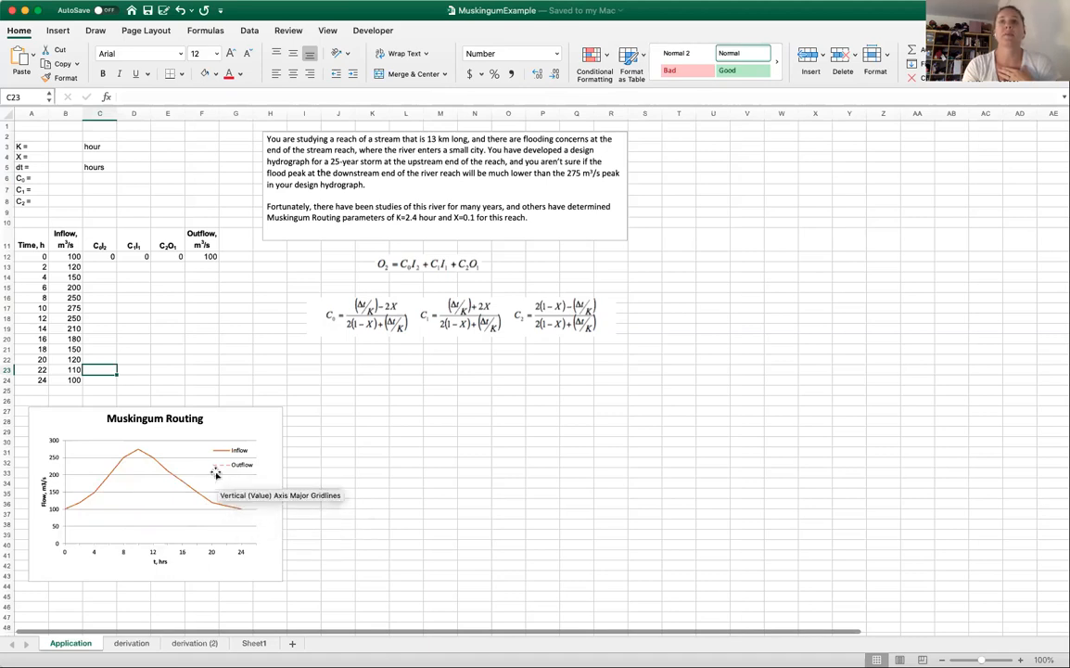
mouse_move(234, 469)
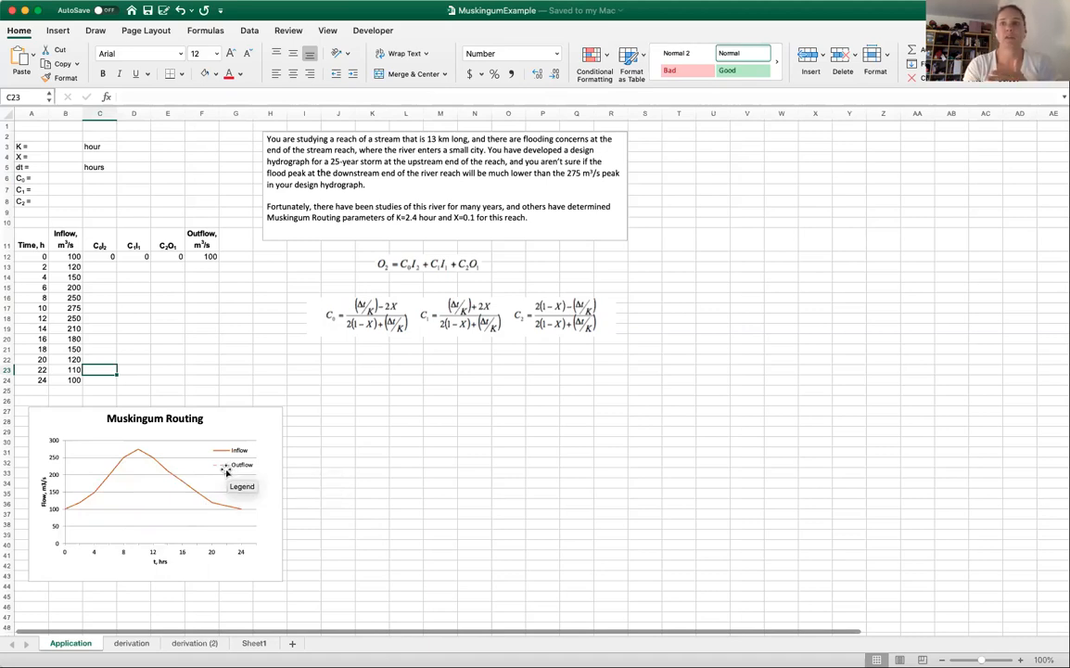
mouse_move(79, 530)
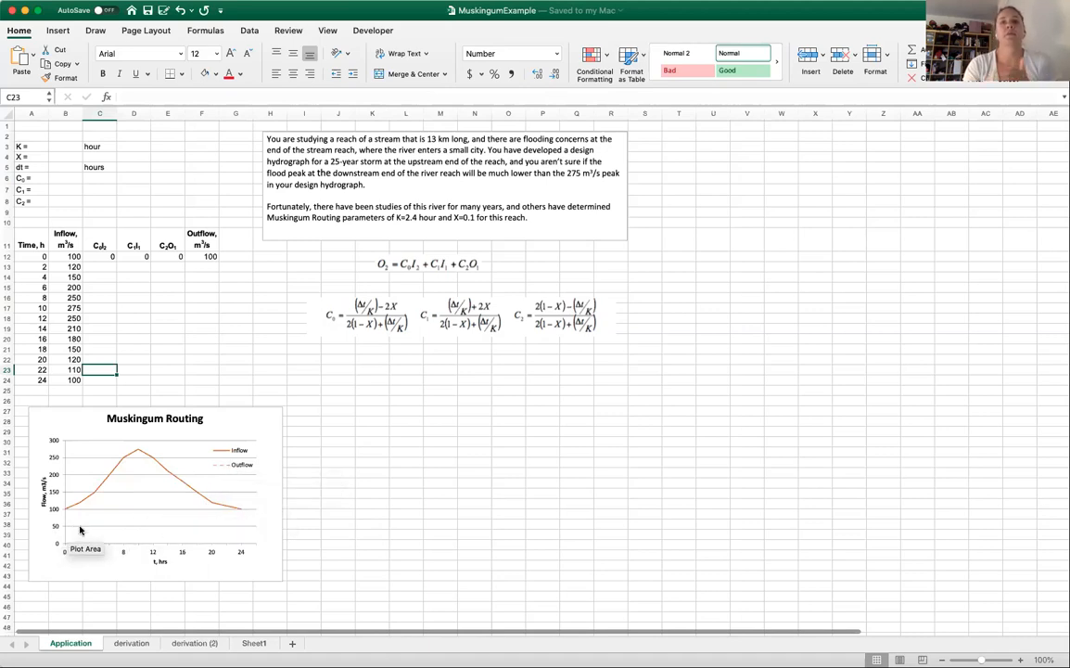
mouse_move(82, 529)
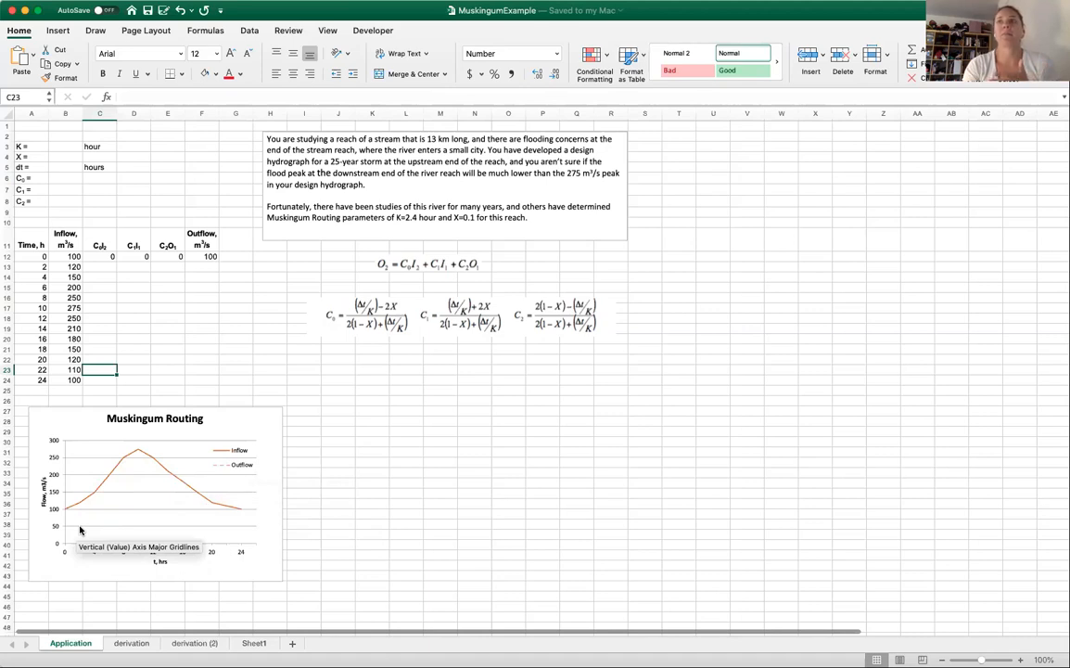
mouse_move(72, 525)
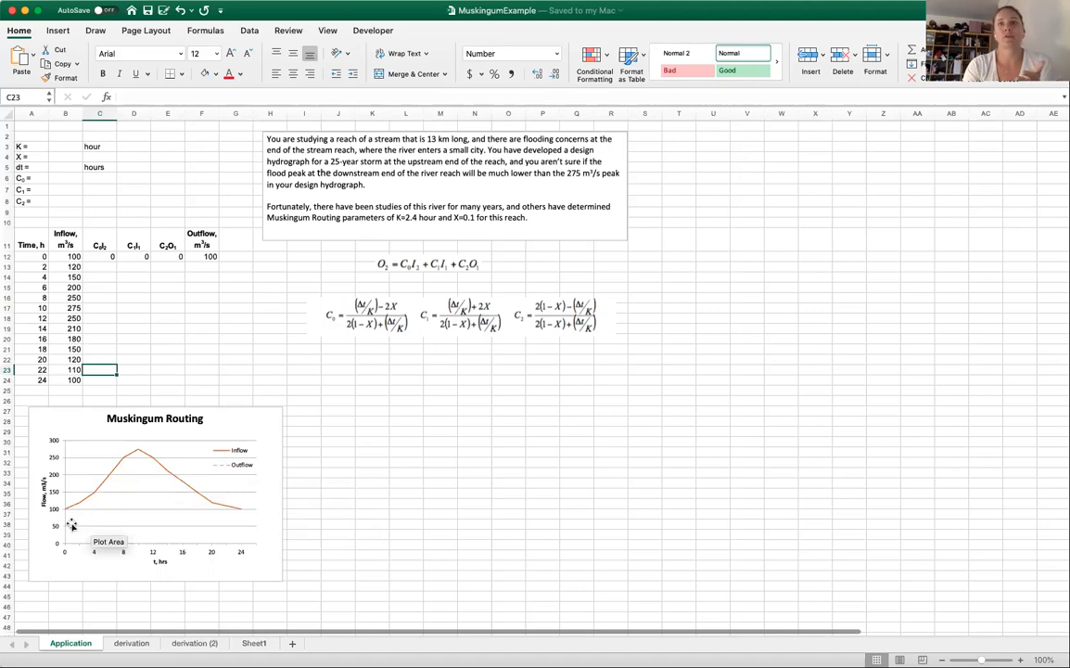
mouse_move(160, 382)
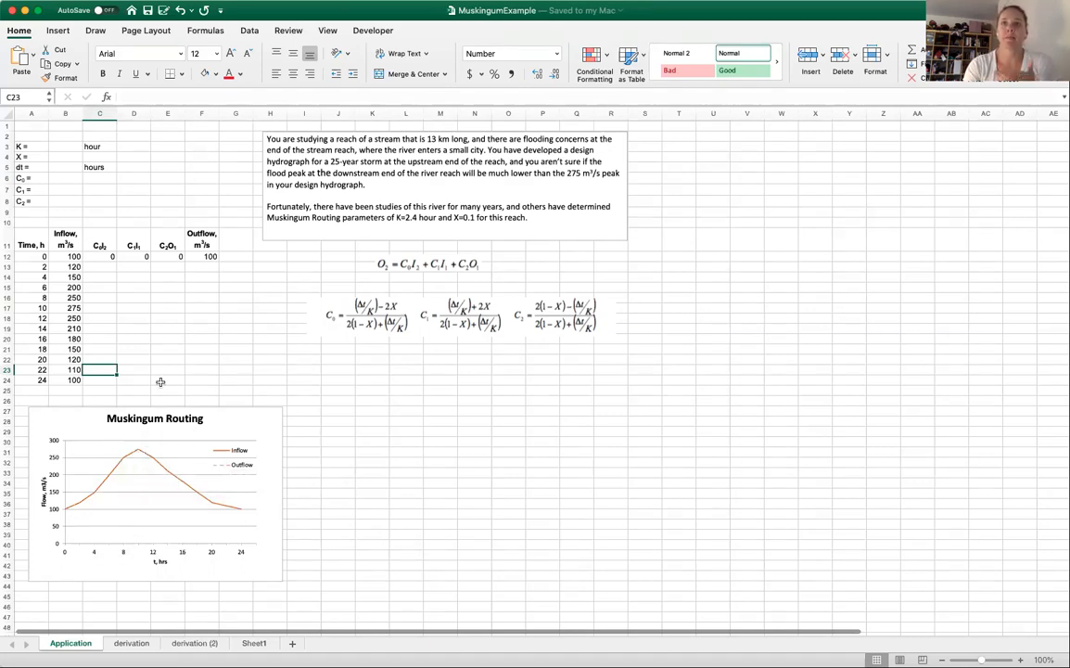
Shift the O2 = C0I2 + C1I1 + C2O1 equation image slightly left, then deselect it
click(30, 244)
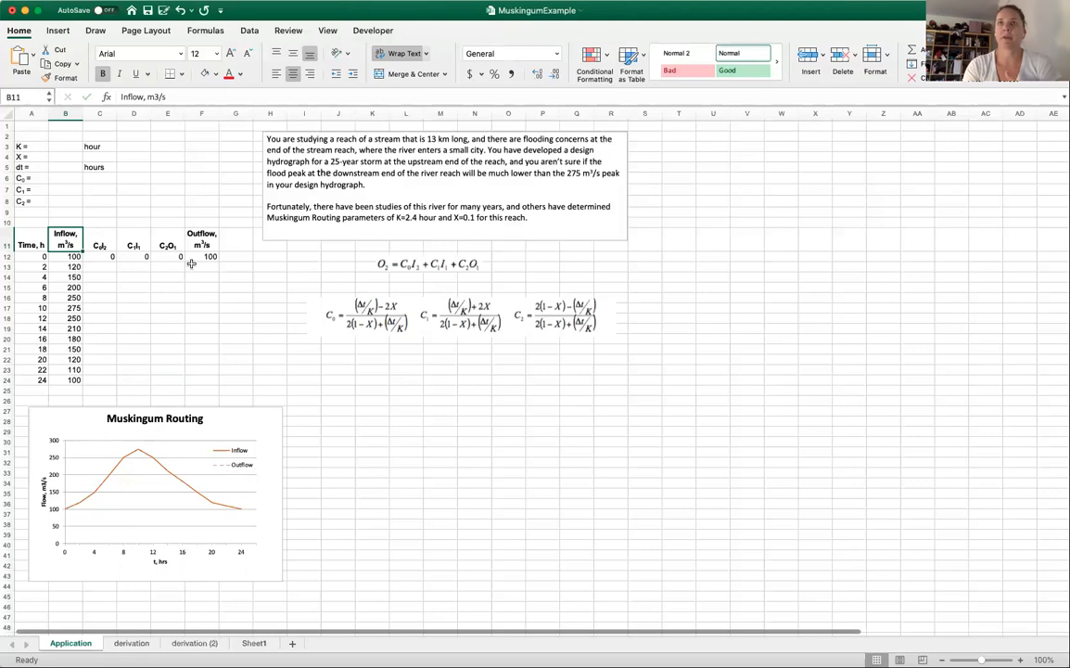
drag(202, 245, 202, 365)
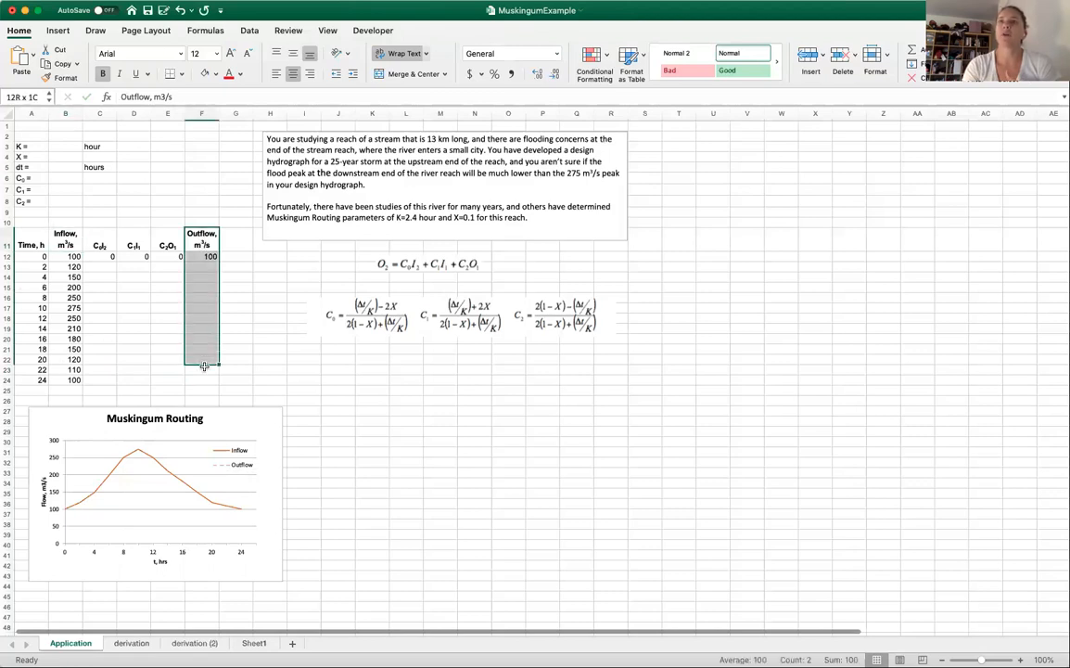
click(202, 256)
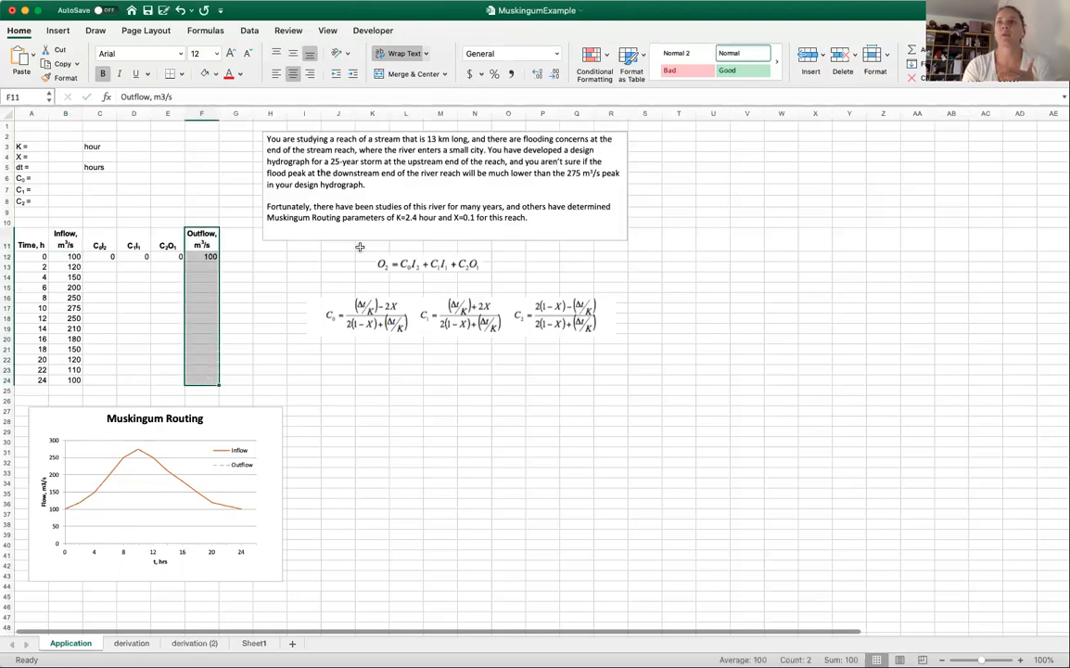
click(429, 265)
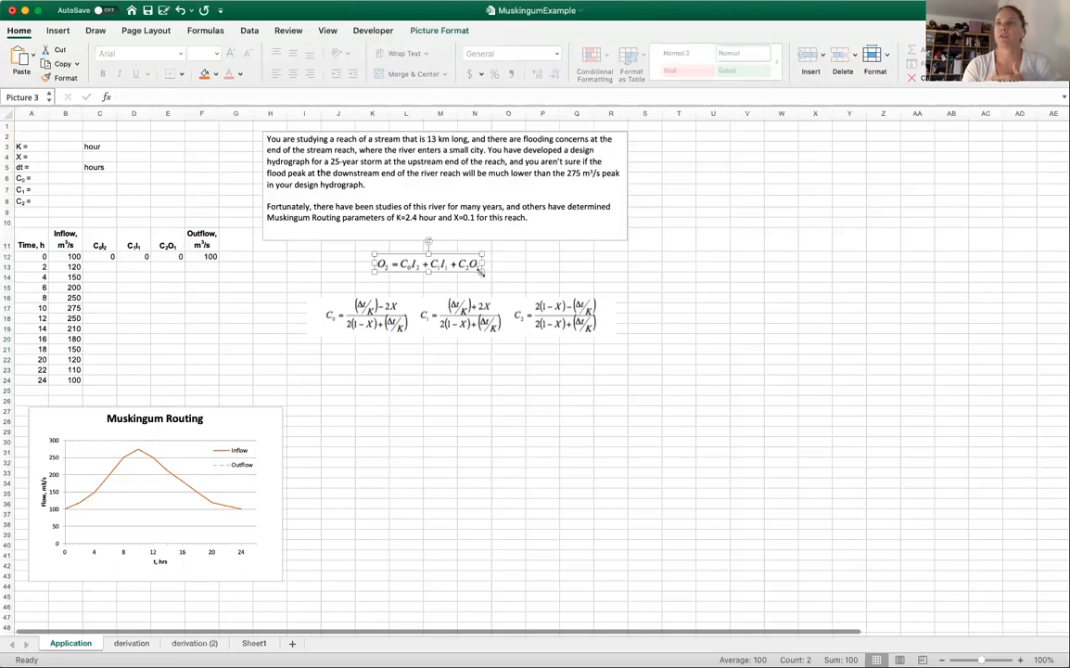
drag(428, 262, 409, 265)
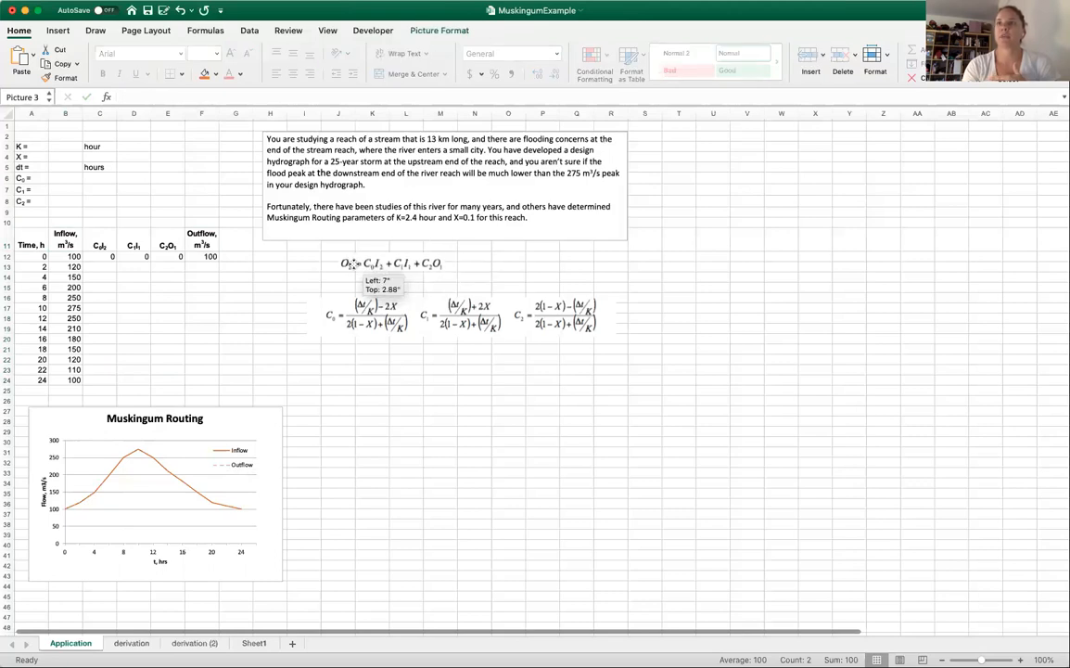
click(508, 256)
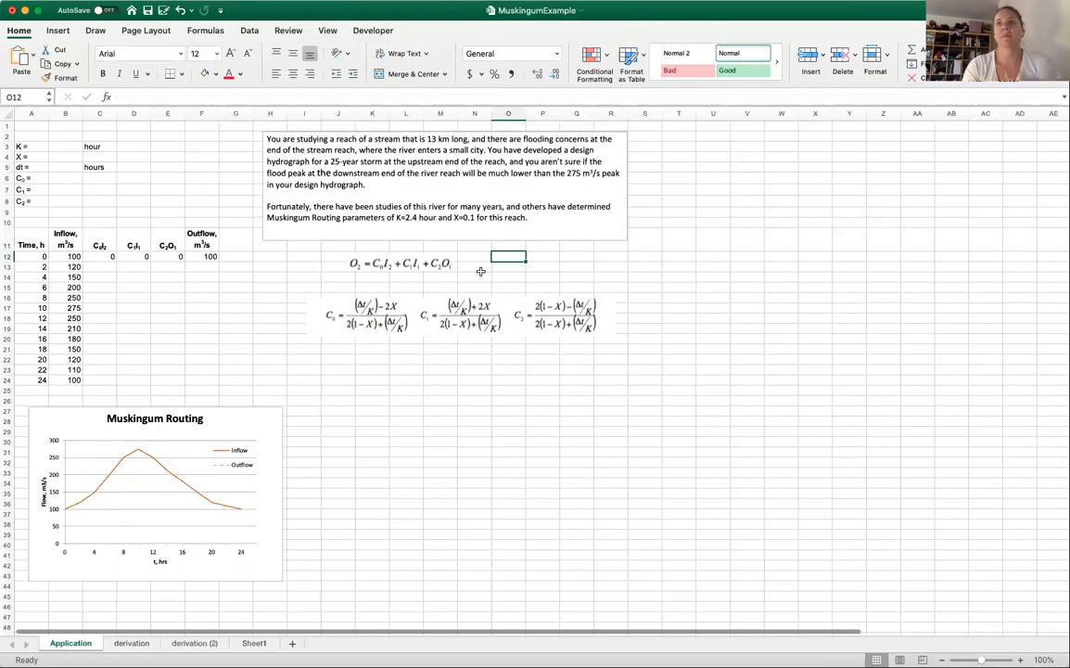
mouse_move(409, 279)
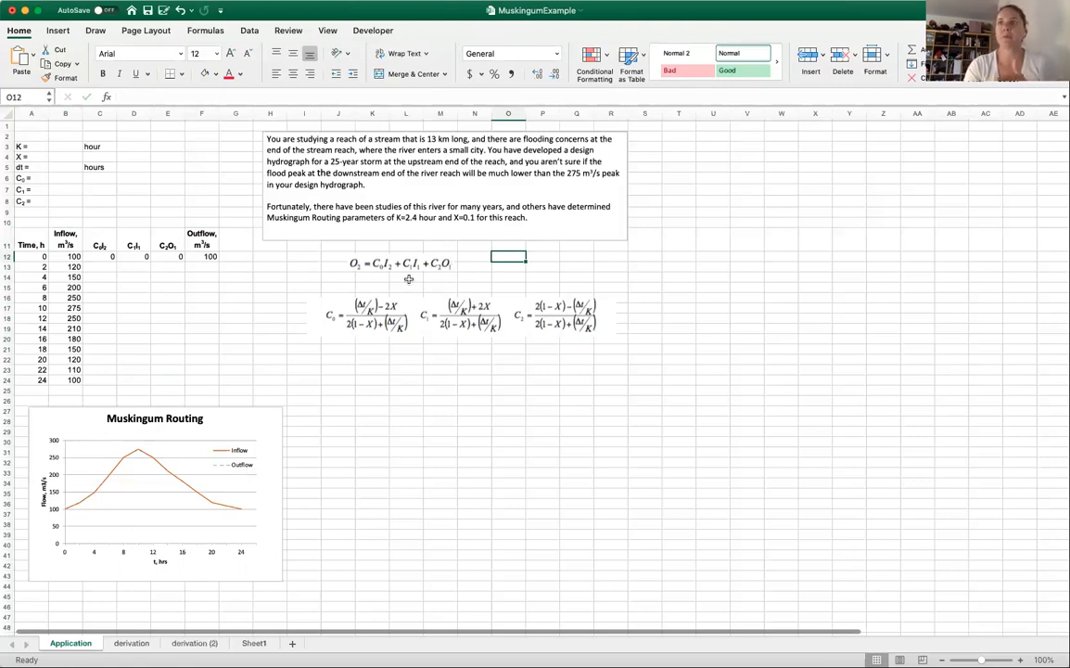
mouse_move(427, 277)
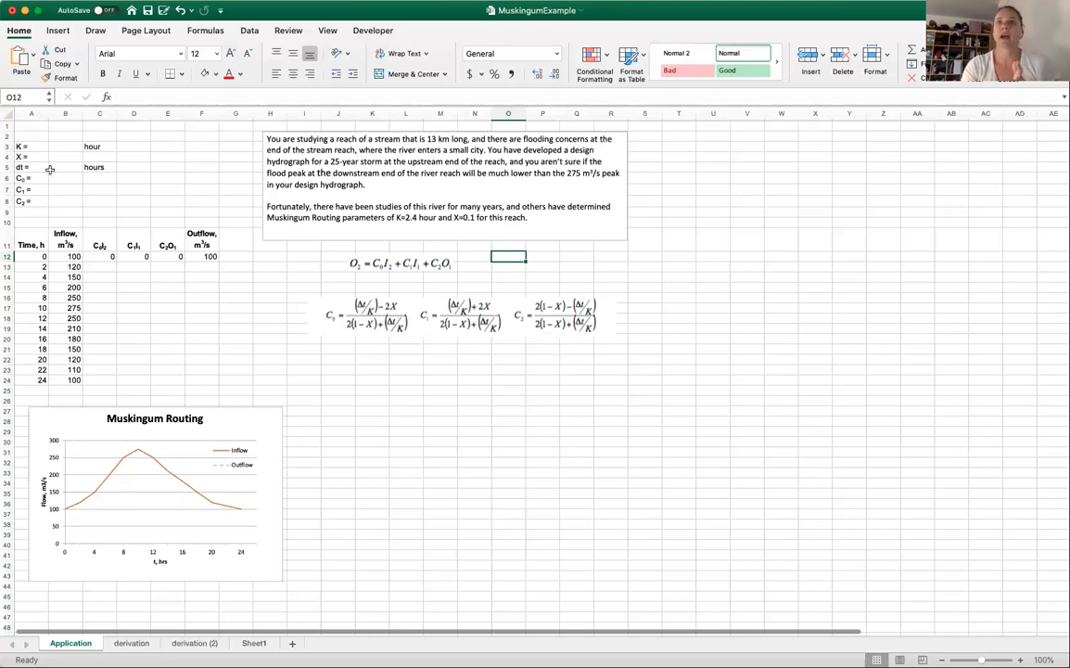
Enter K = 2.4 in B3, X = 0.1 in B4 and dt = 2 in B5
click(65, 147)
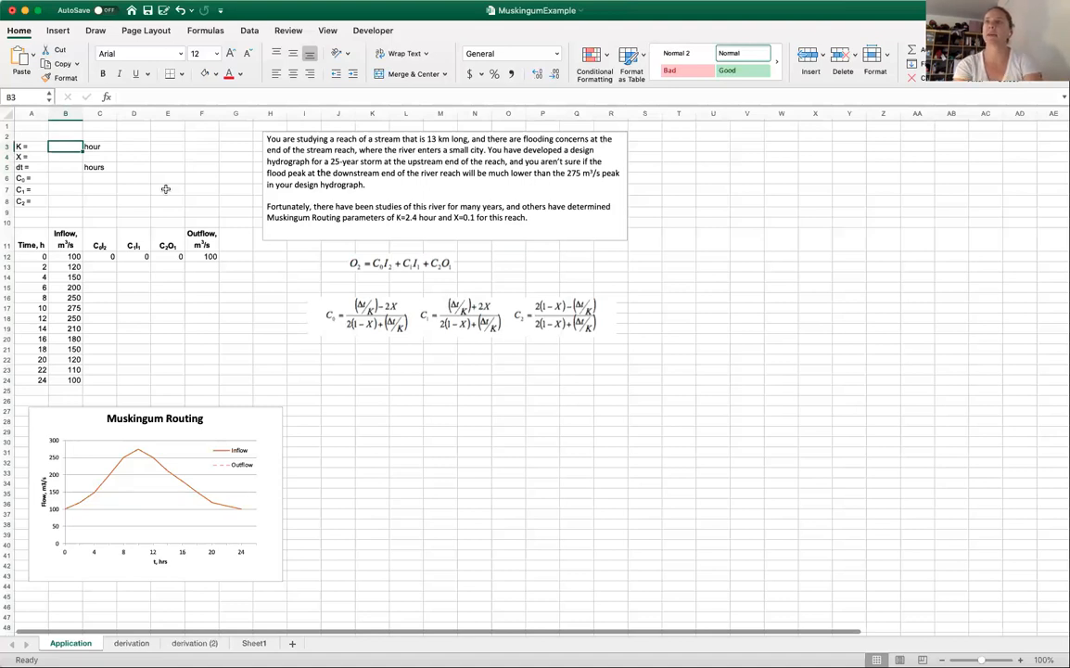
text(2.4)
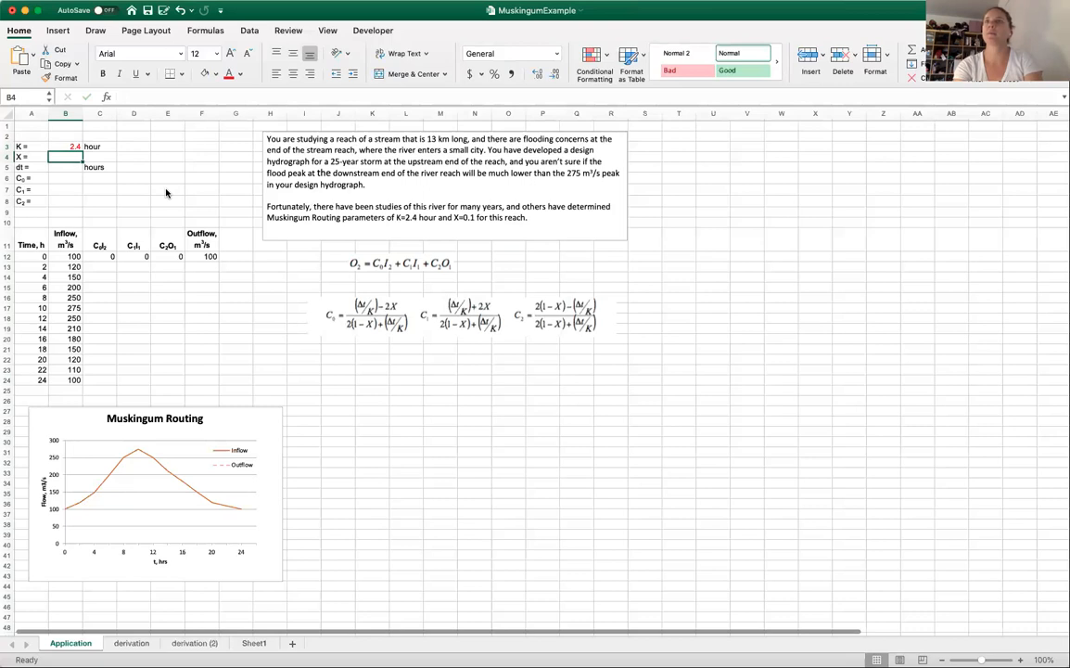
text(0.1)
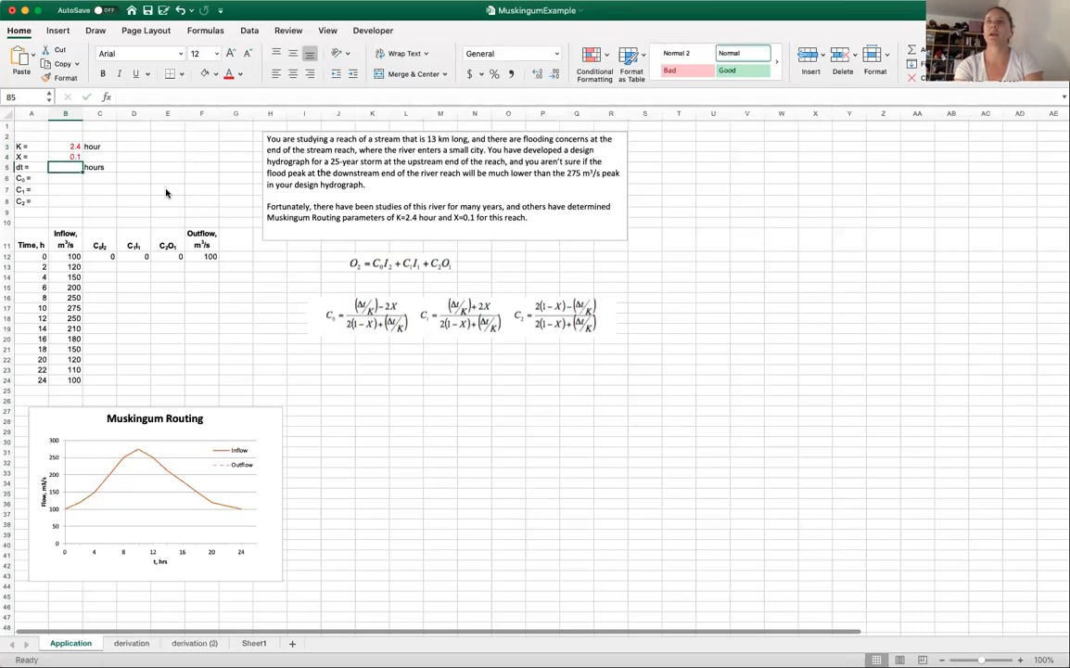
text(2)
click(65, 177)
text(=((B5/B3)-2*B4)/(2*(1-B4)+(B5/B3)))
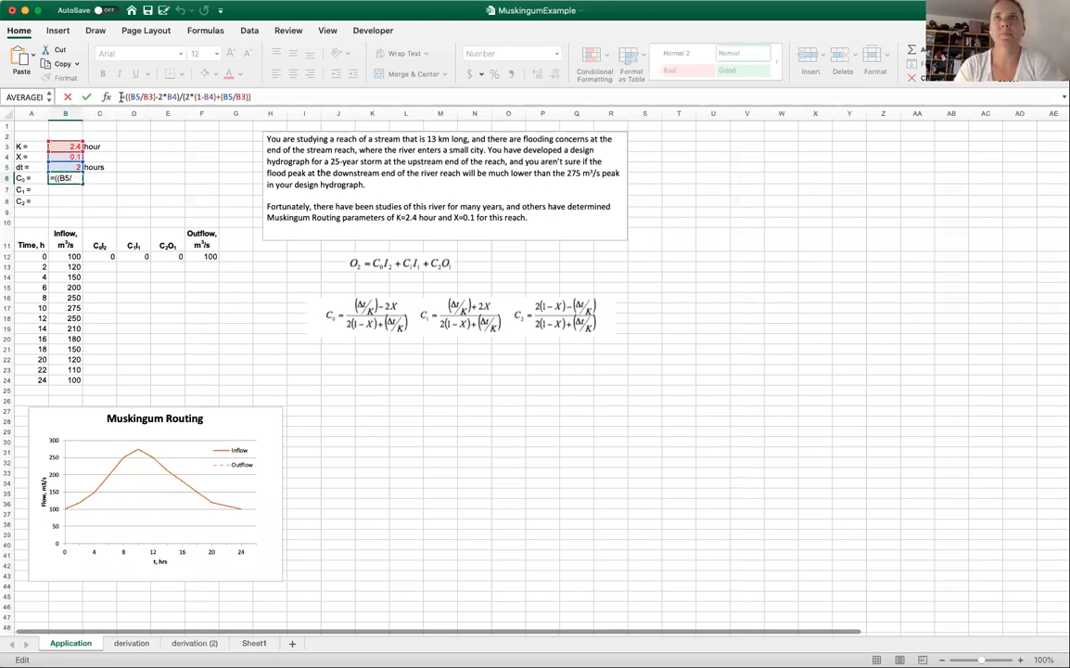
mouse_move(148, 97)
text(=)
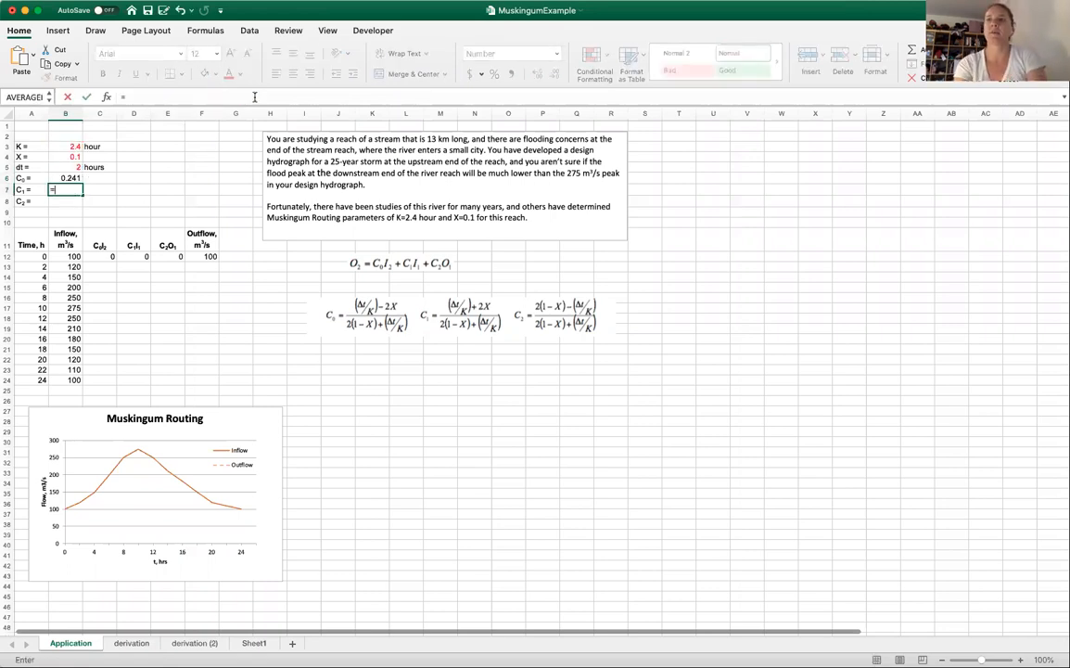
Enter the C0, C1, C2 formulas in B6:B8, yielding 0.241, 0.392 and 0.367
text(()
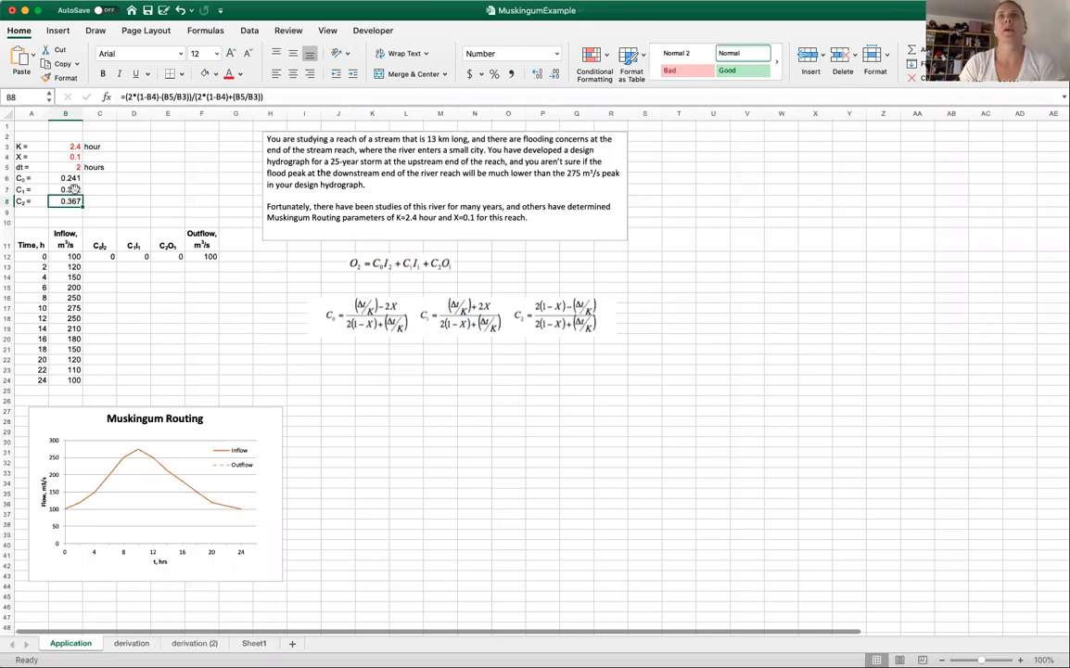
click(65, 178)
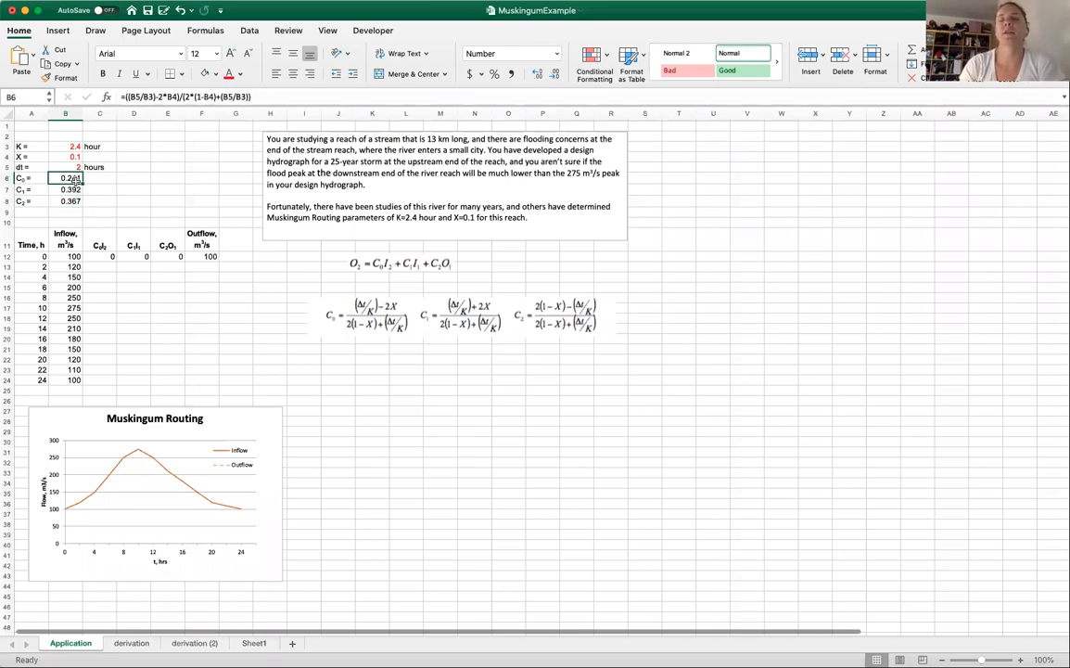
click(64, 189)
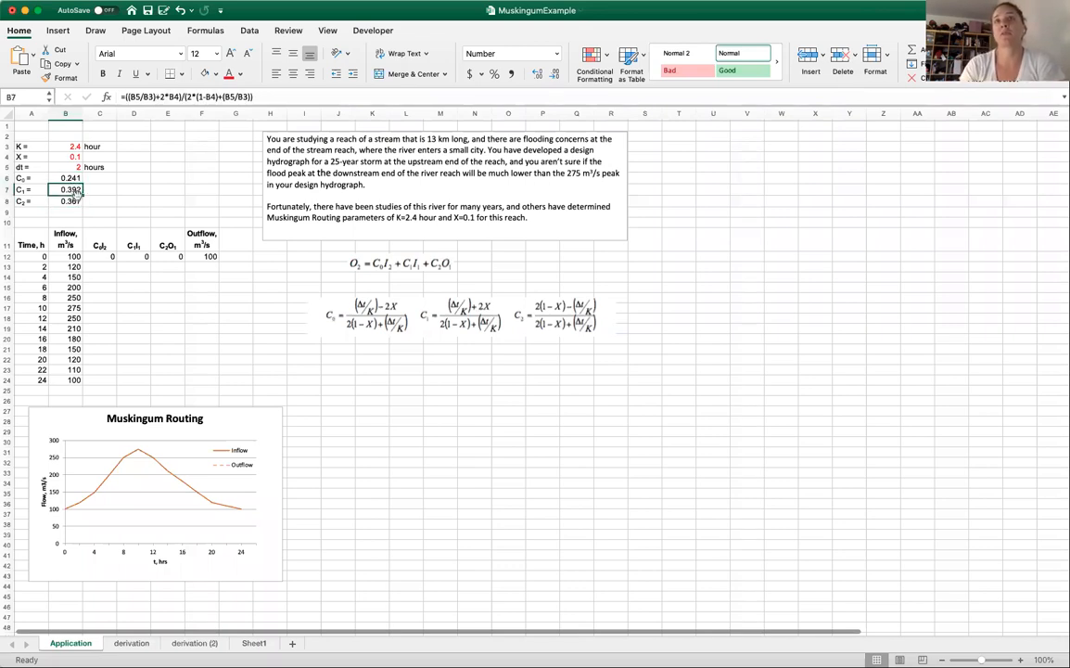
click(65, 201)
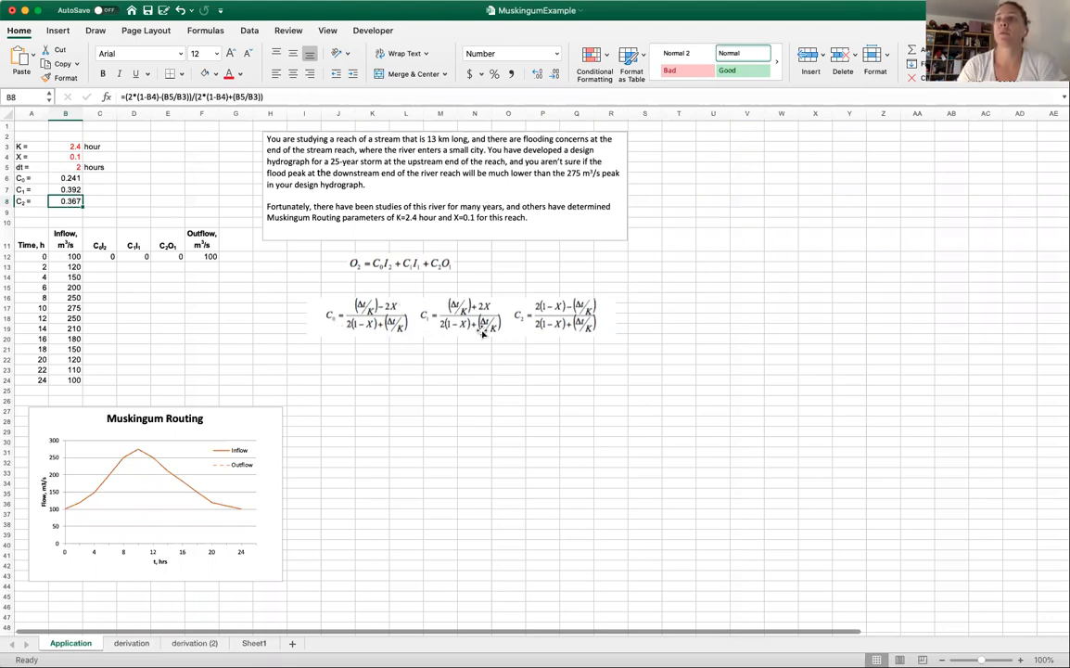
mouse_move(39, 208)
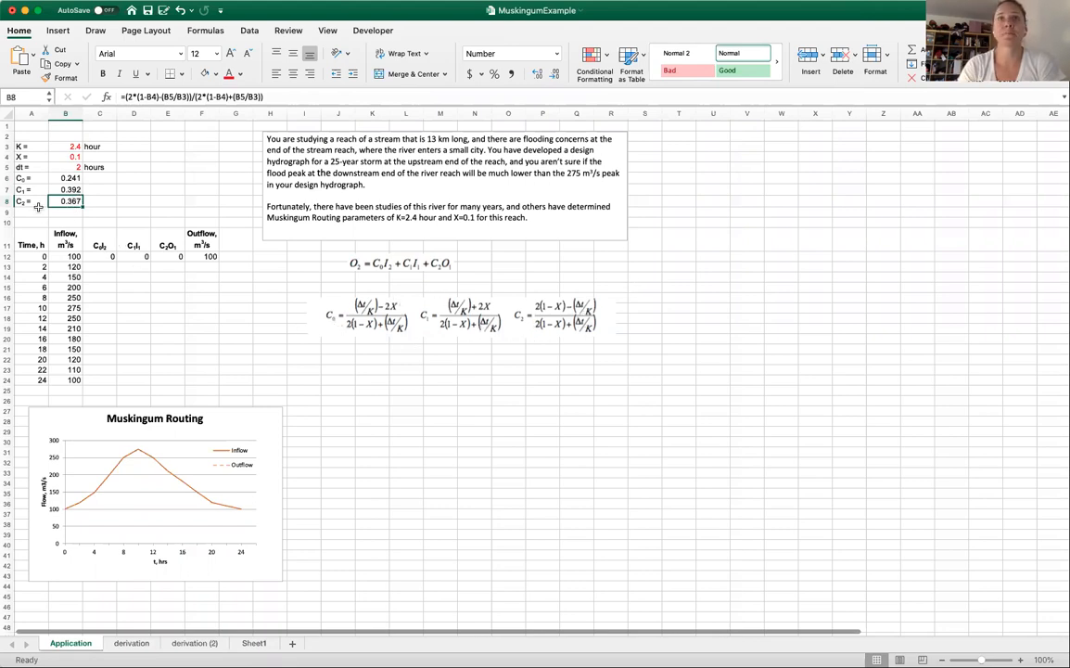
Put =SUM(B6:B8) in D7 to confirm the coefficients total 1.000
click(65, 177)
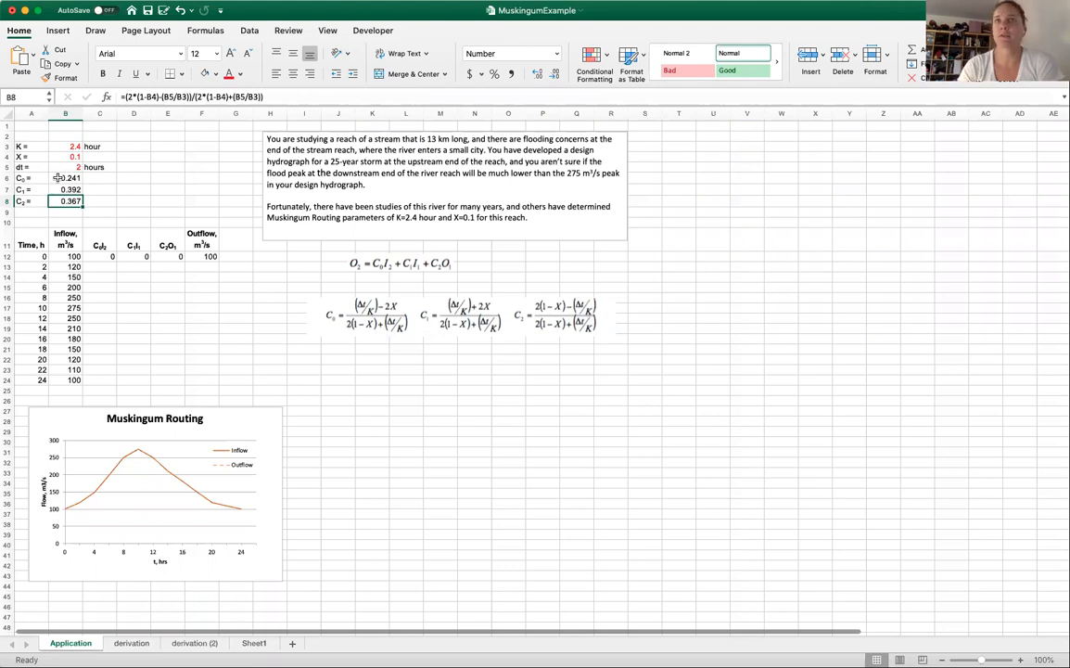
click(134, 189)
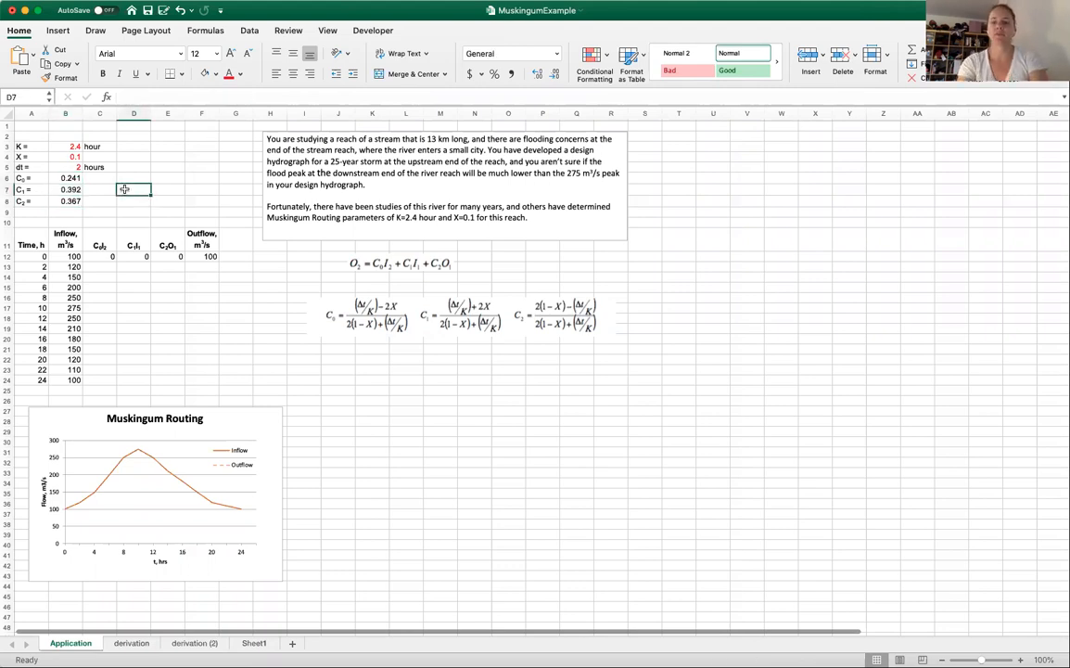
text(=sum()
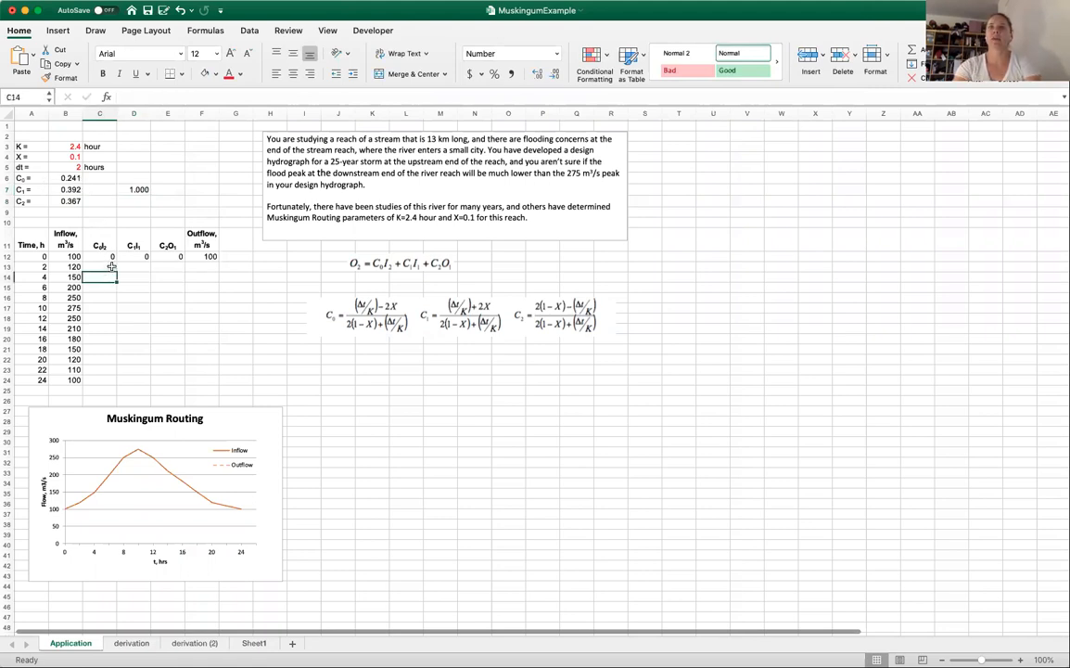
click(99, 267)
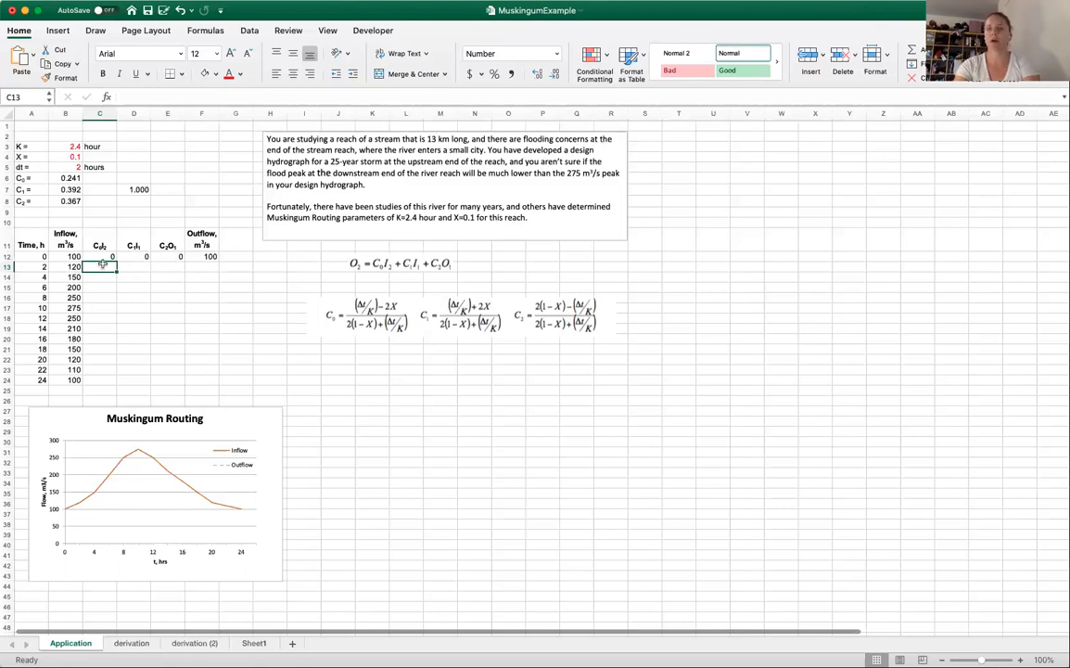
Build =$B$6*B13+$B$7*B12+$B$8*F12 in C13 for an hour-2 outflow of about 104.8
text(=$B$6)
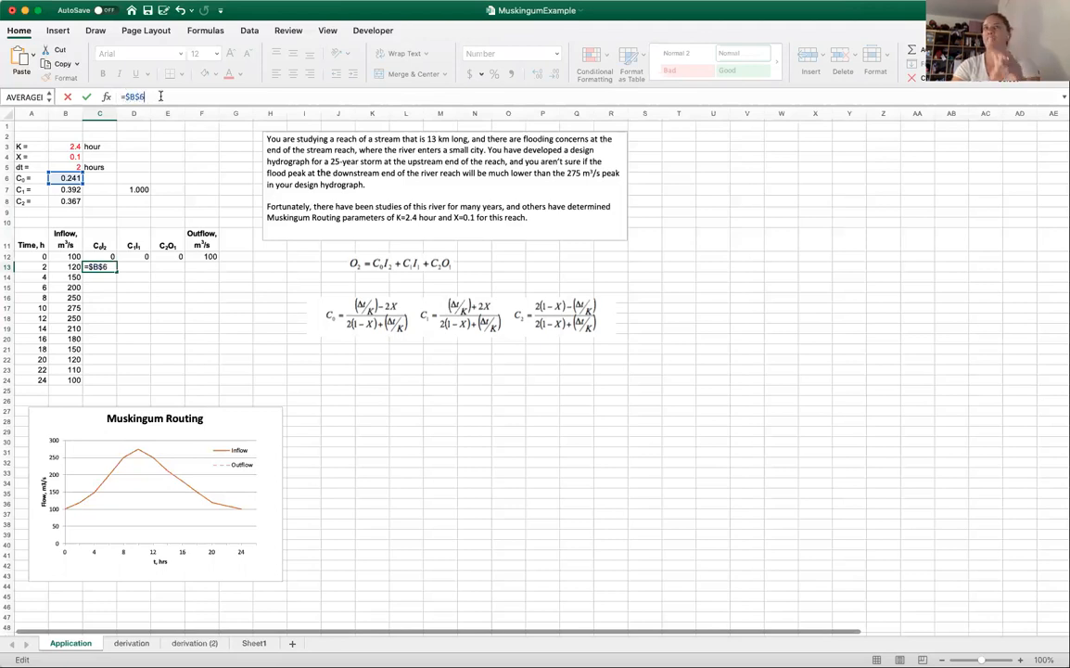
text(*)
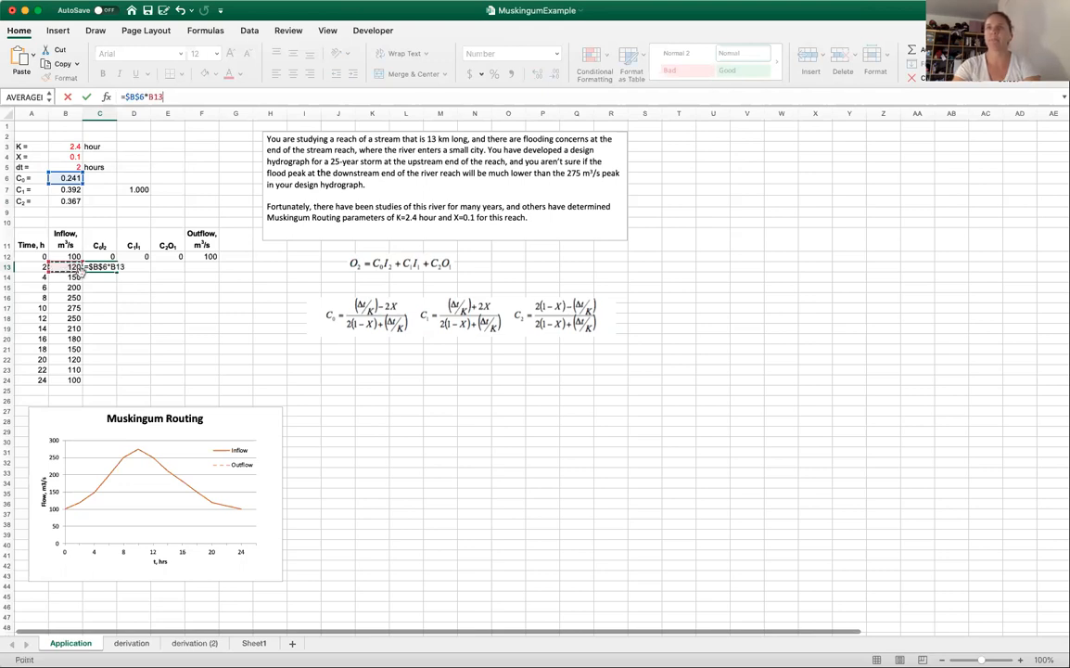
text(+)
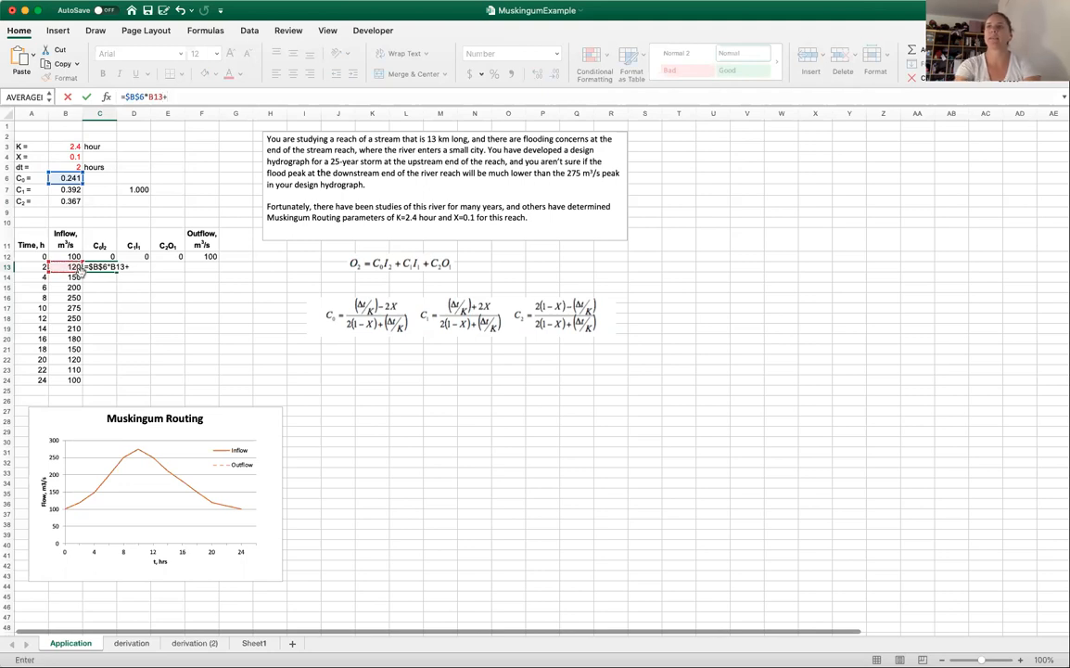
click(65, 189)
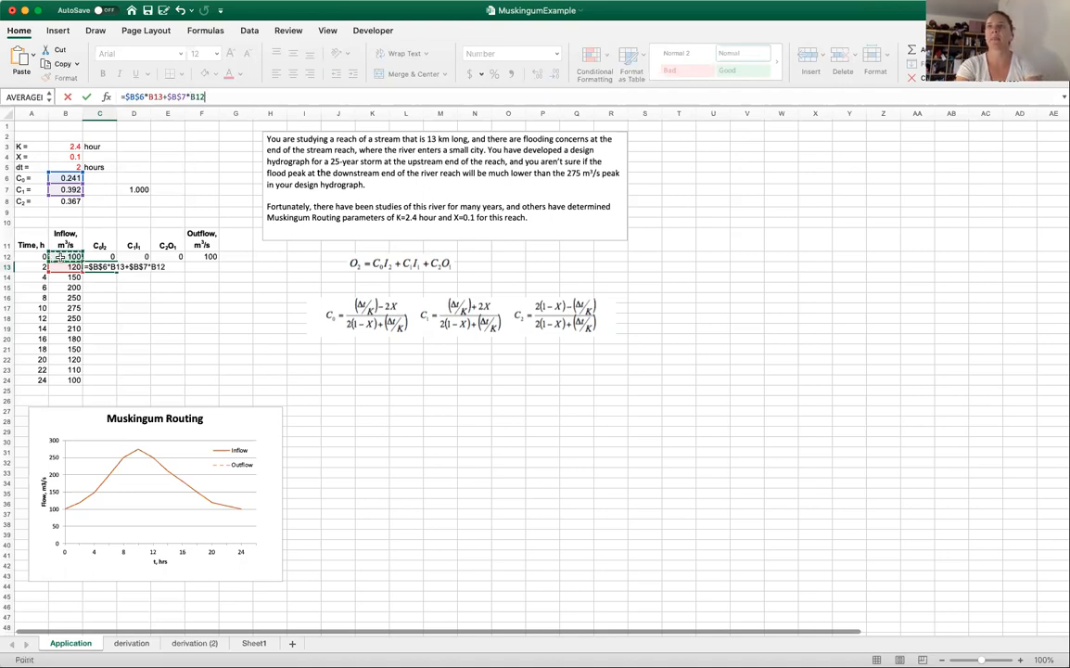
text(+)
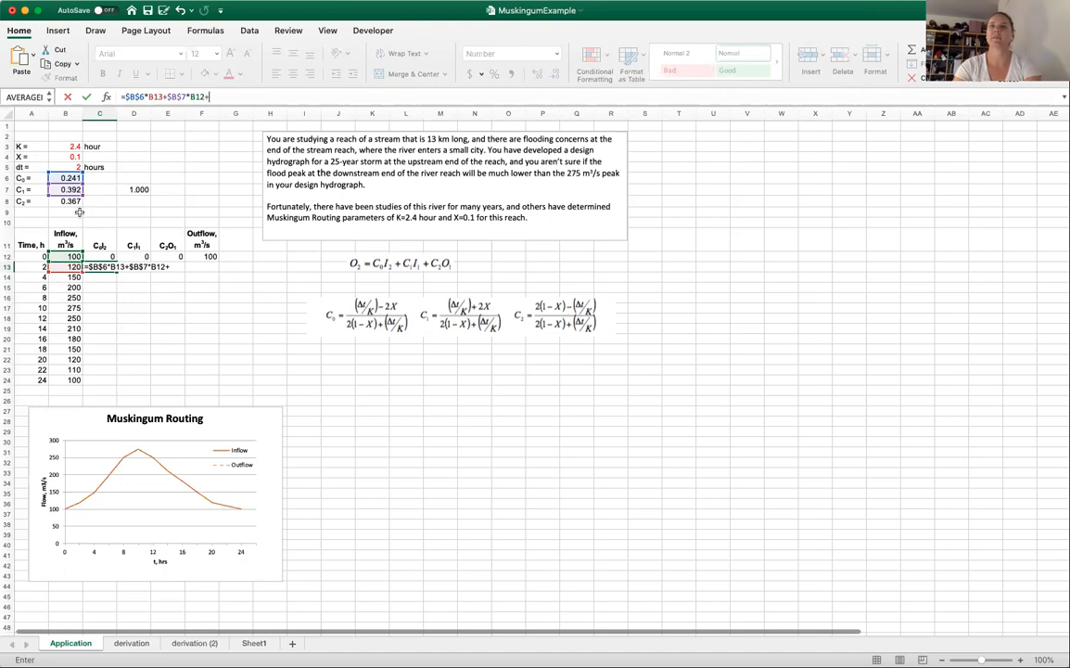
text(+B8)
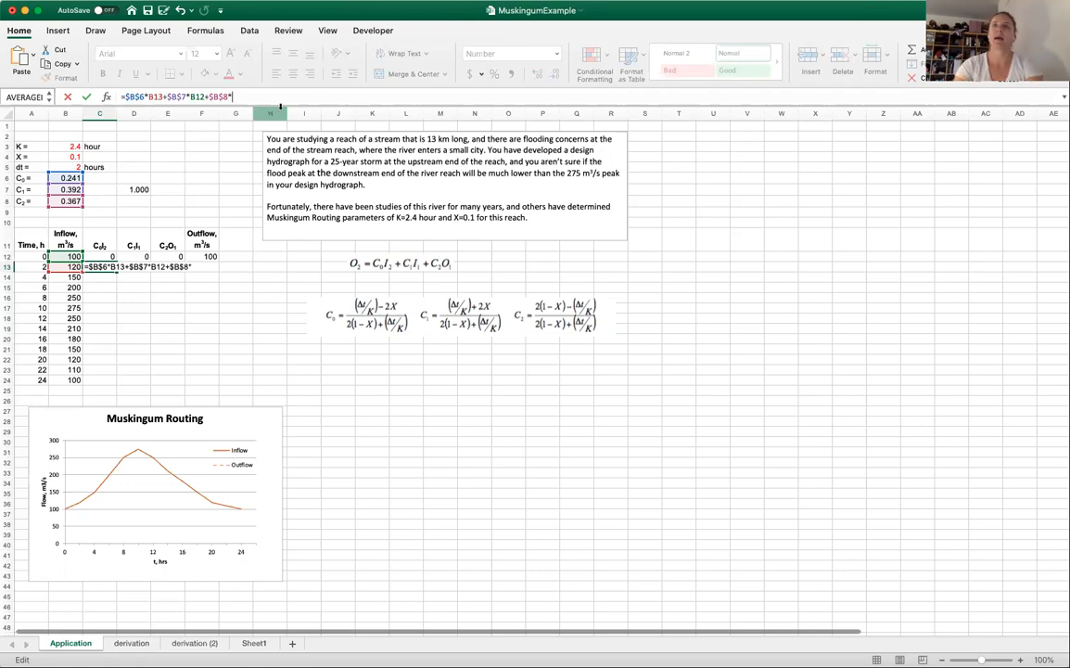
click(202, 256)
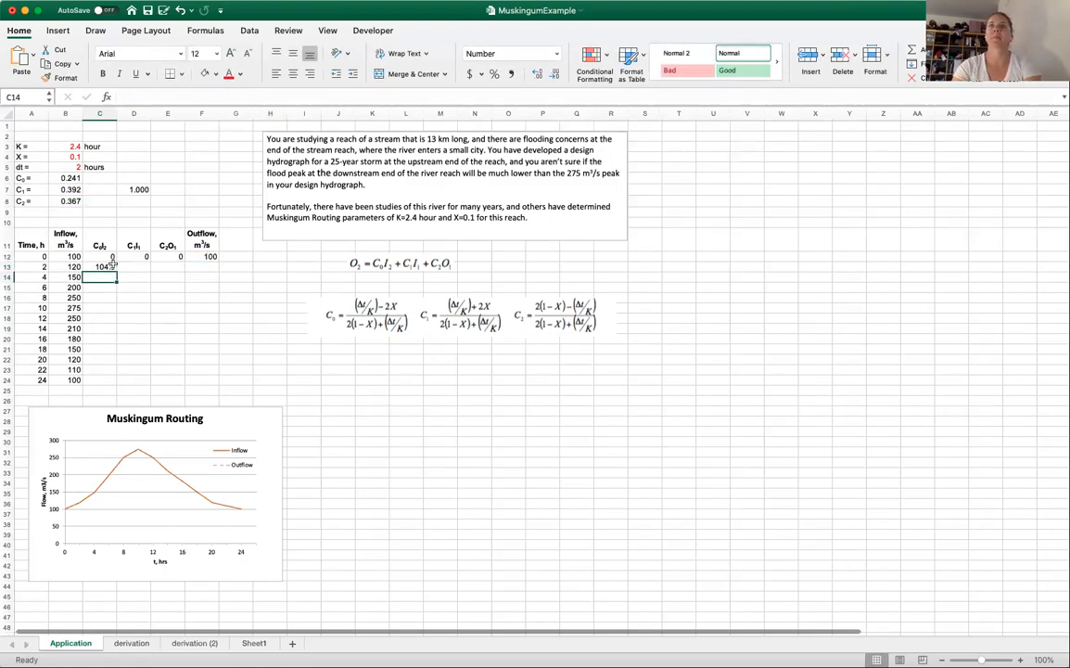
Rewrite the hour-2 C0I2, C1I1, C2O1 and outflow formulas, fill them to hour 24, and select the chart
click(100, 268)
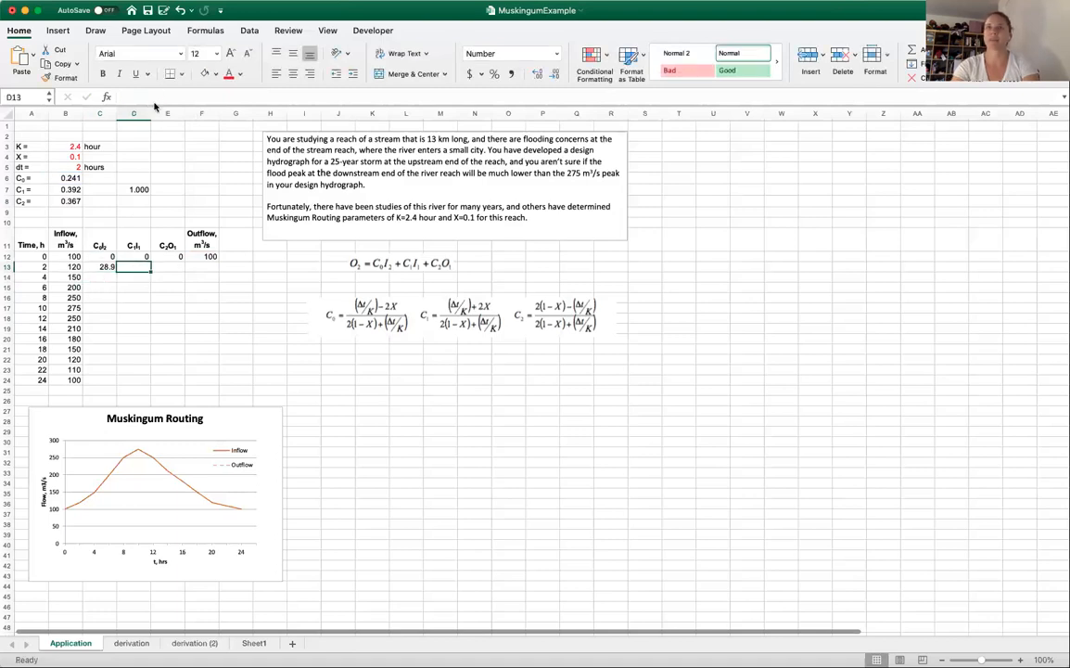
text(=$B$7*B12+$B$8*F12)
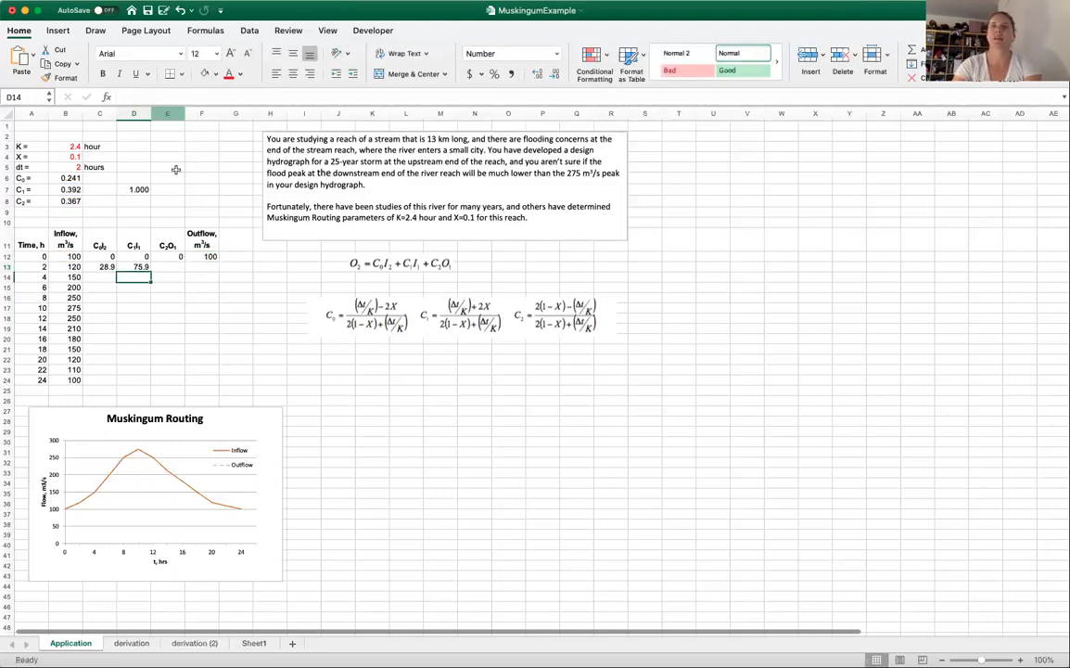
click(134, 266)
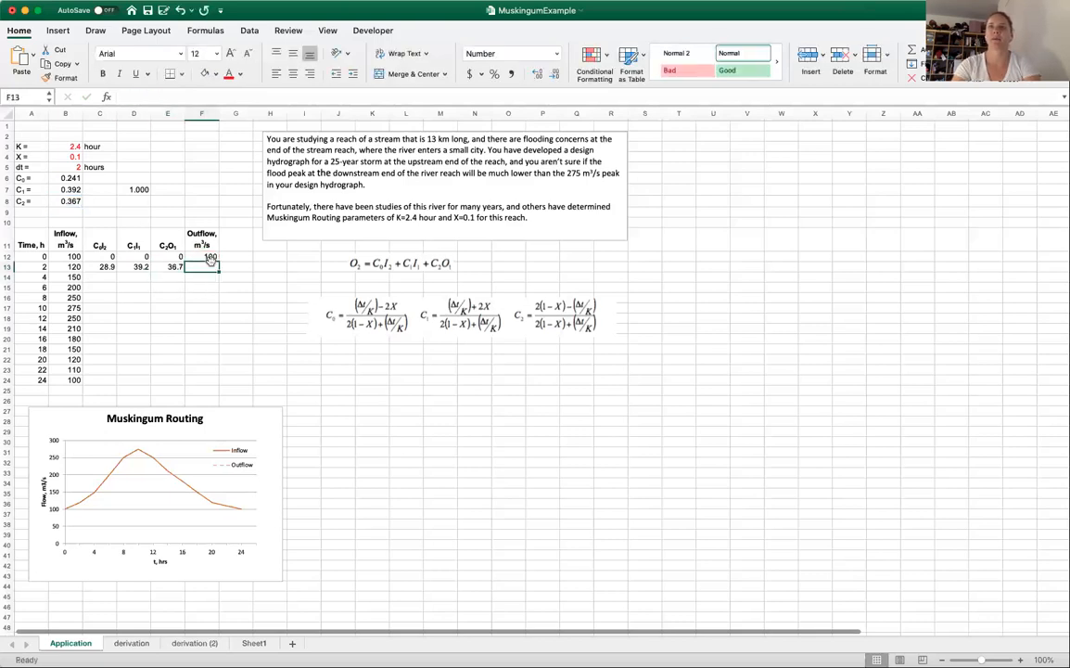
text(=)
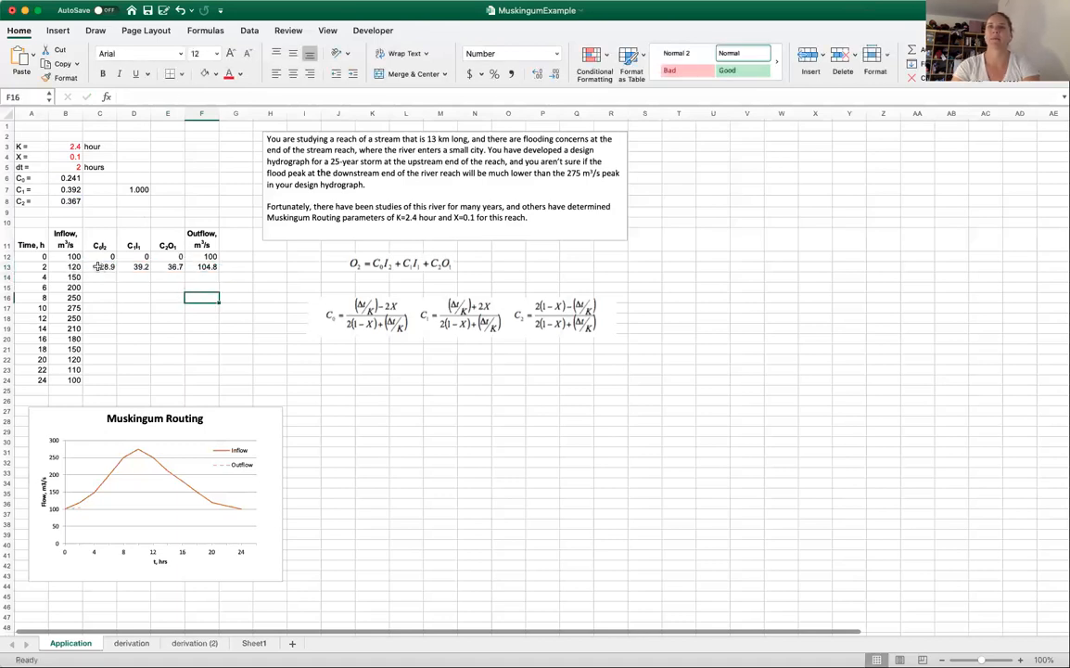
click(106, 266)
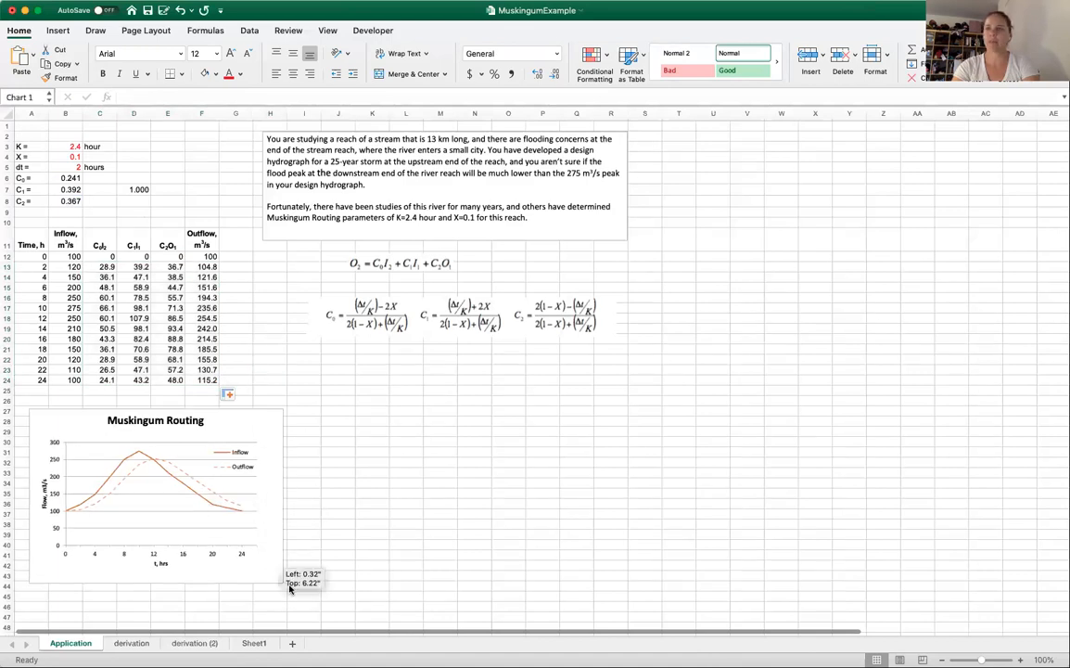
click(179, 496)
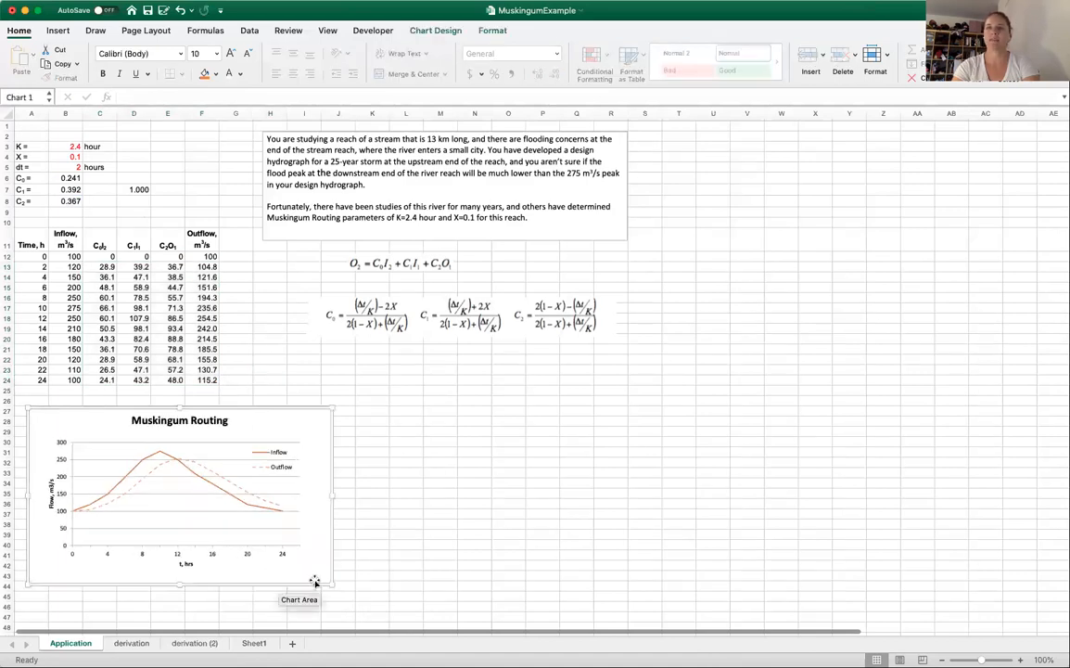
mouse_move(251, 499)
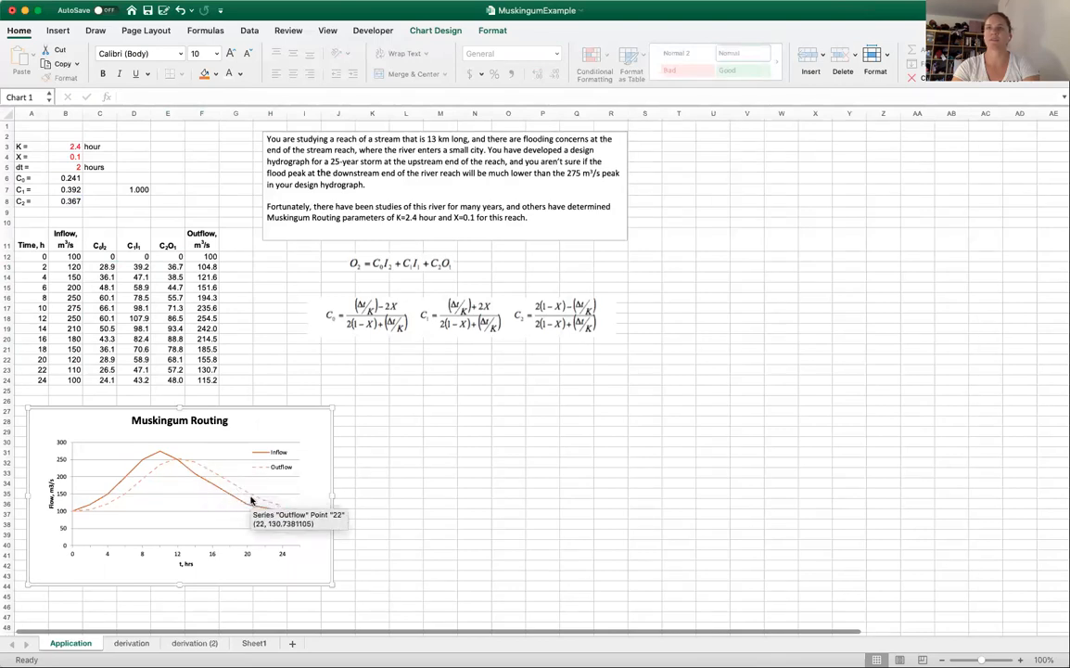
mouse_move(159, 485)
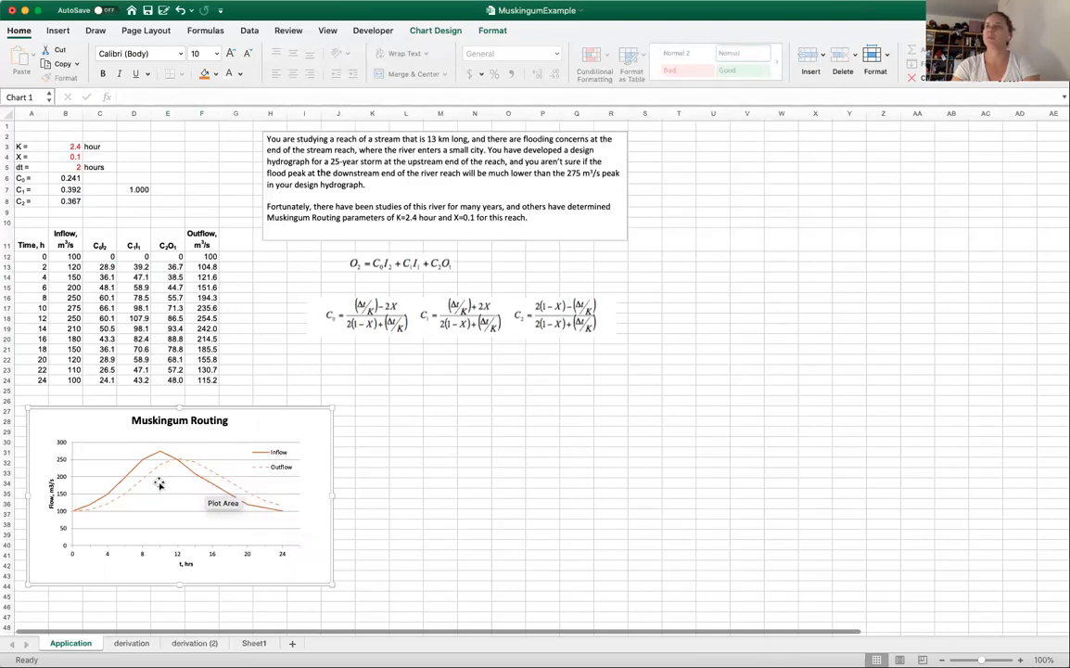
mouse_move(273, 515)
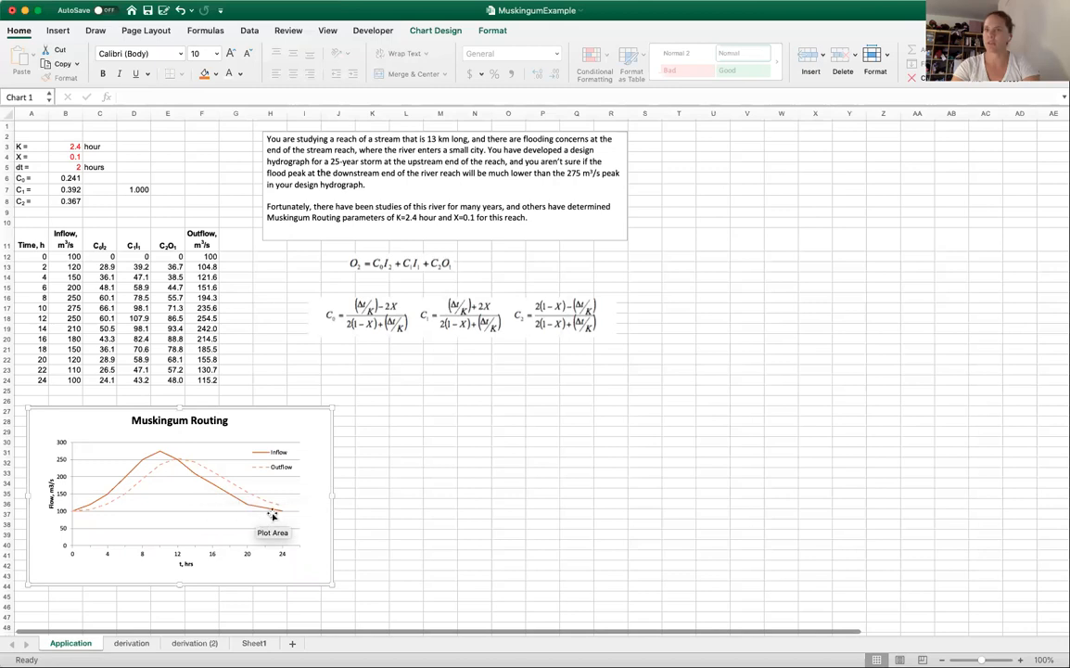
mouse_move(167, 505)
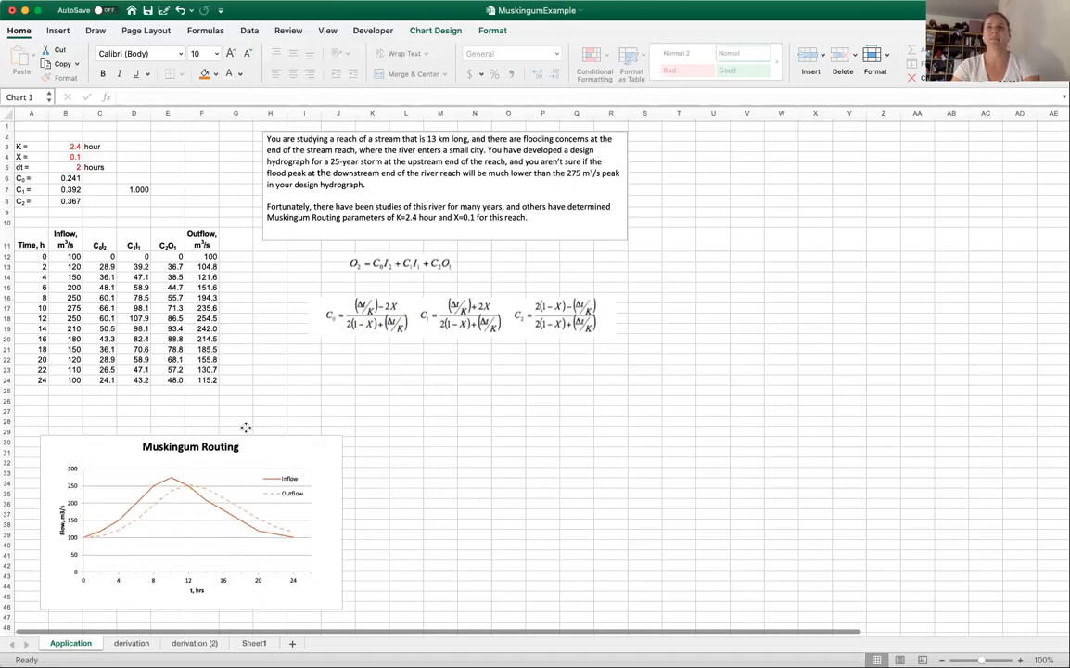
Add hours 26–30 with inflow 100 and copy the C–F formulas into those rows
text(26)
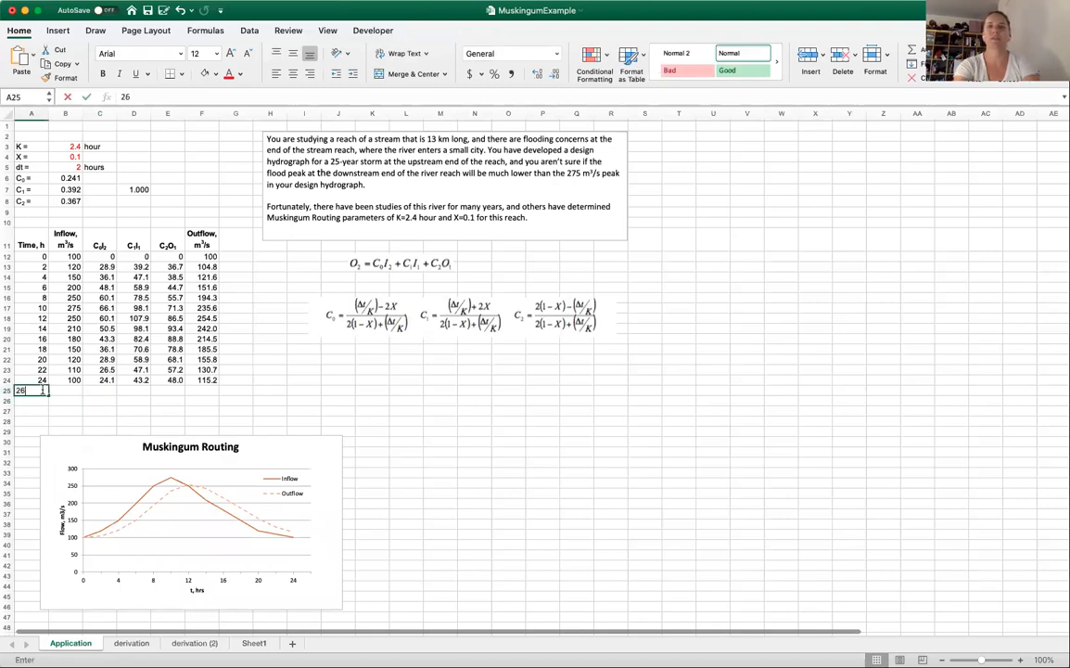
text(100)
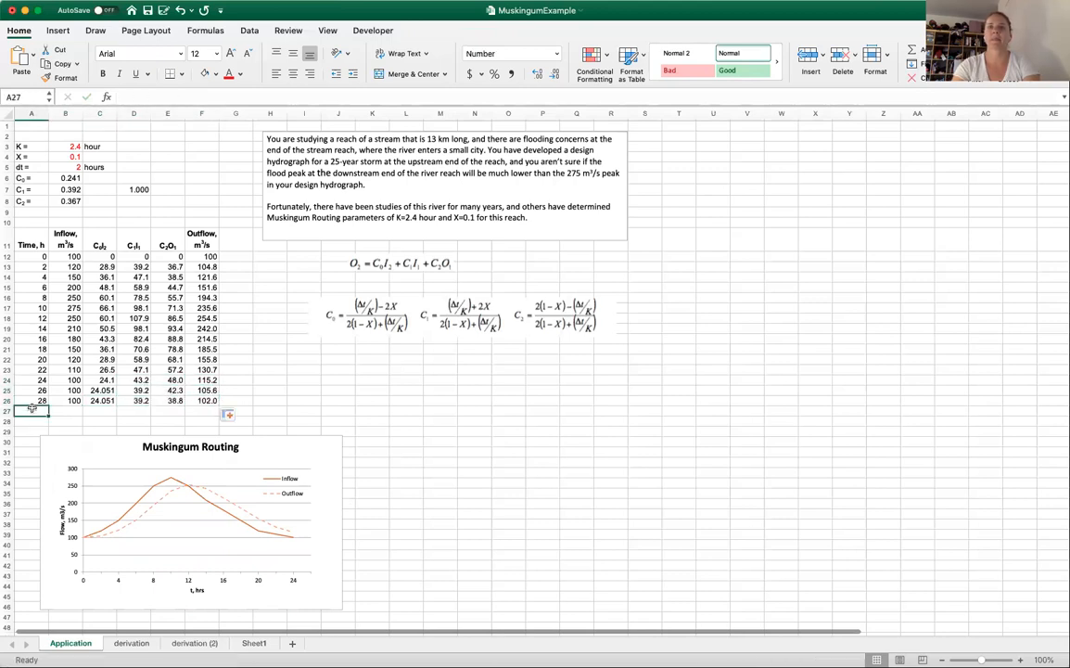
text(30)
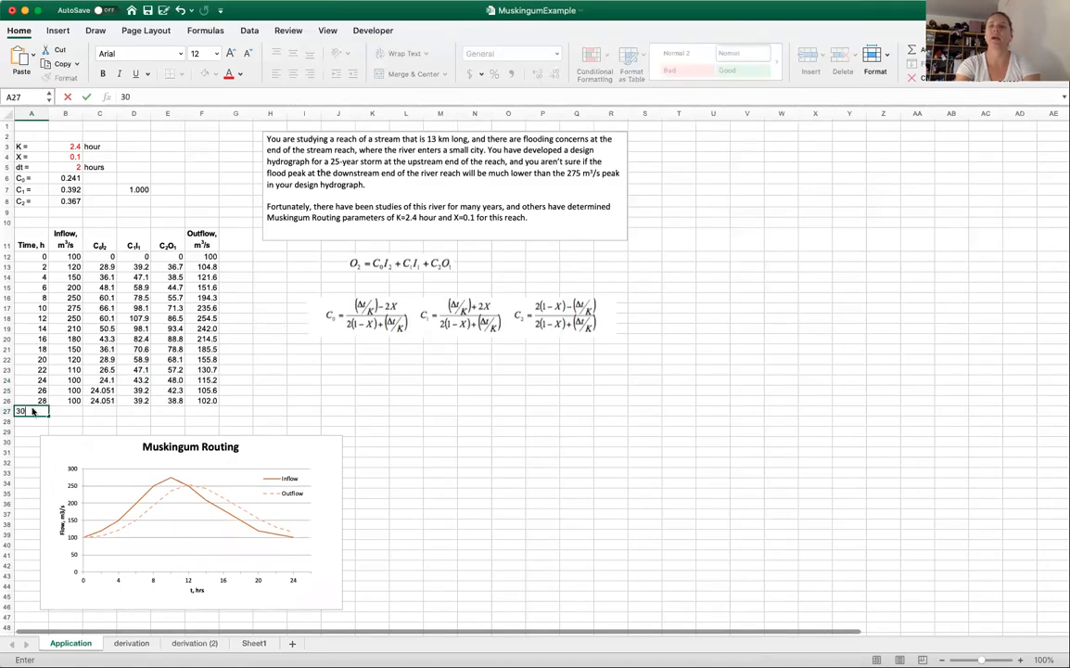
text(100)
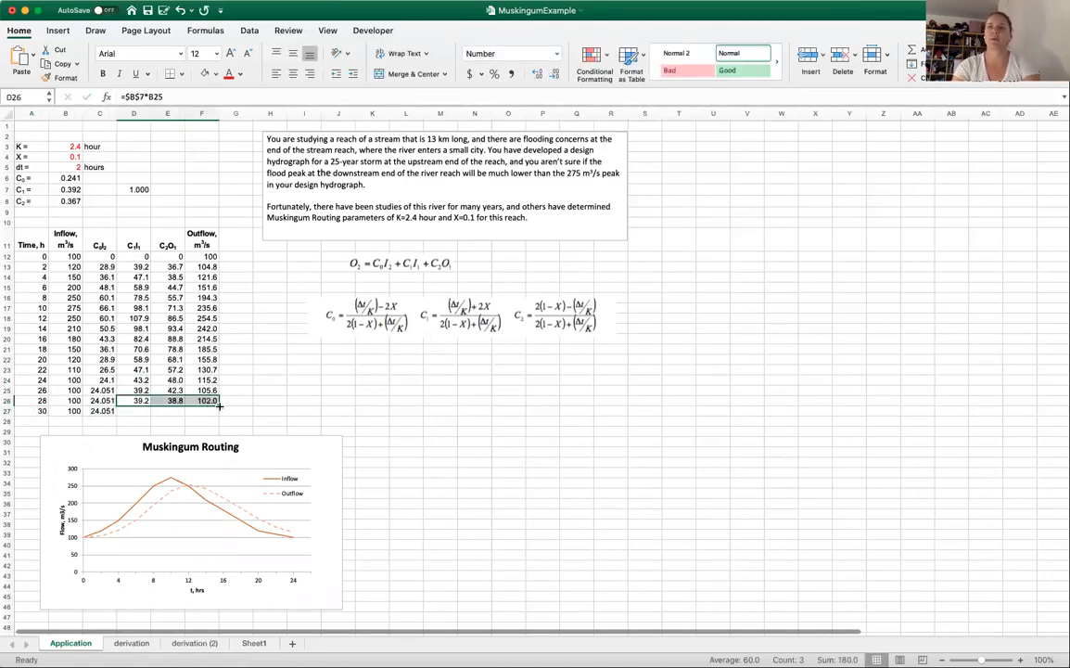
click(190, 524)
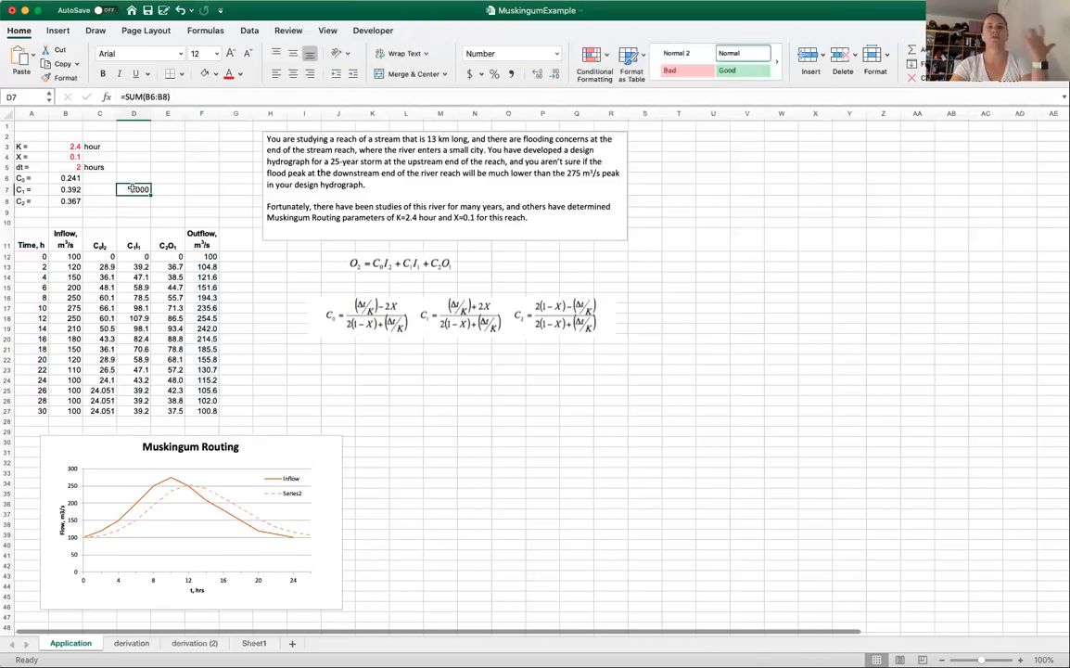
mouse_move(131, 191)
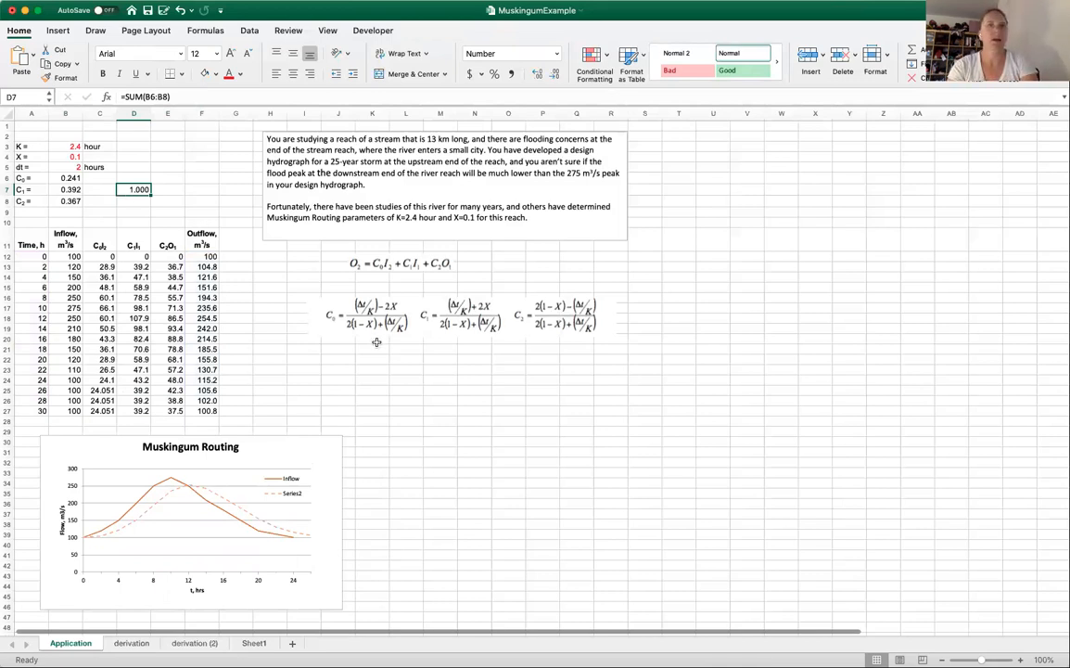
Build the row-27 side calculation from K and X, giving 0.48, 2 and 4.32
click(134, 156)
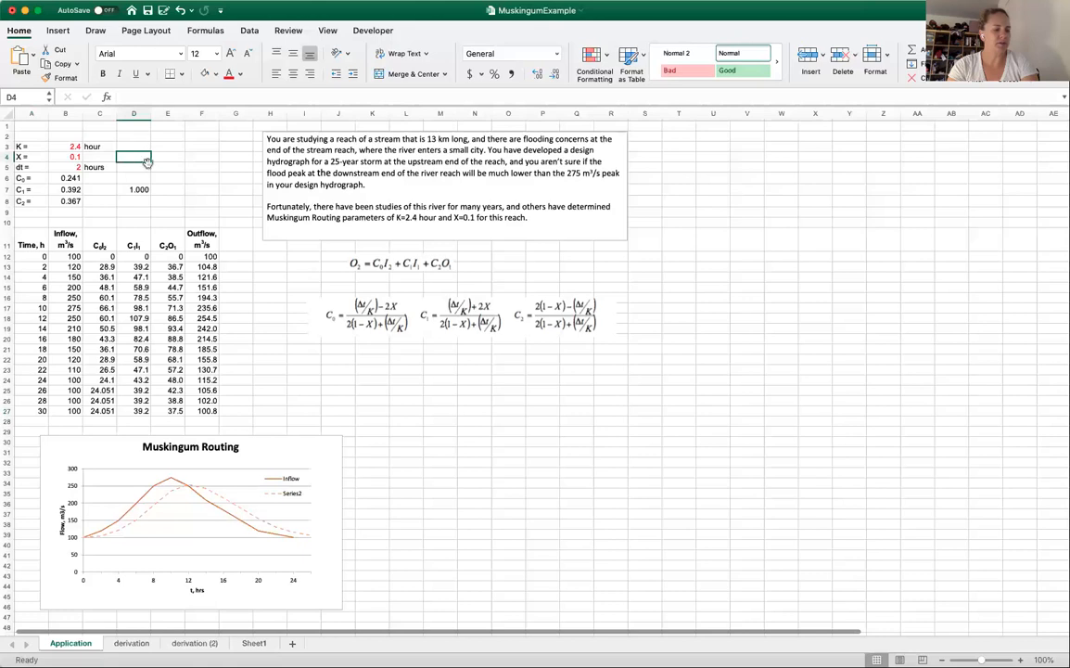
mouse_move(276, 230)
text(=2*)
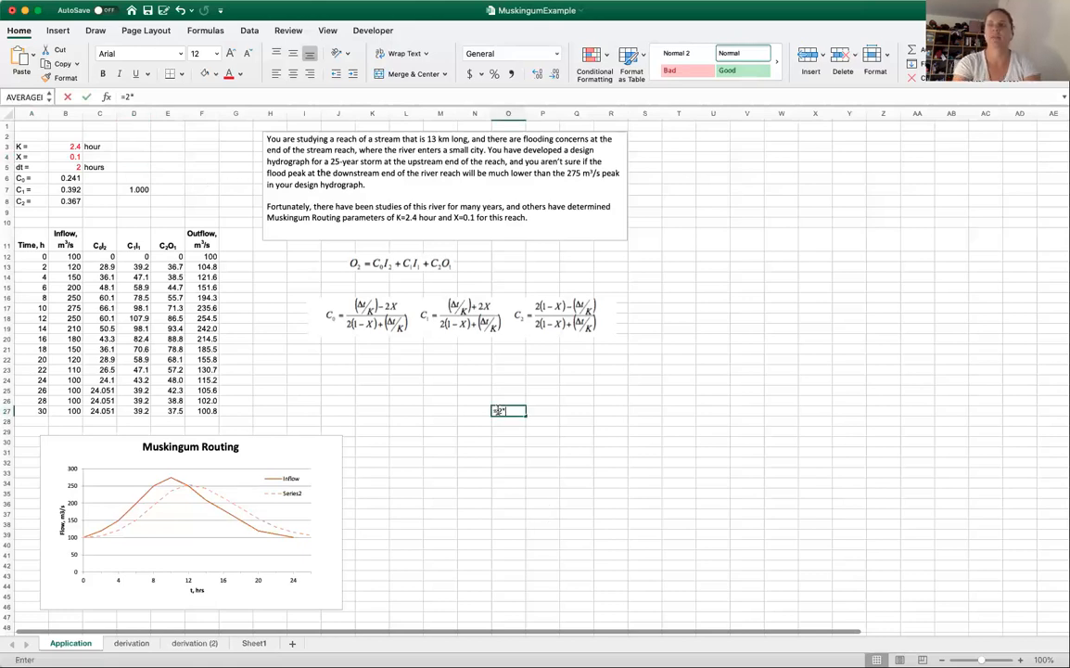
click(65, 146)
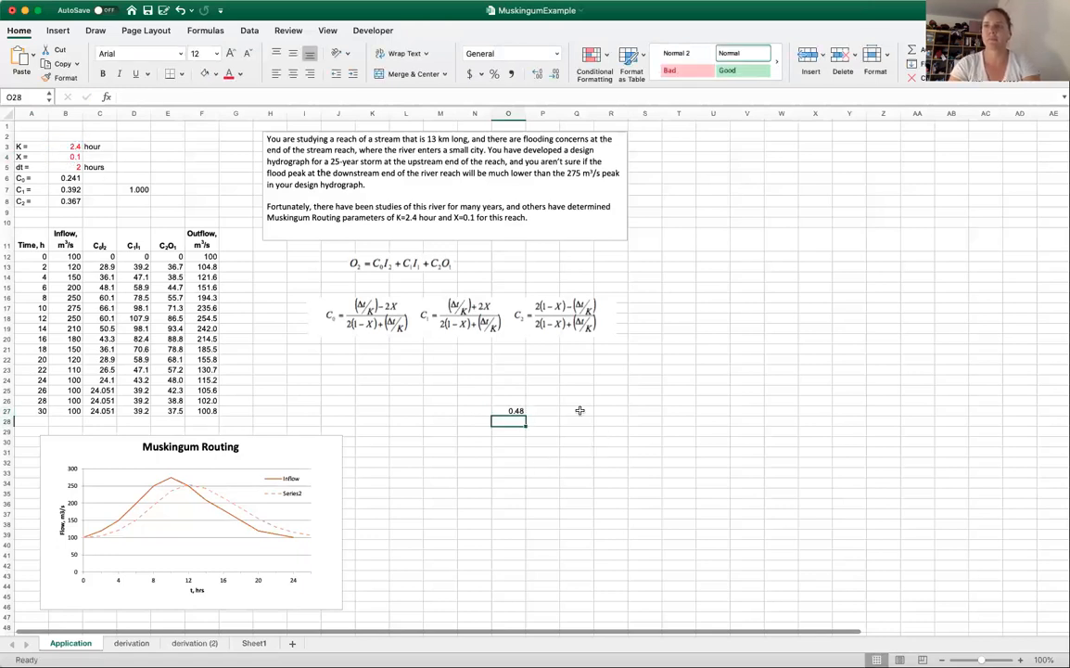
click(577, 410)
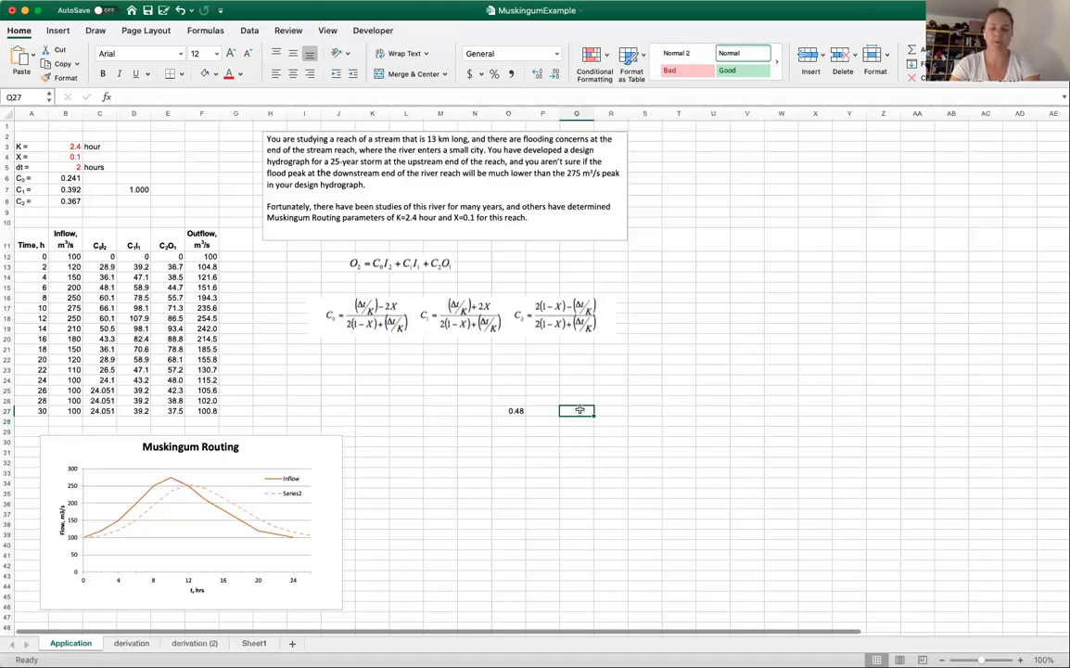
text(2*)
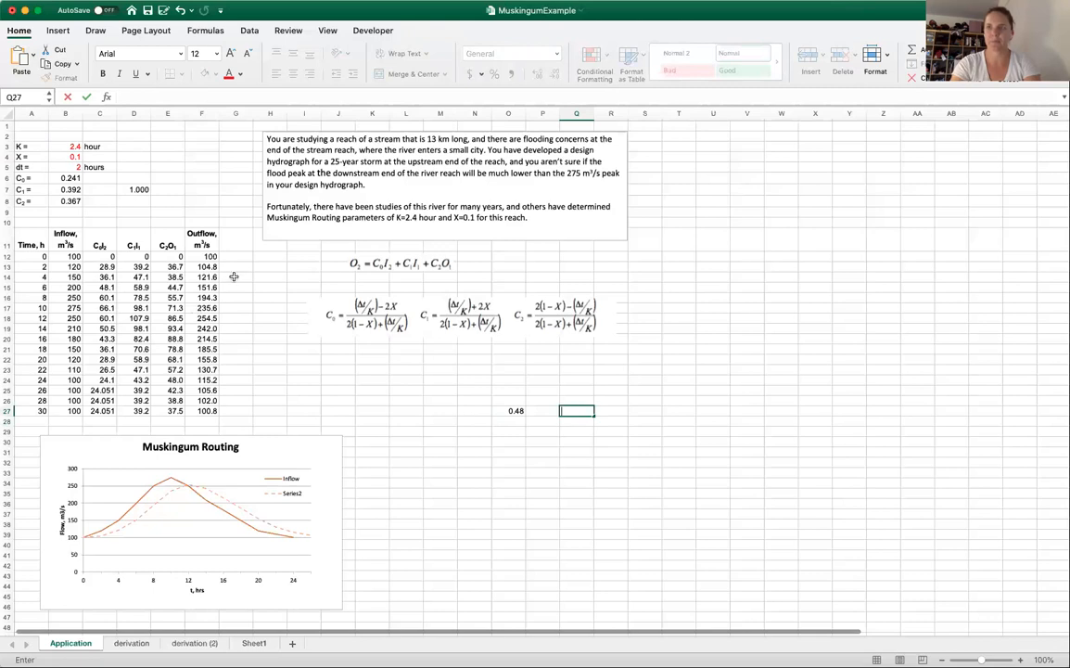
text(=2*)
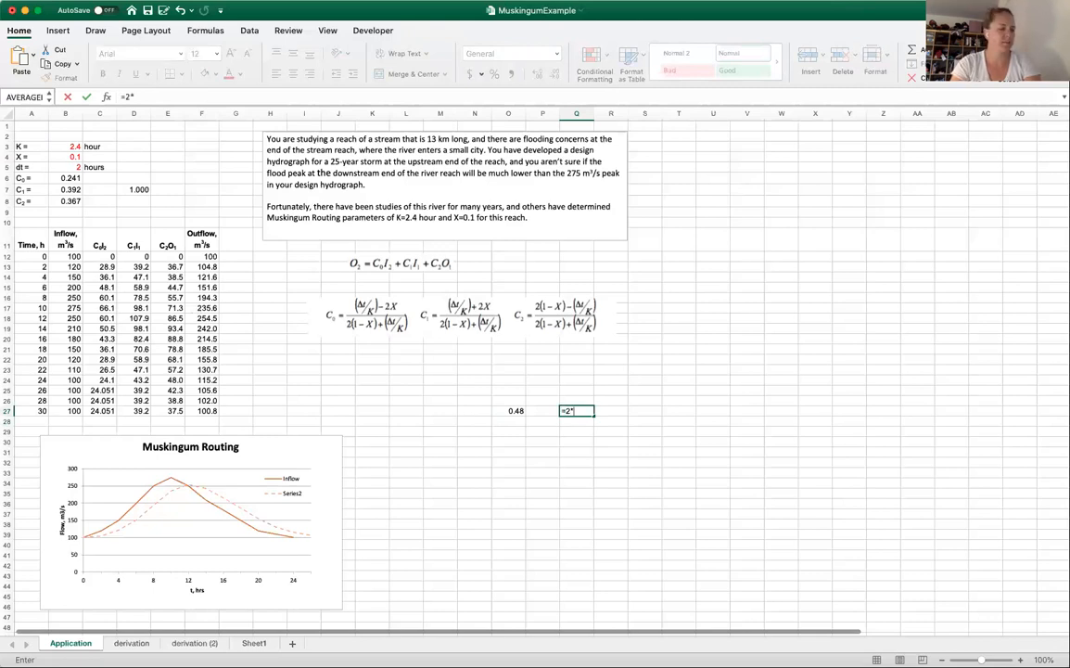
click(65, 145)
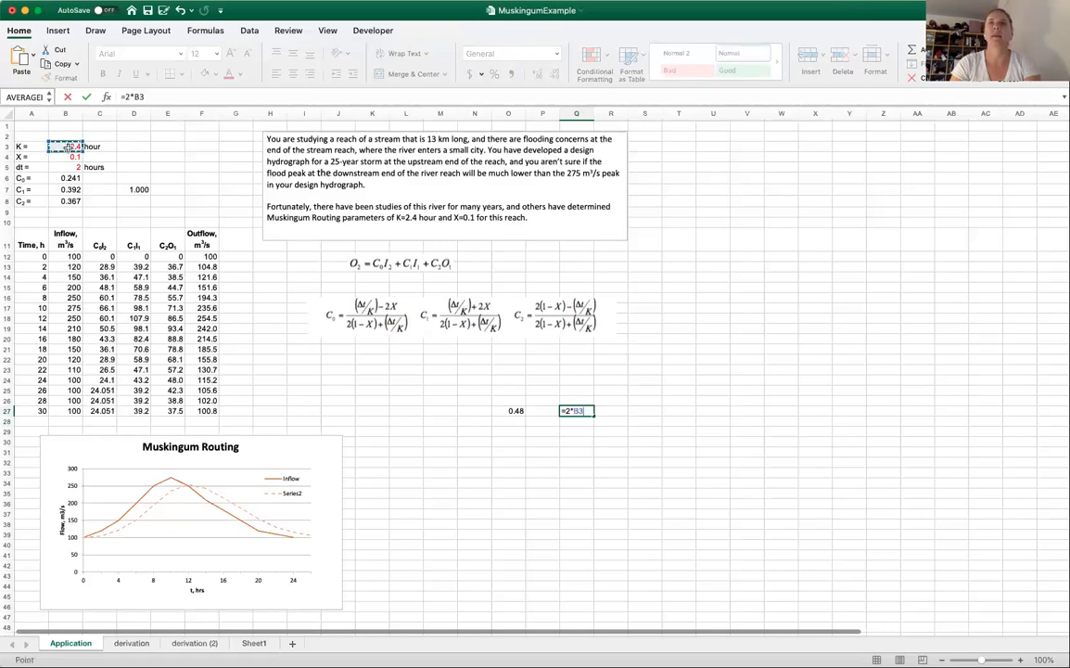
text(*(1-)
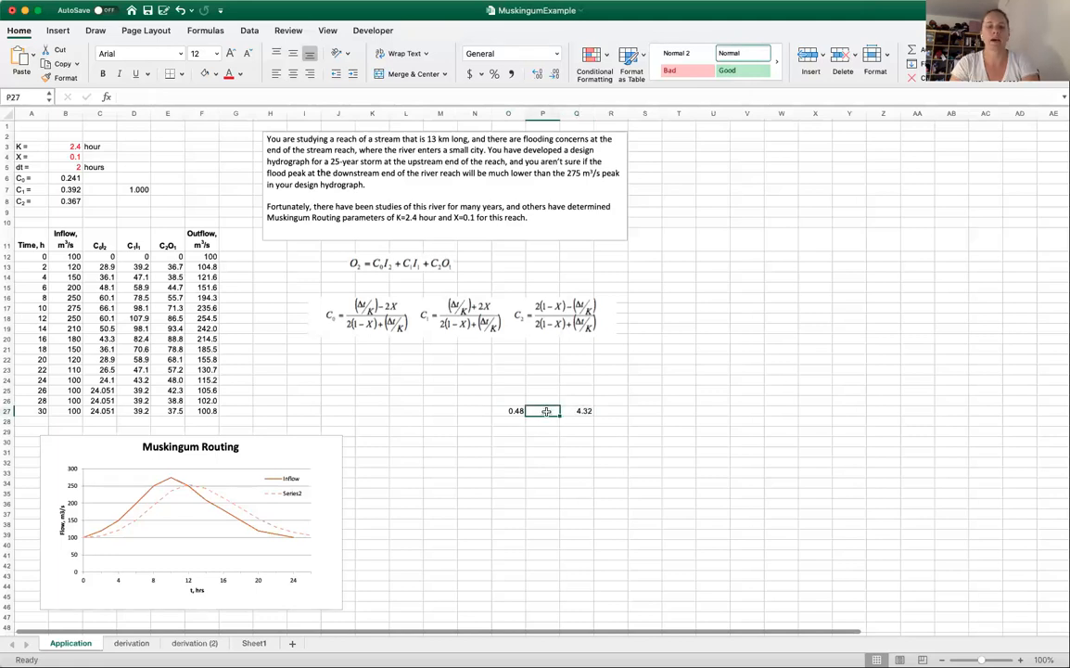
text(2)
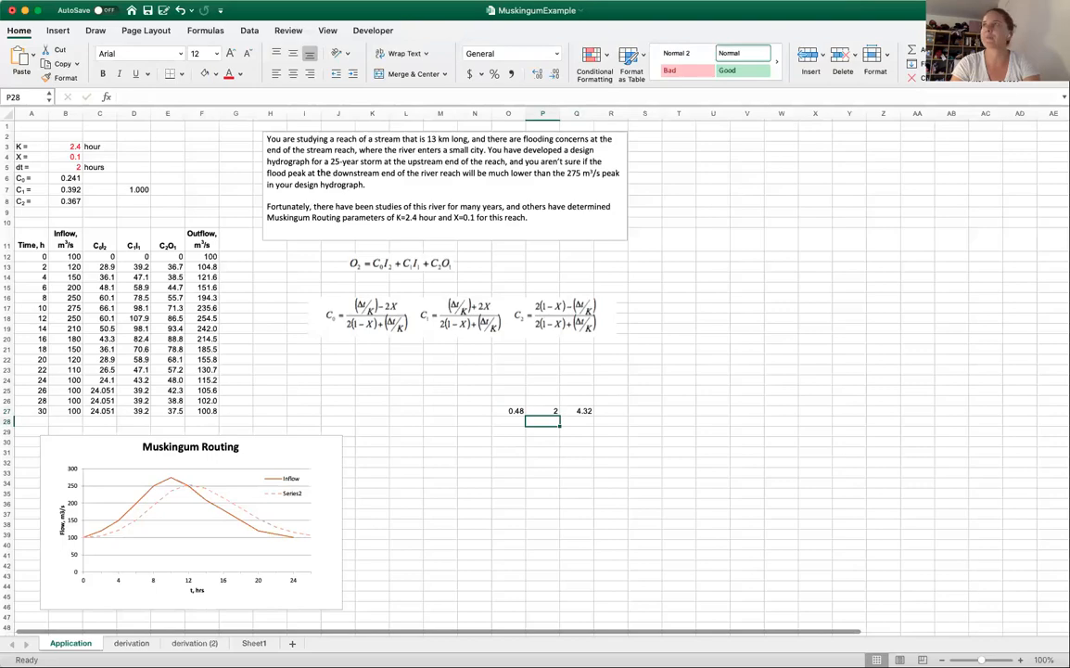
Fill the row below with 0.8, 2 and 2.4 and type the 'Dt' label
click(577, 421)
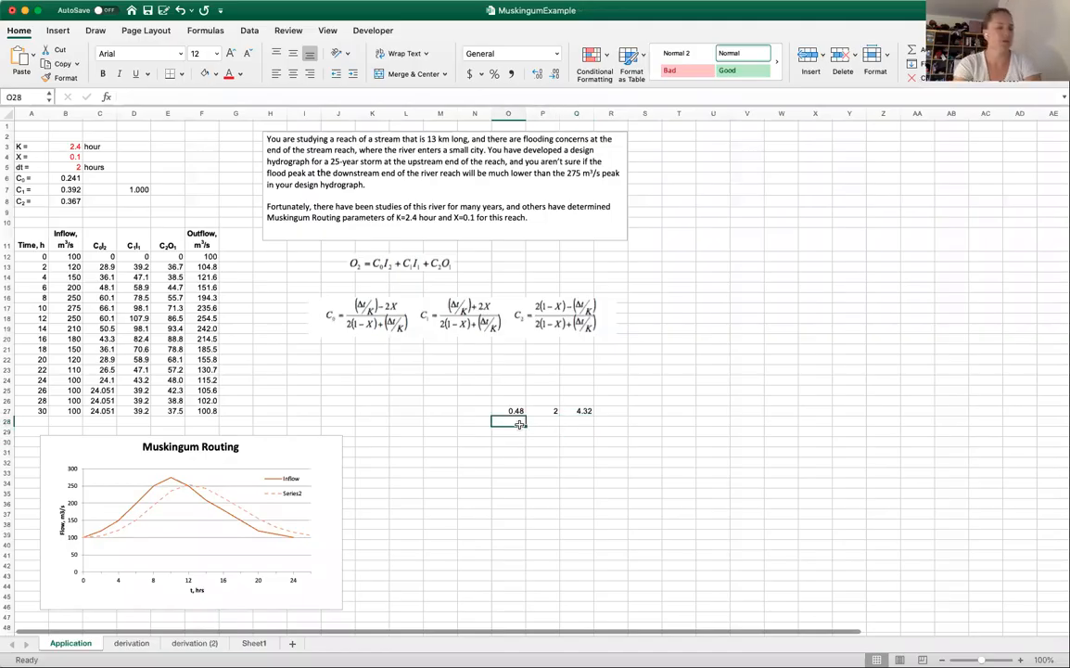
text(=)
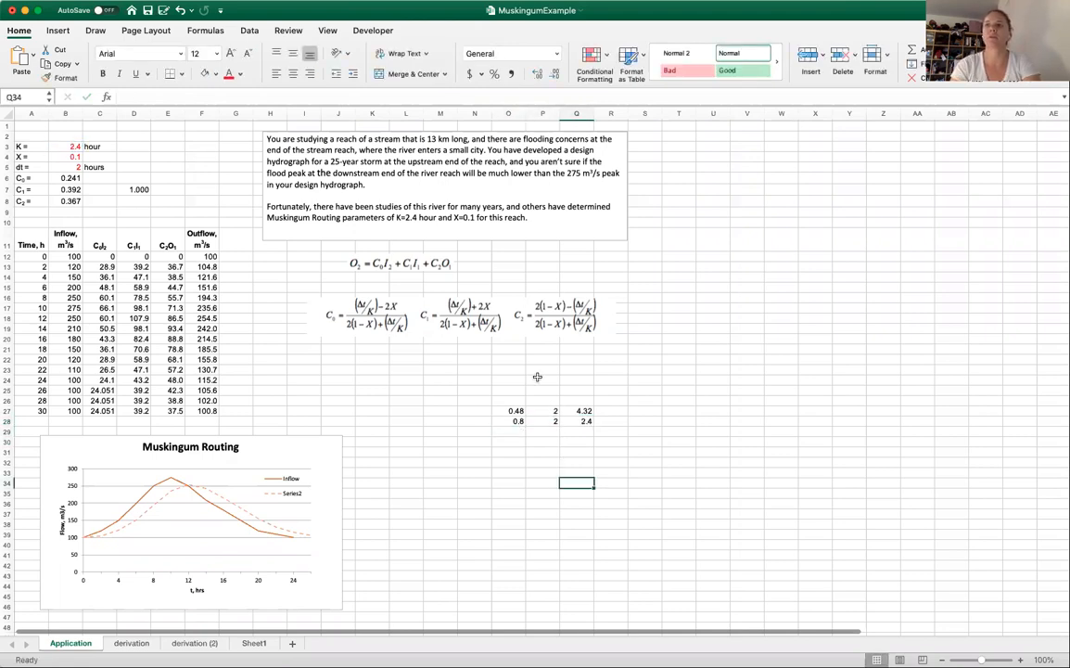
text(DELTH)
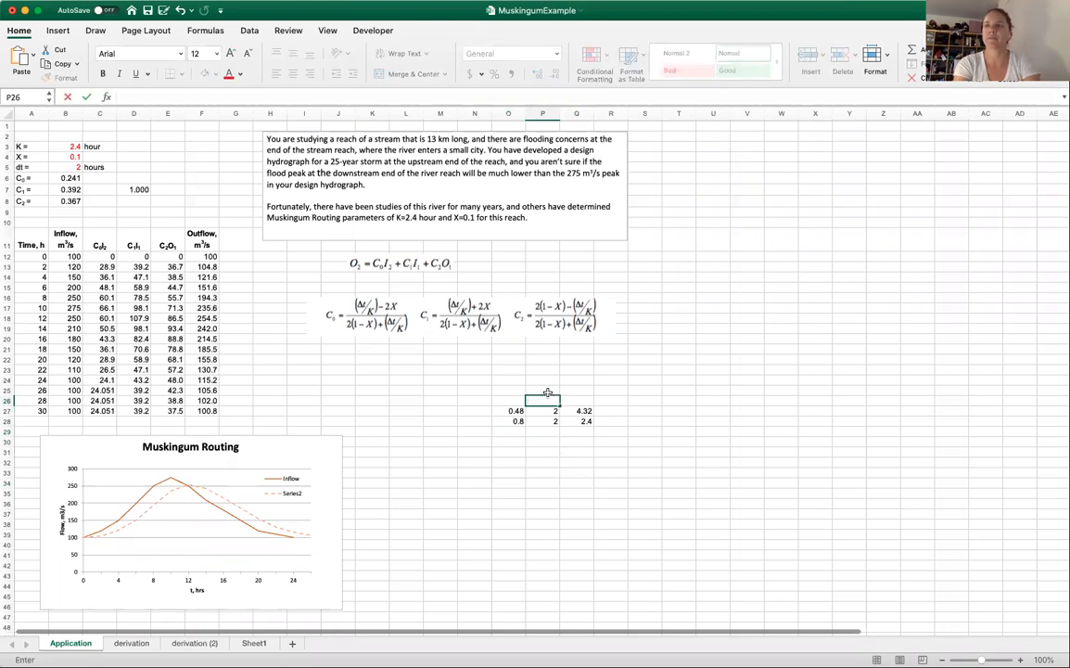
text(Dt)
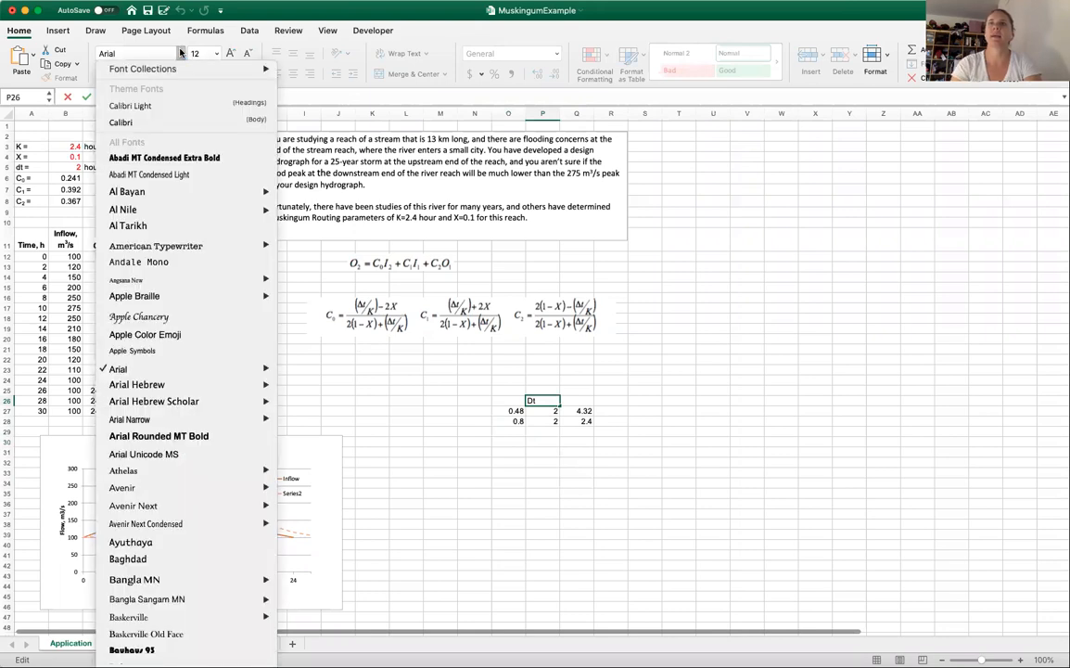
Format the Dt label as a Greek Δt centred over the value 2
scroll(down, 3)
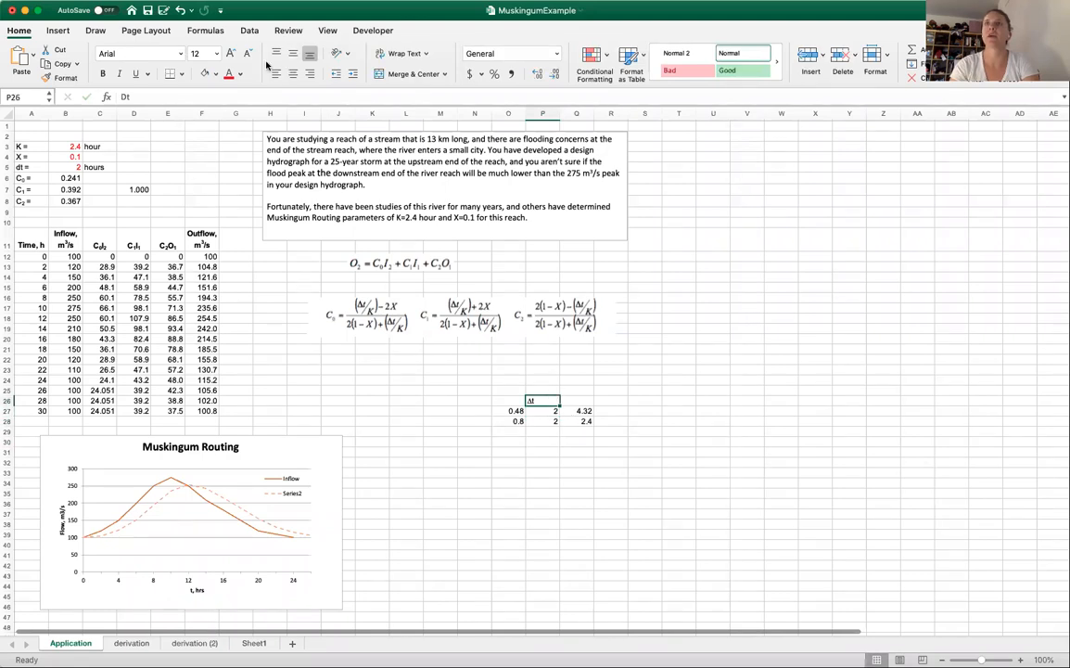
click(645, 431)
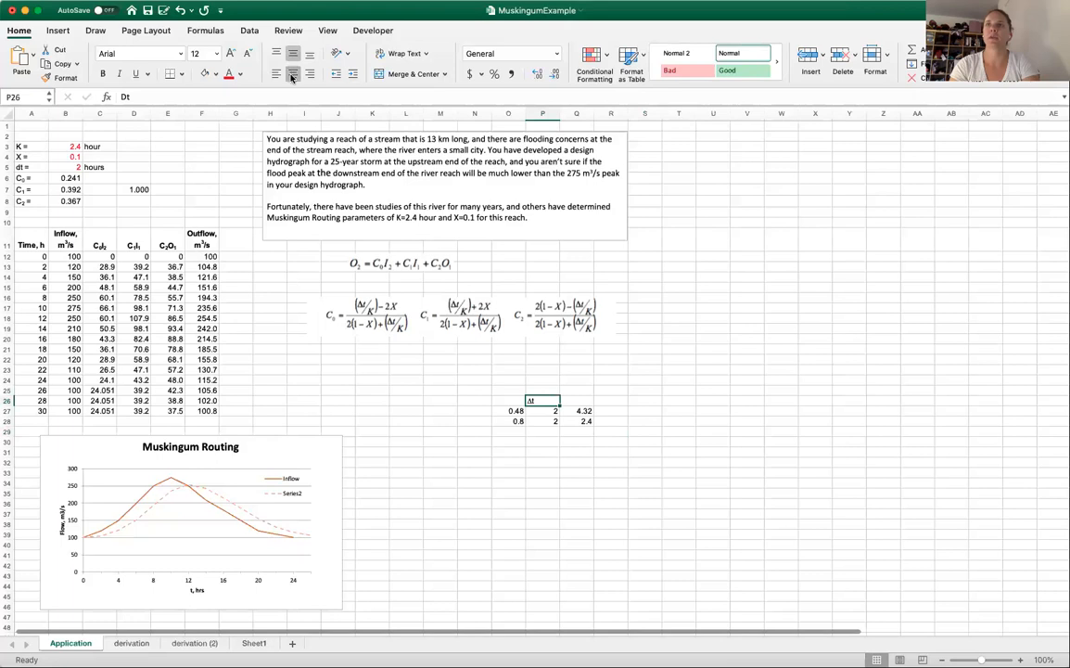
click(645, 462)
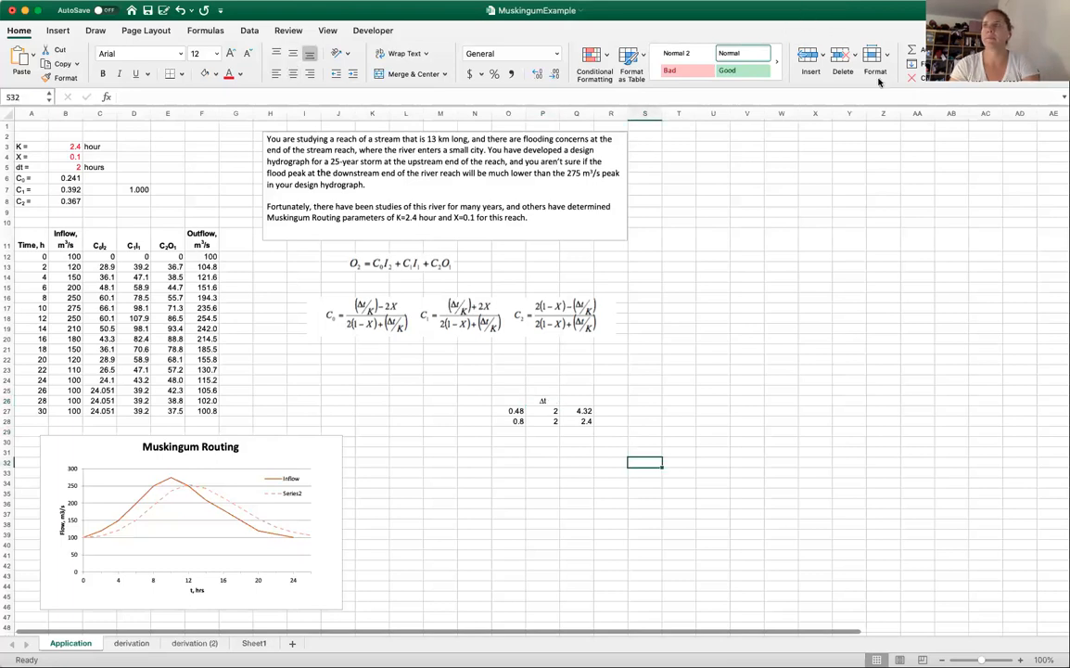
On the derivation sheet, enter =B10-C10 in D10 and fill it down to hour 16
click(130, 643)
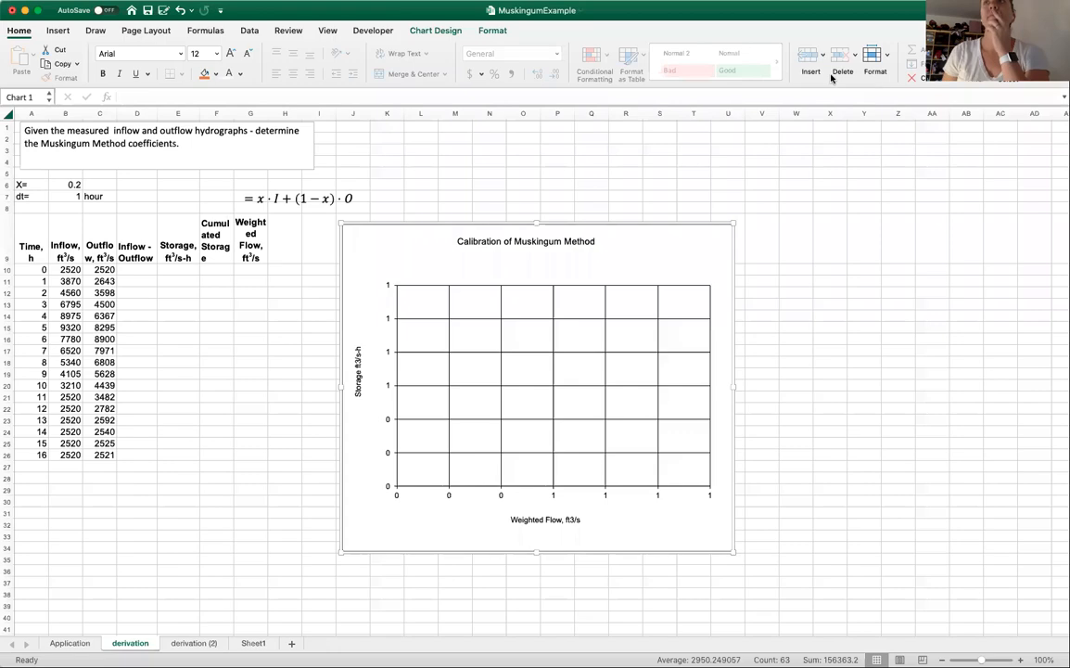
mouse_move(842, 71)
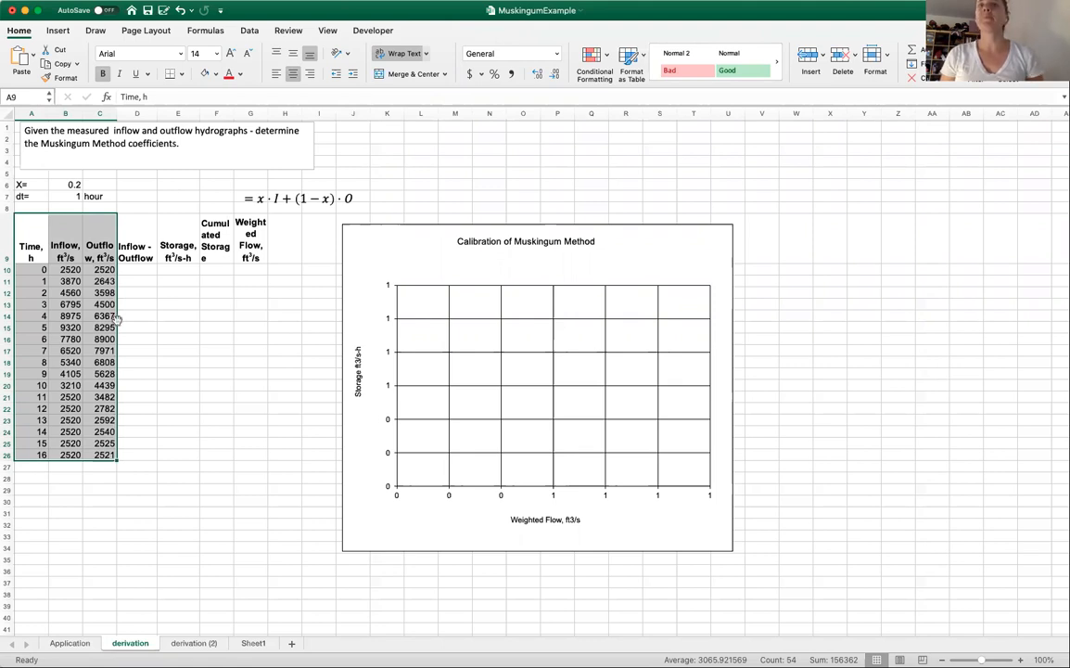
mouse_move(258, 309)
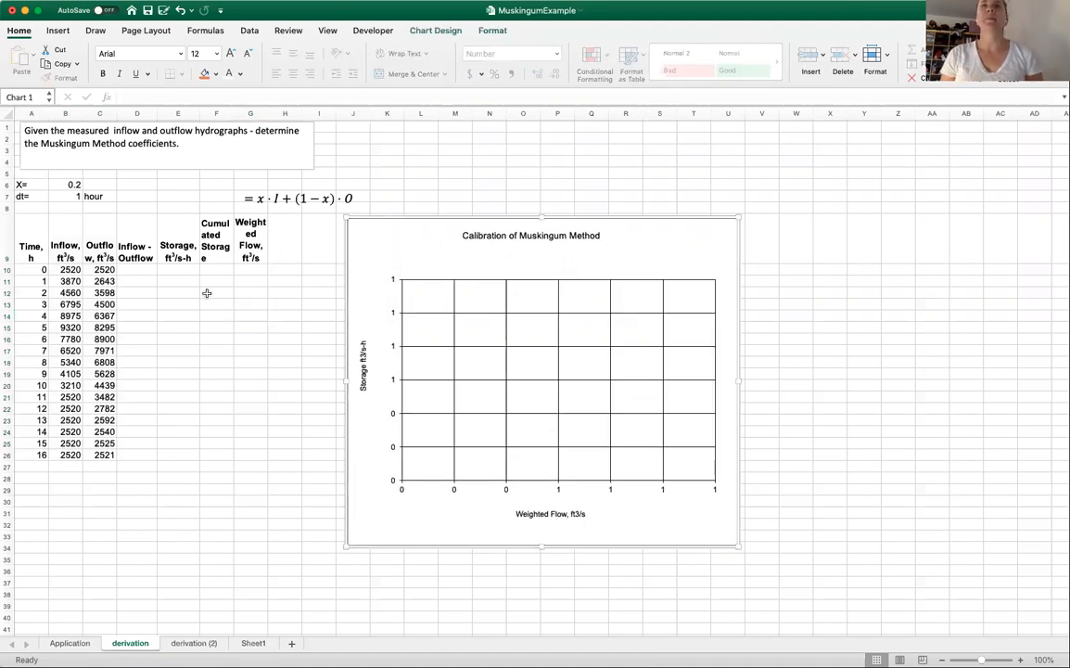
click(136, 269)
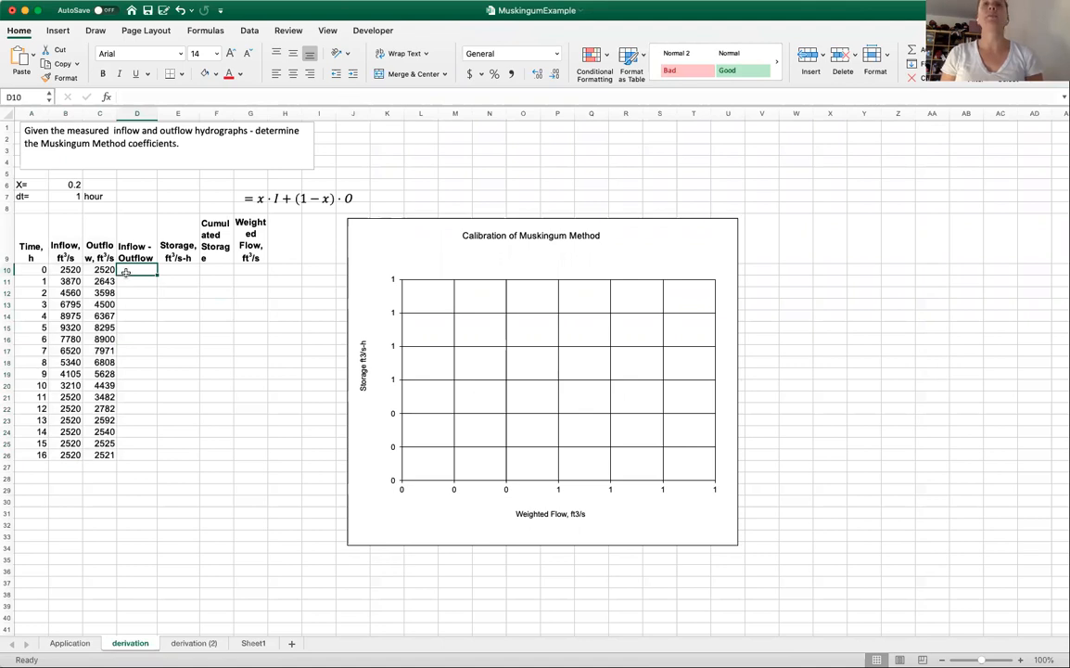
click(136, 252)
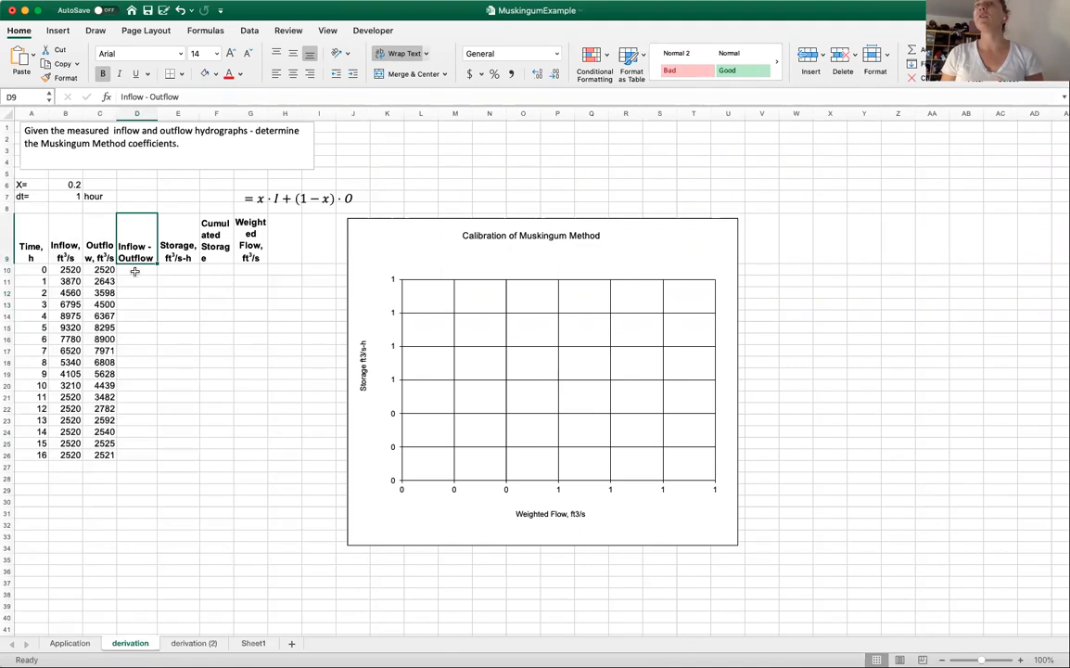
click(137, 269)
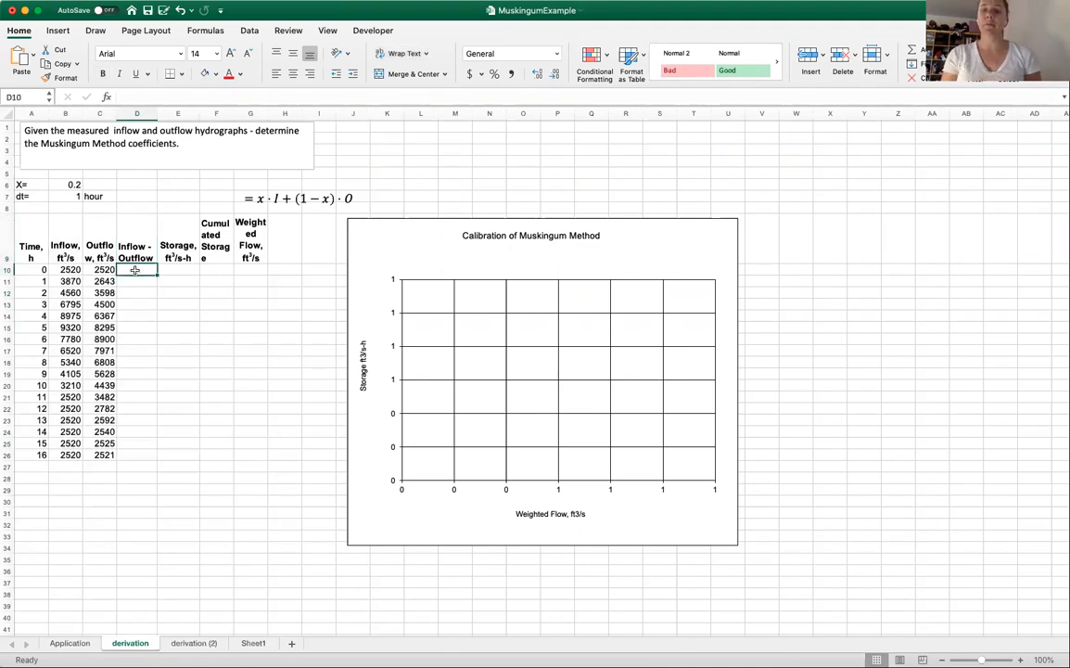
text(=B10)
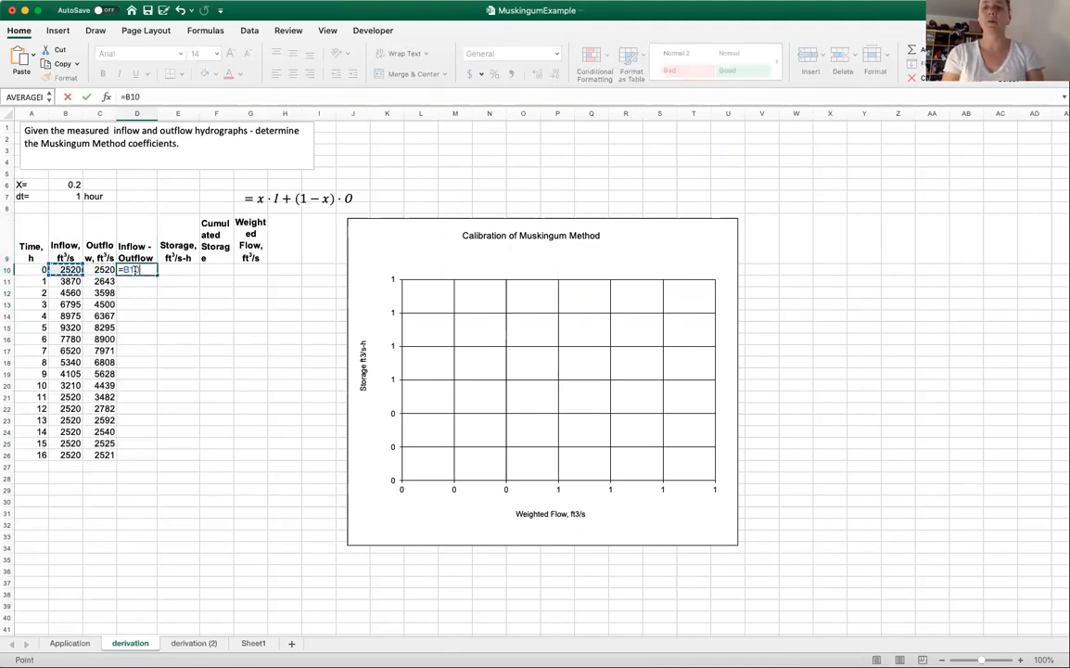
text(-C10)
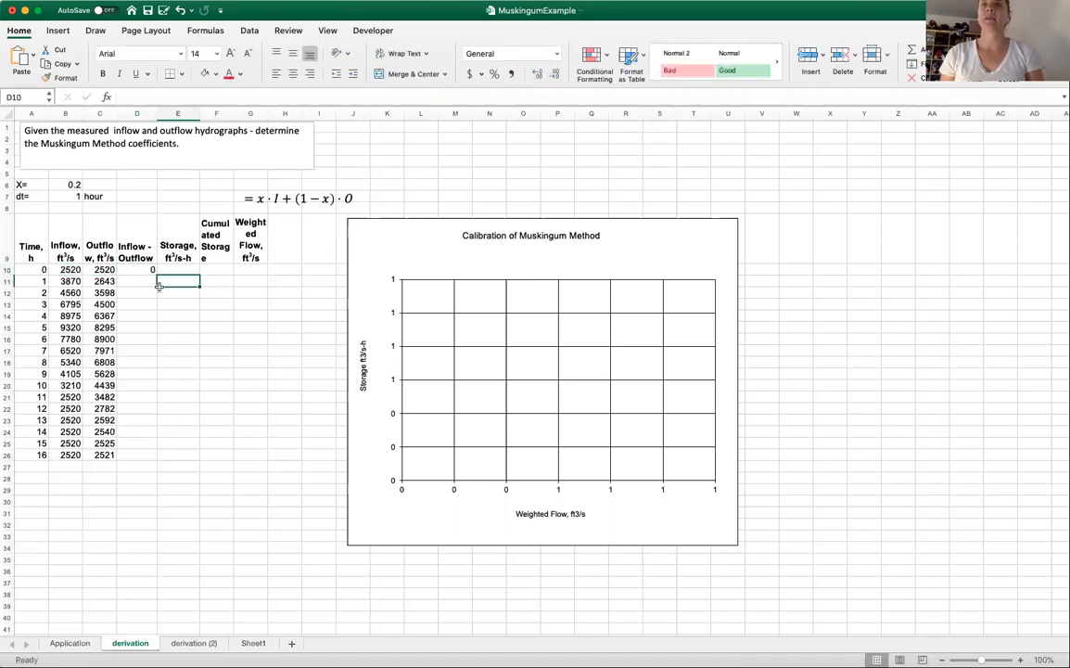
drag(152, 281, 152, 454)
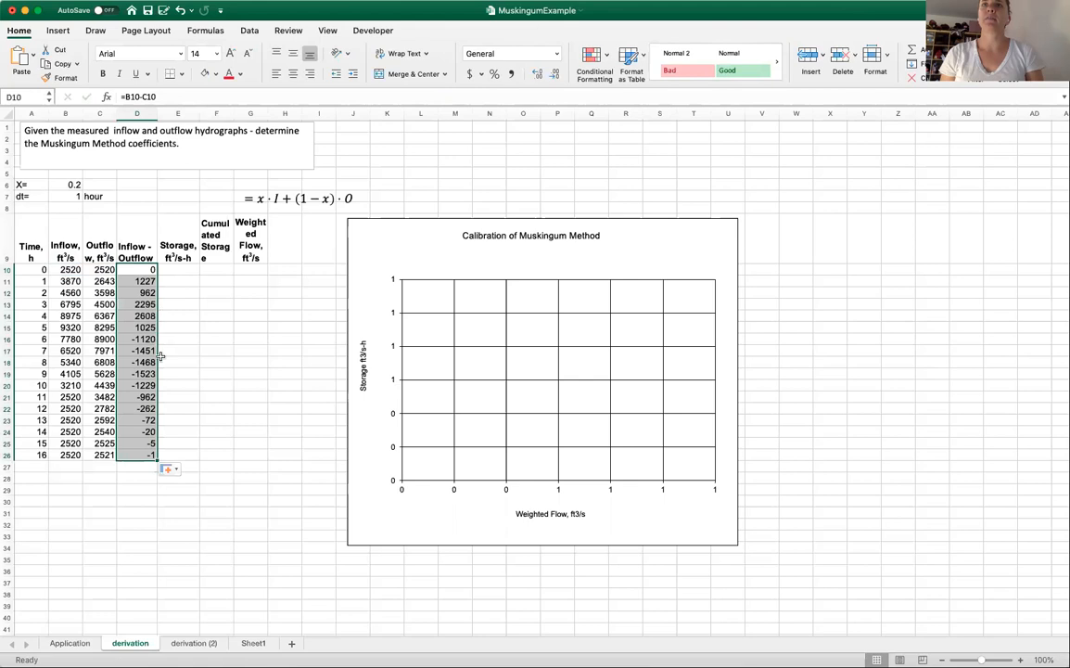
Select the Inflow − Outflow data (A9:A26, D9:D26) and insert a smooth-line scatter chart
click(136, 280)
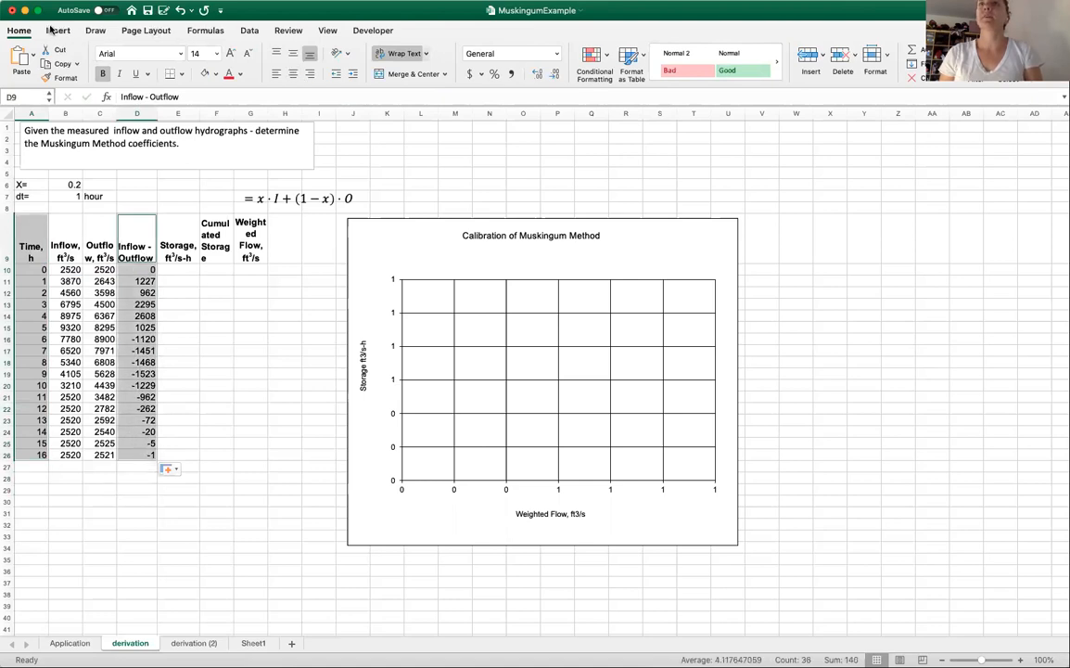
click(58, 30)
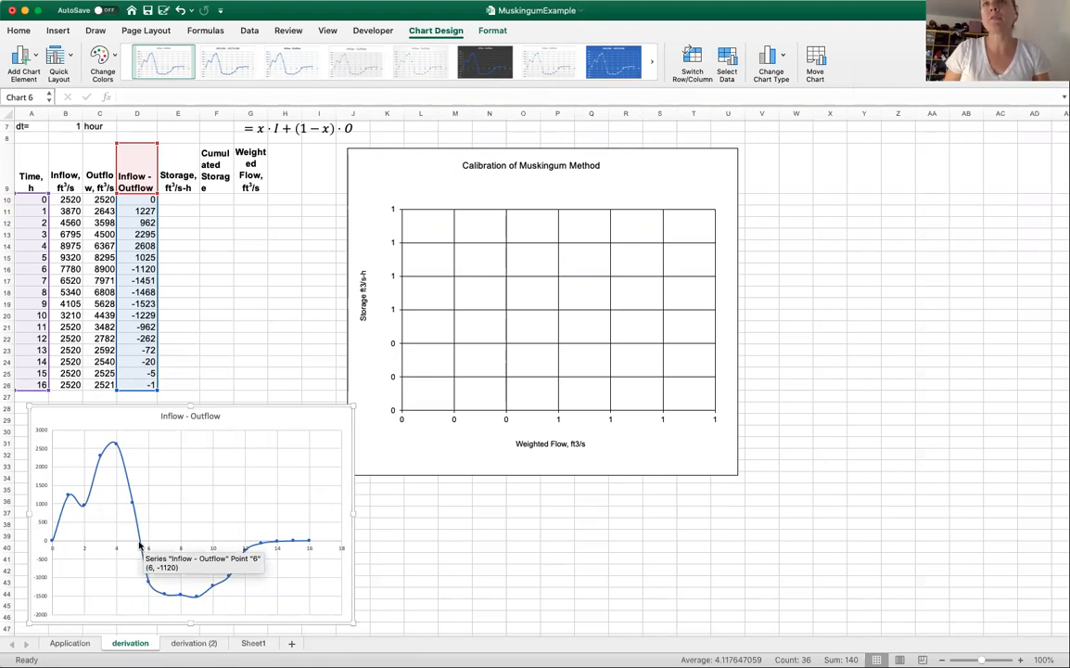
mouse_move(131, 508)
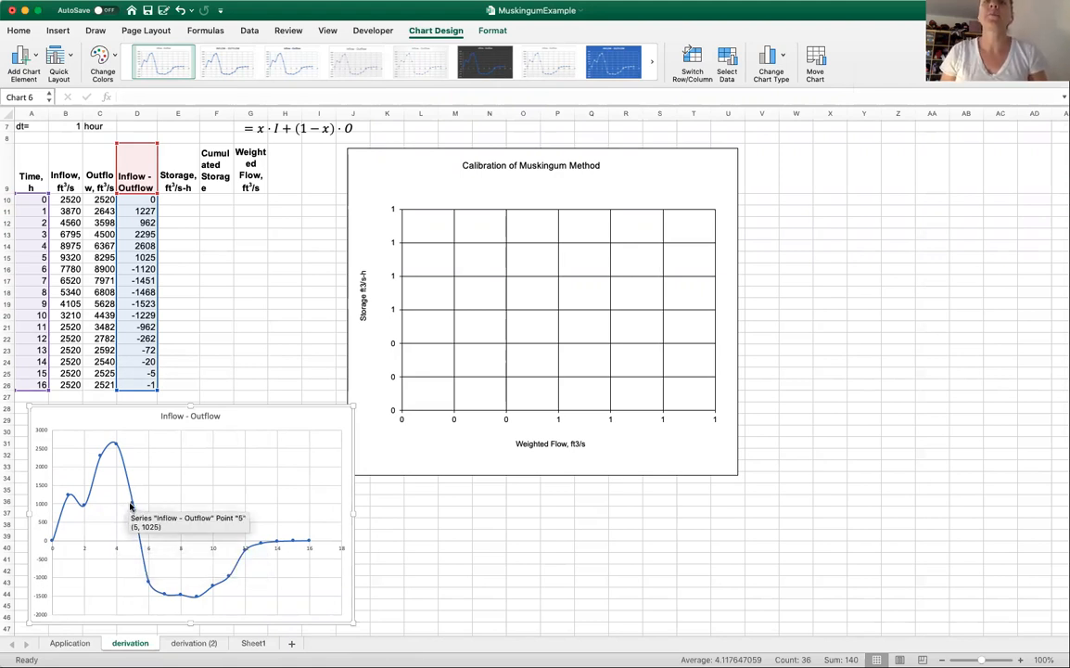
mouse_move(131, 516)
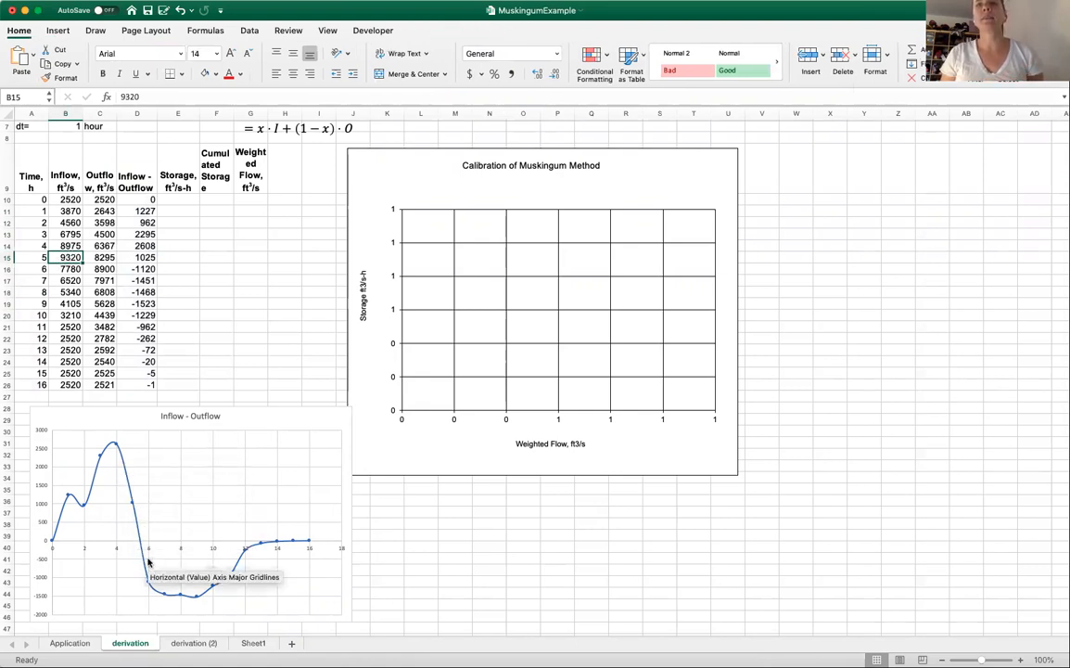
mouse_move(173, 596)
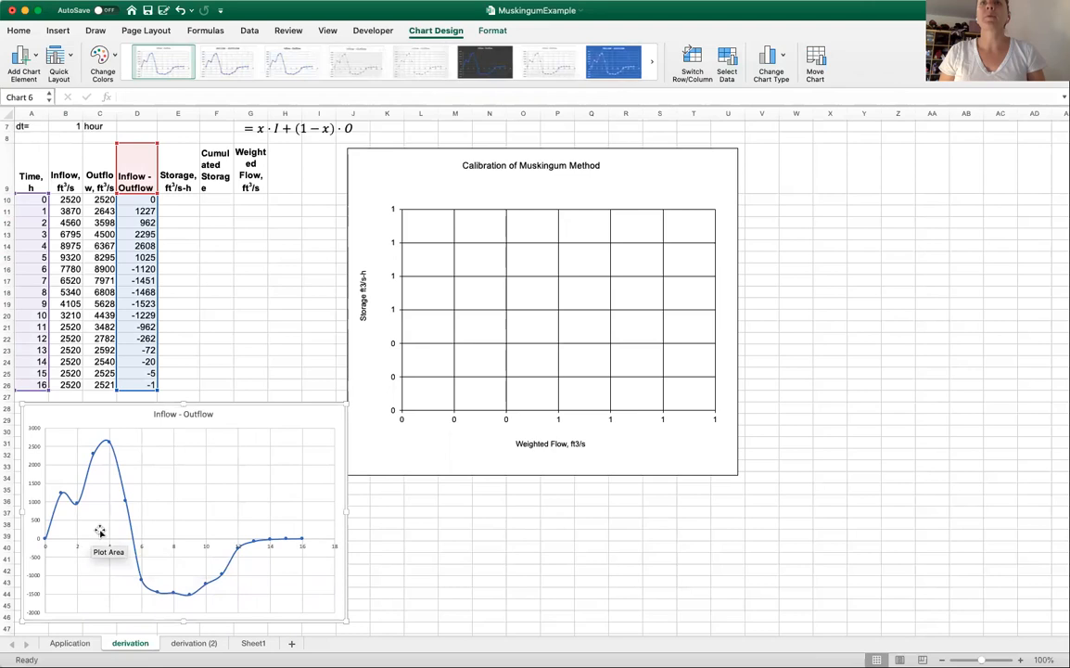
mouse_move(293, 546)
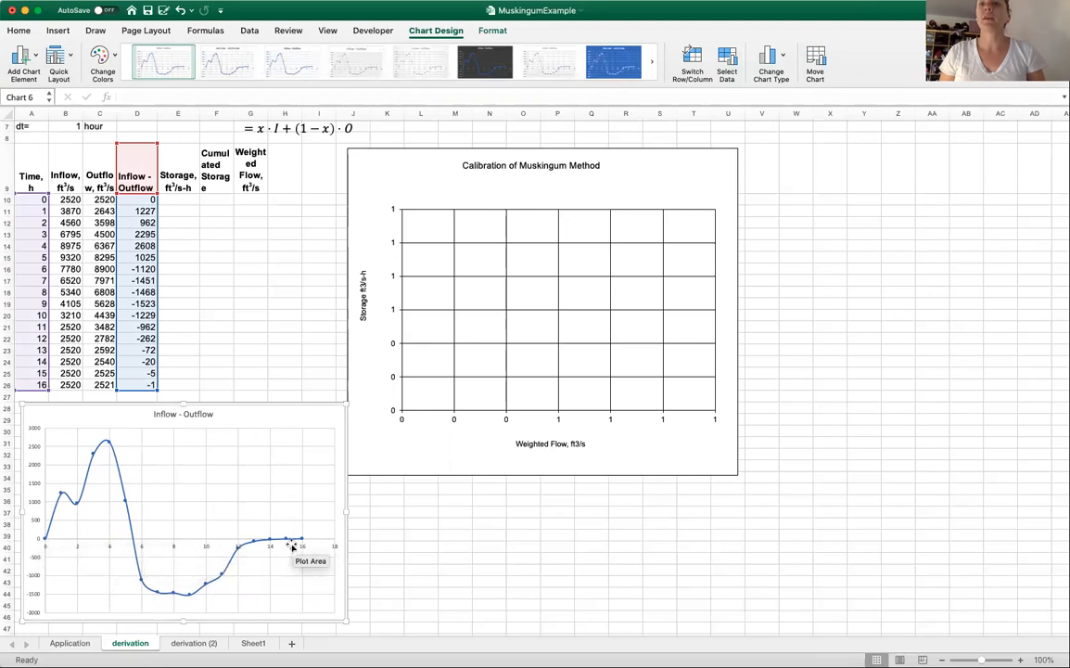
mouse_move(336, 554)
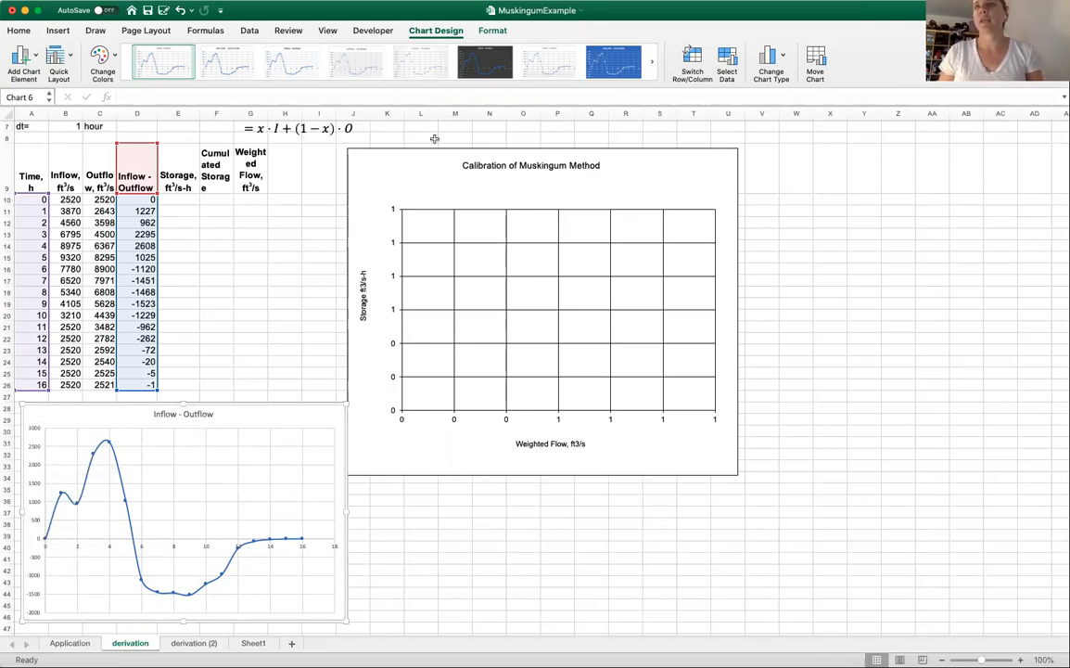
mouse_move(881, 81)
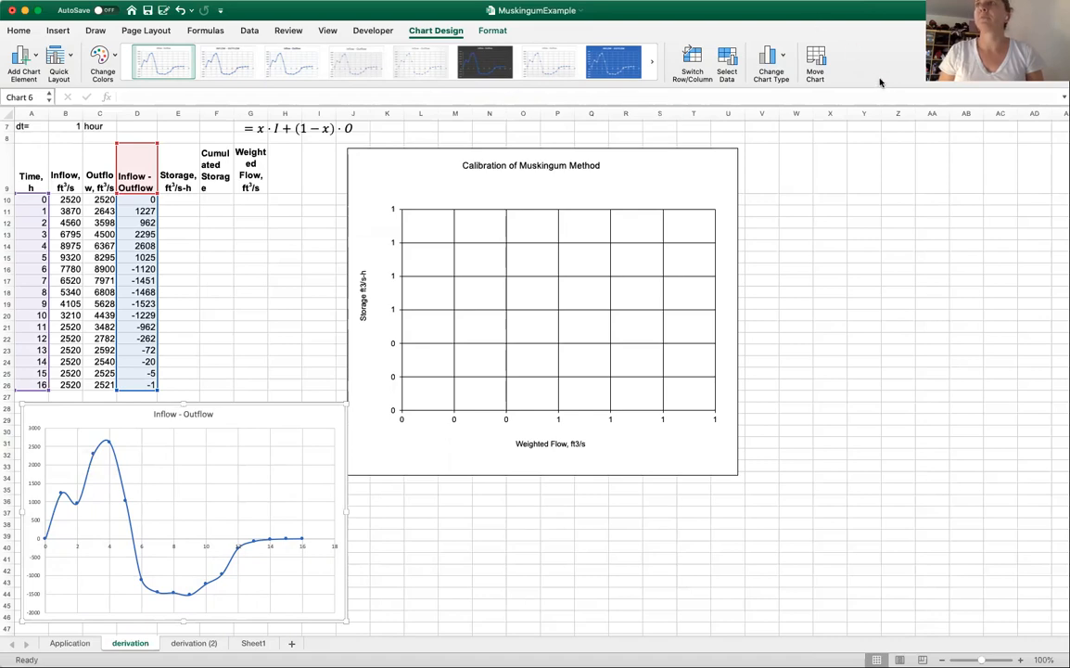
click(177, 200)
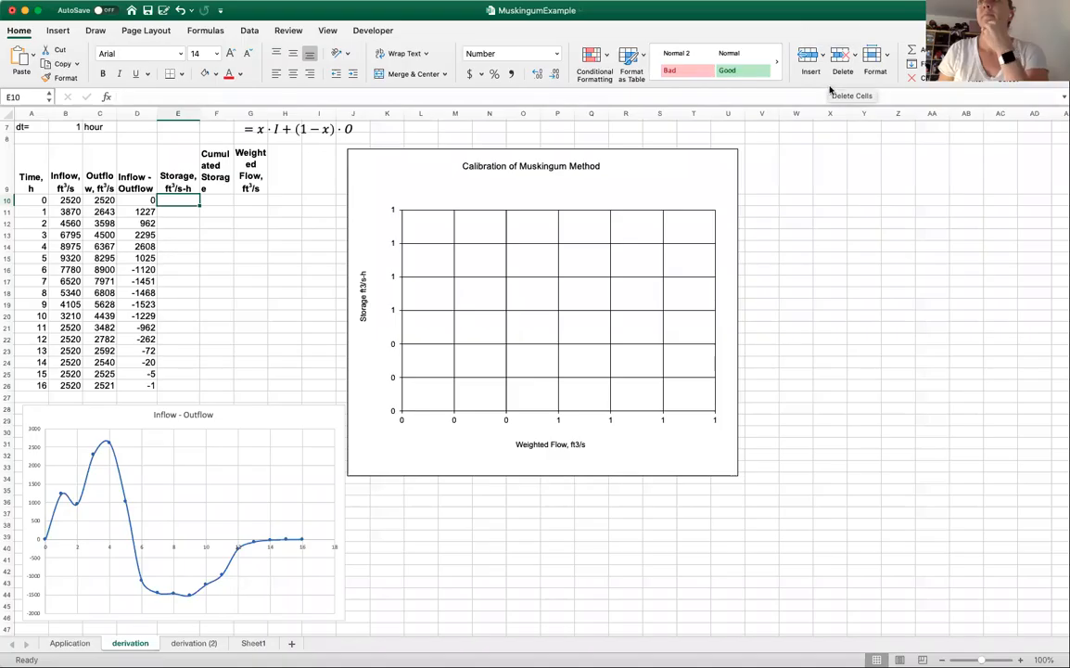
mouse_move(829, 19)
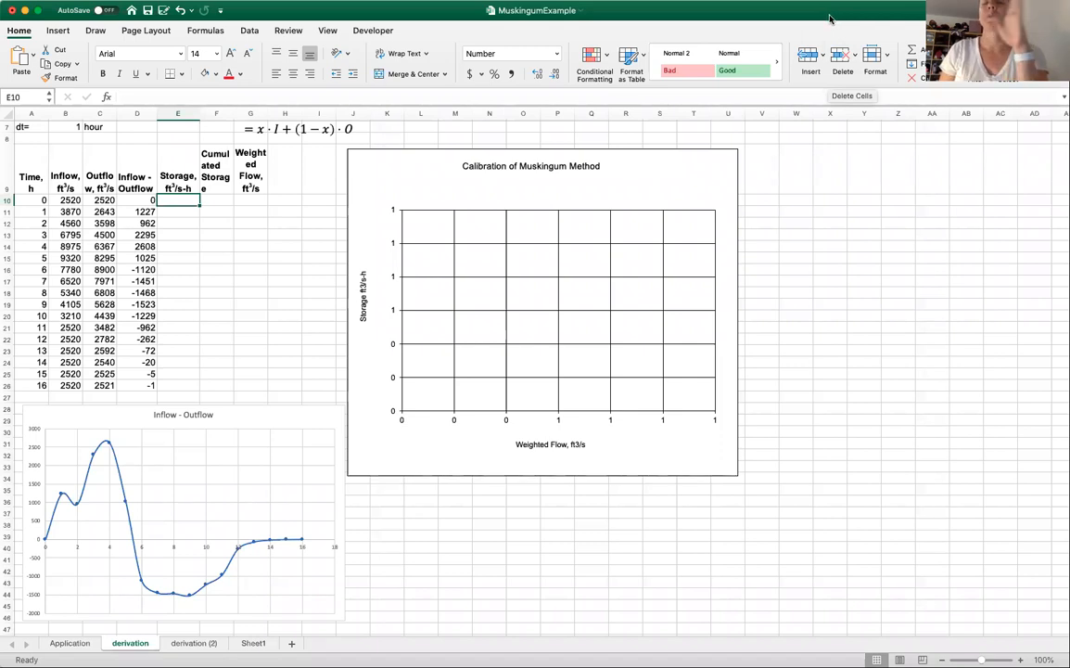
mouse_move(820, 24)
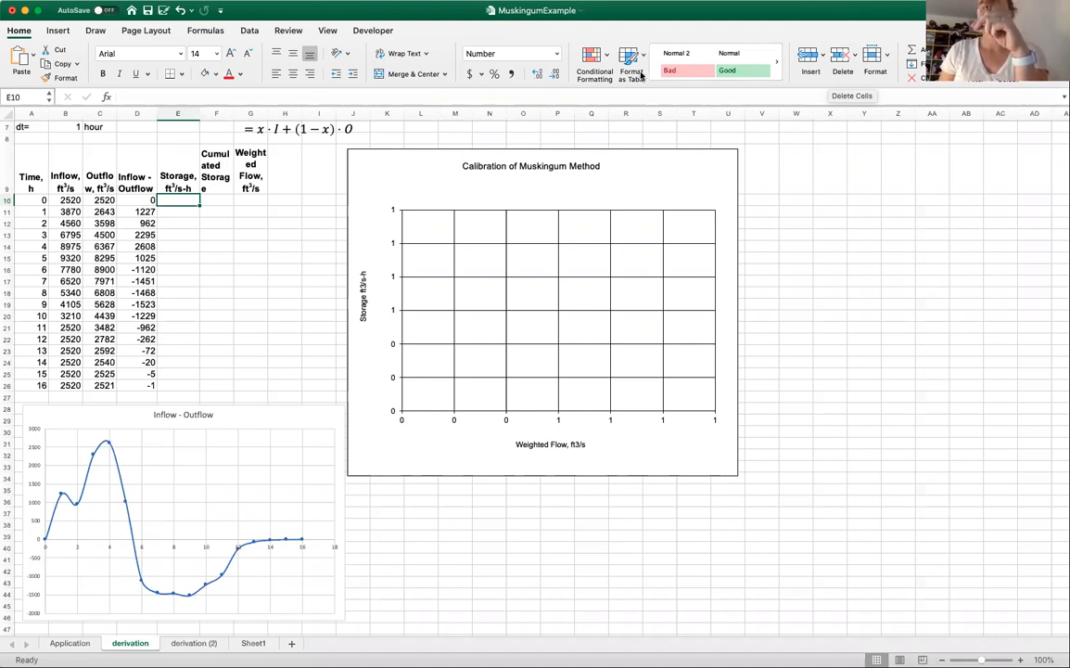
mouse_move(719, 84)
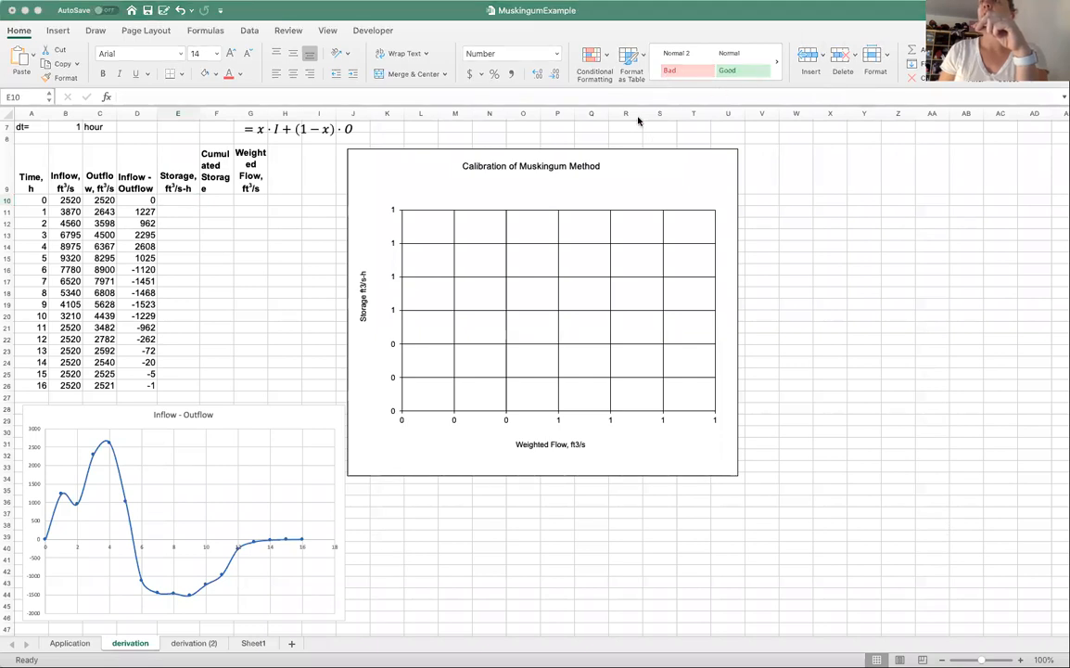
mouse_move(60, 523)
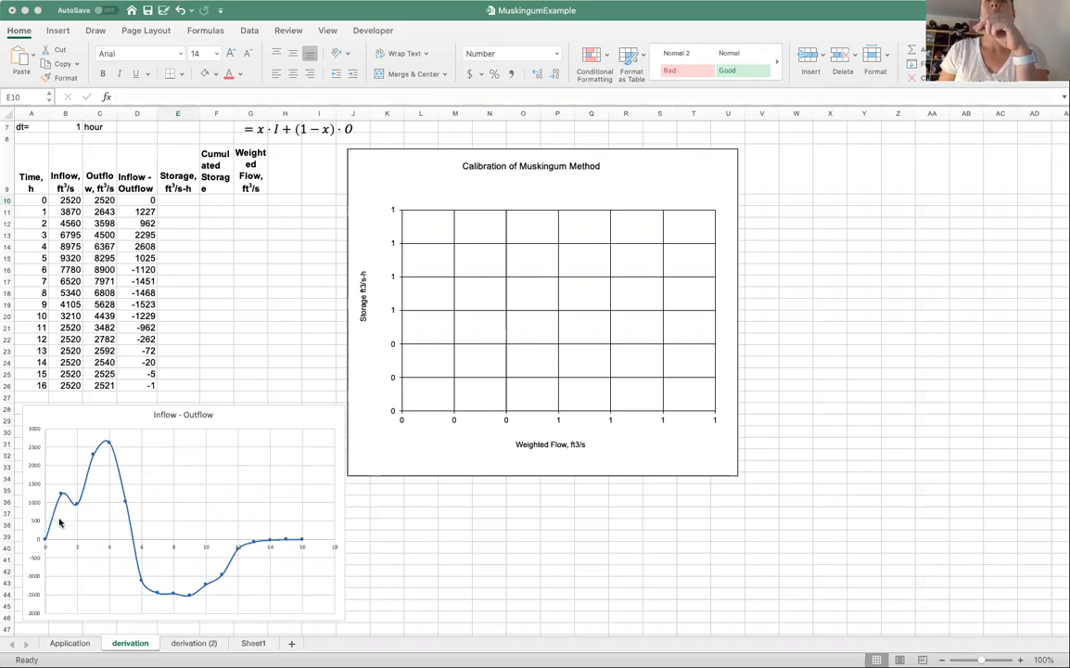
mouse_move(62, 500)
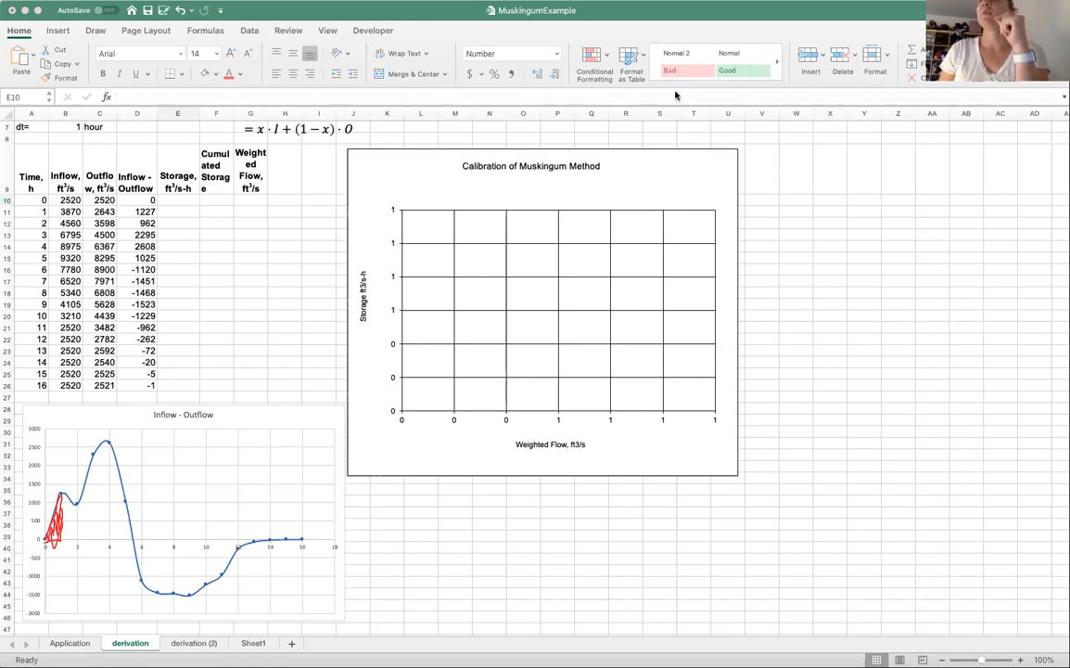
mouse_move(181, 316)
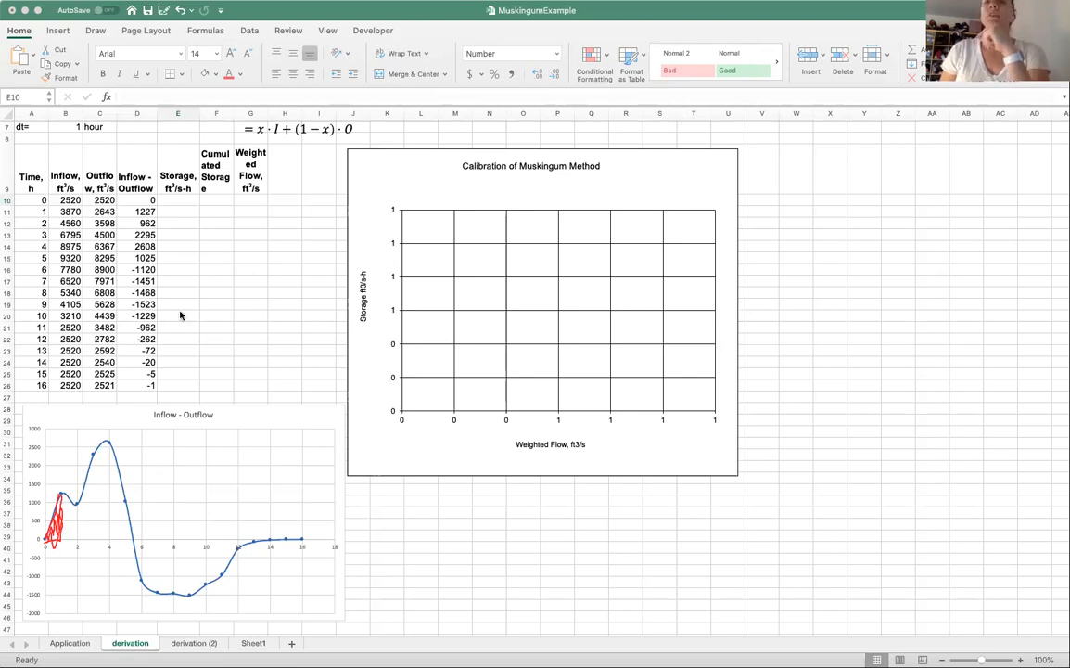
mouse_move(42, 515)
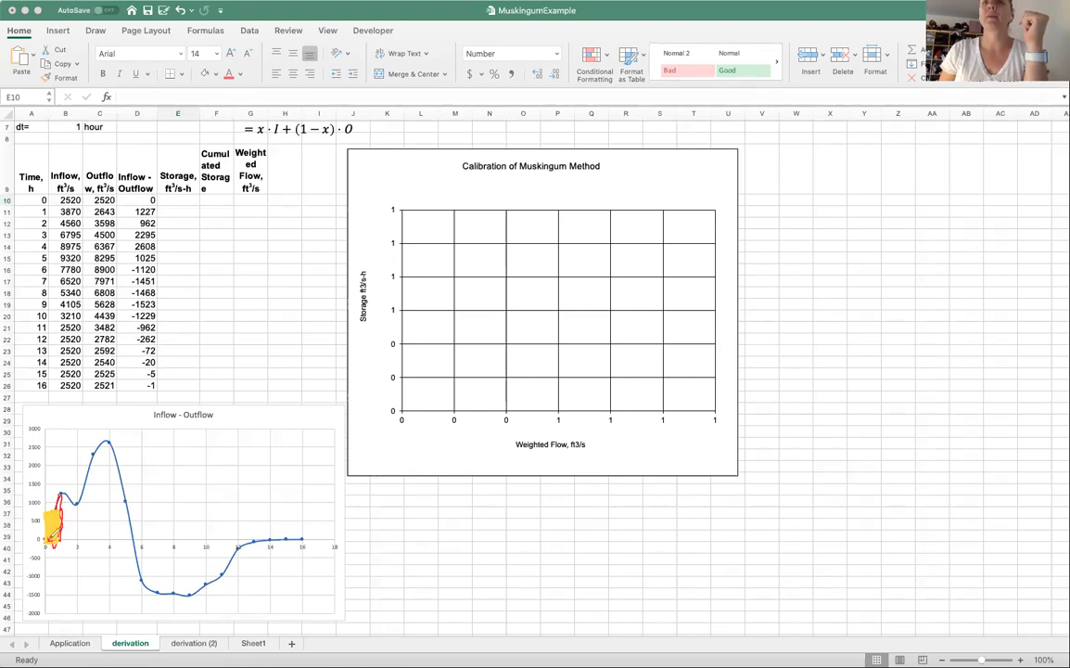
mouse_move(748, 18)
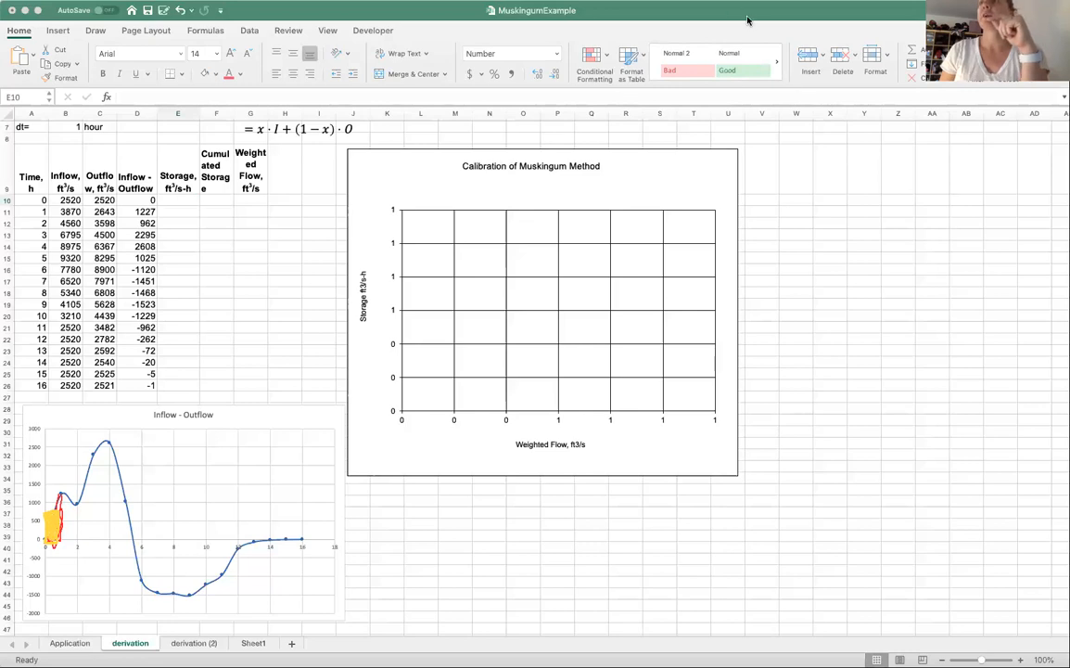
Enter 0 as hour-0 storage and =(D11+D10)/2 in E11 for hour 1
click(178, 200)
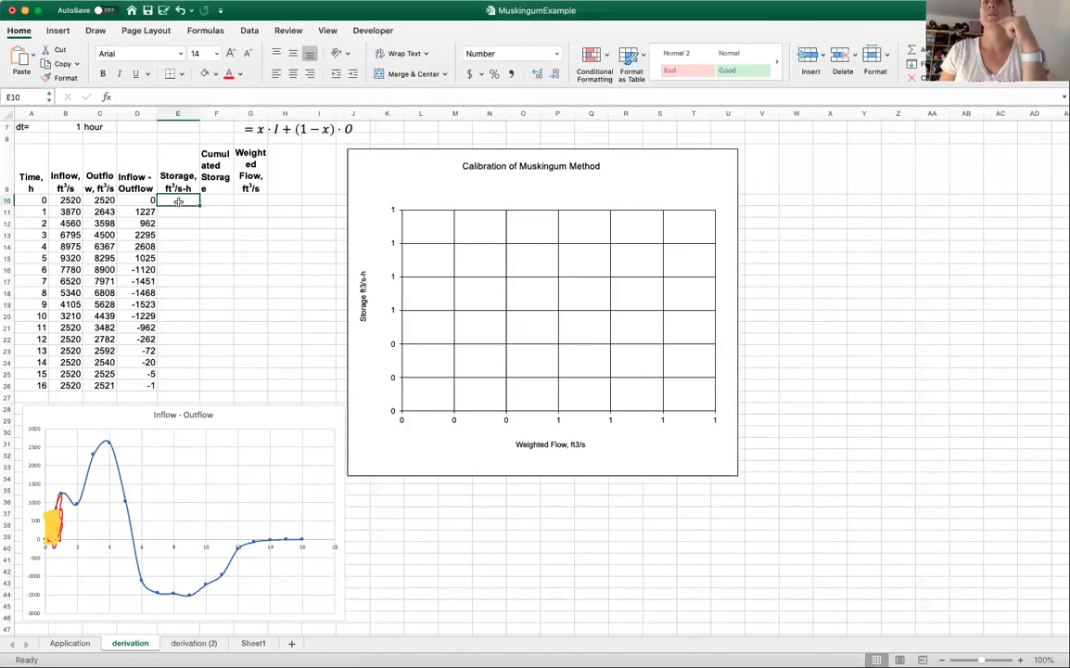
text(=)
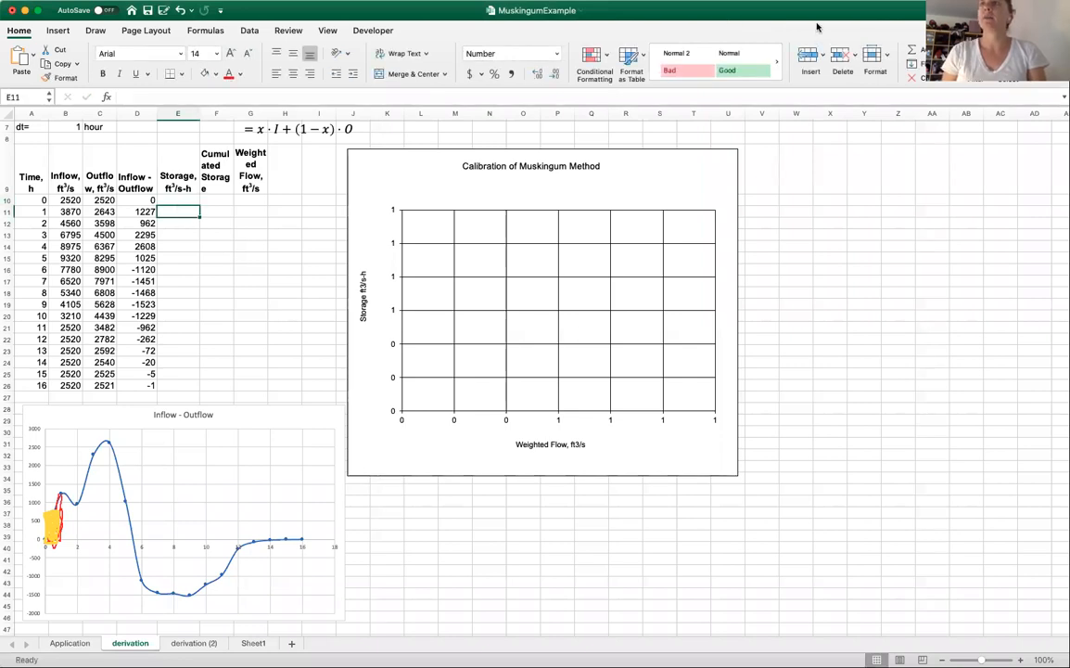
mouse_move(162, 213)
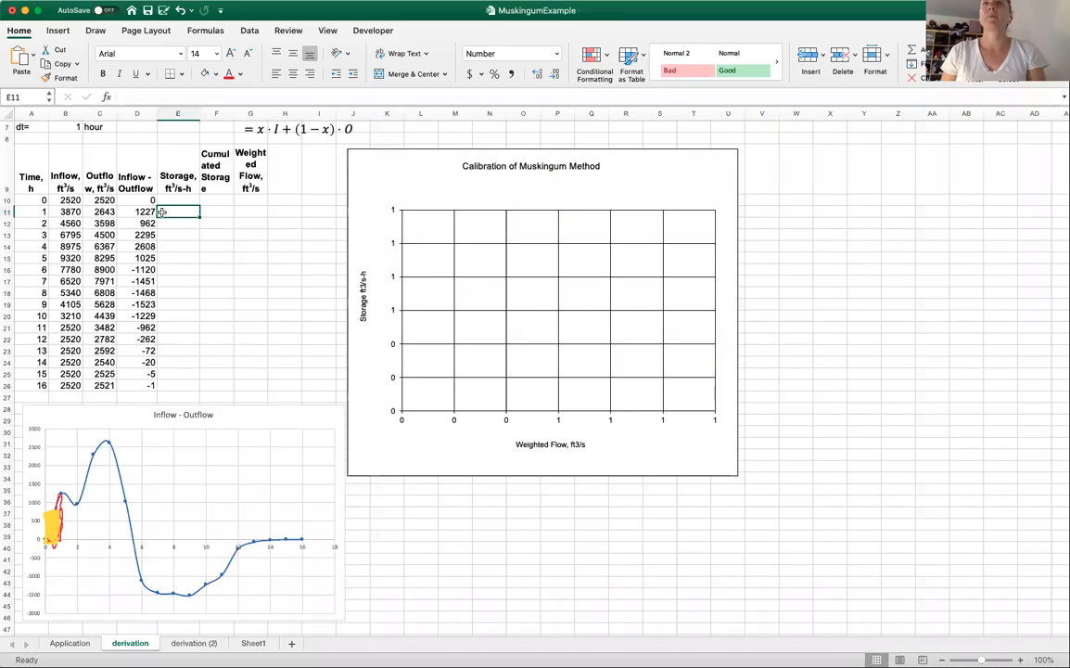
click(177, 200)
text(0)
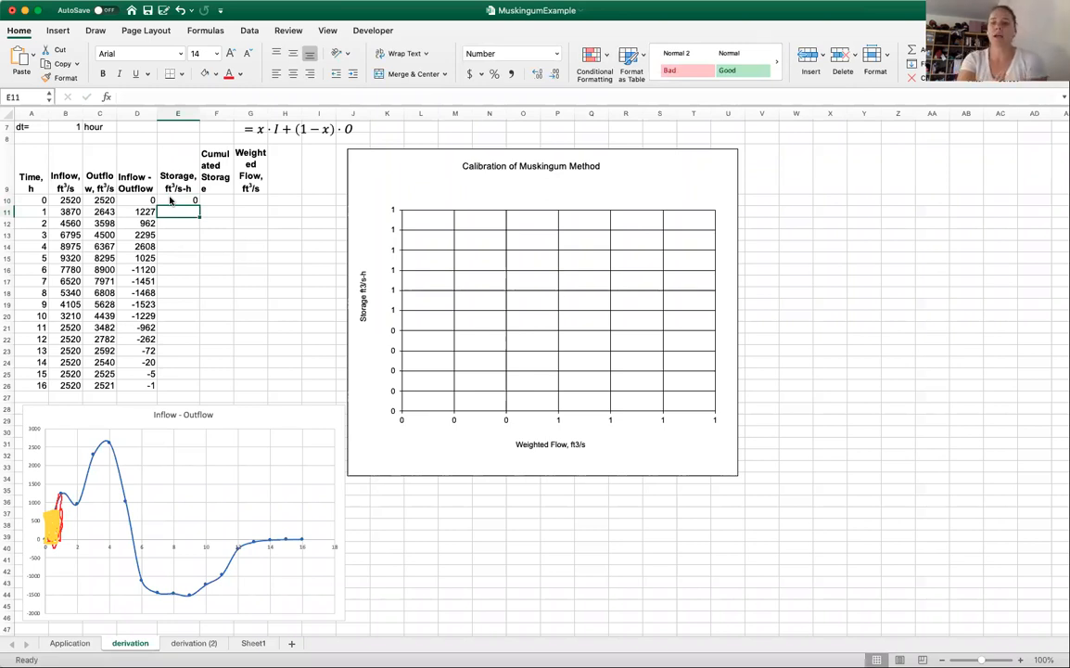
text(=()
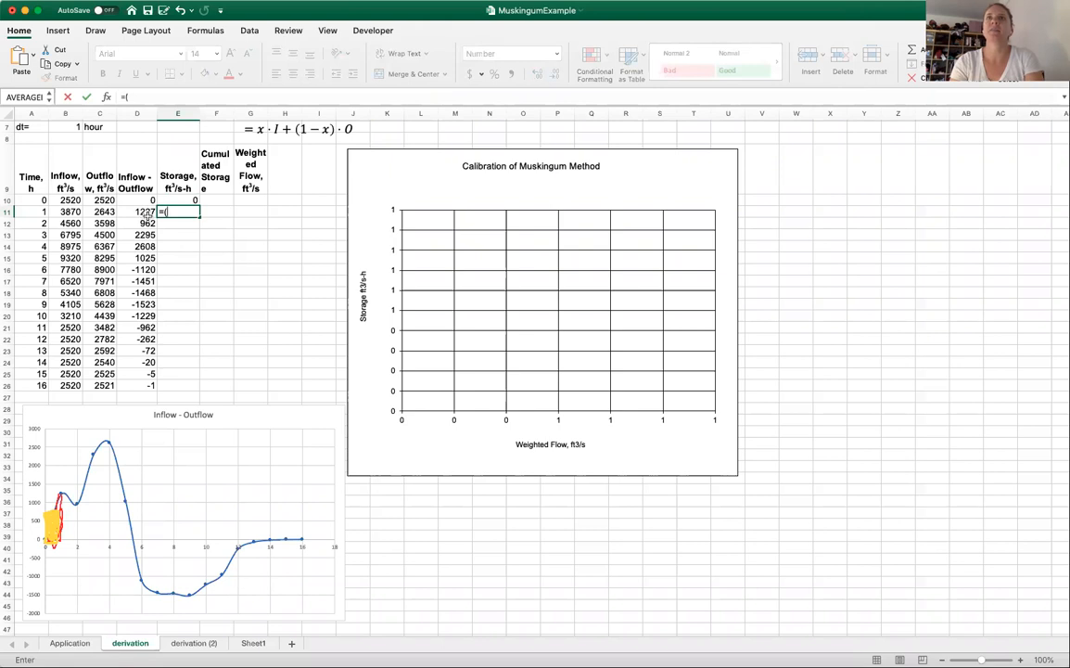
click(137, 211)
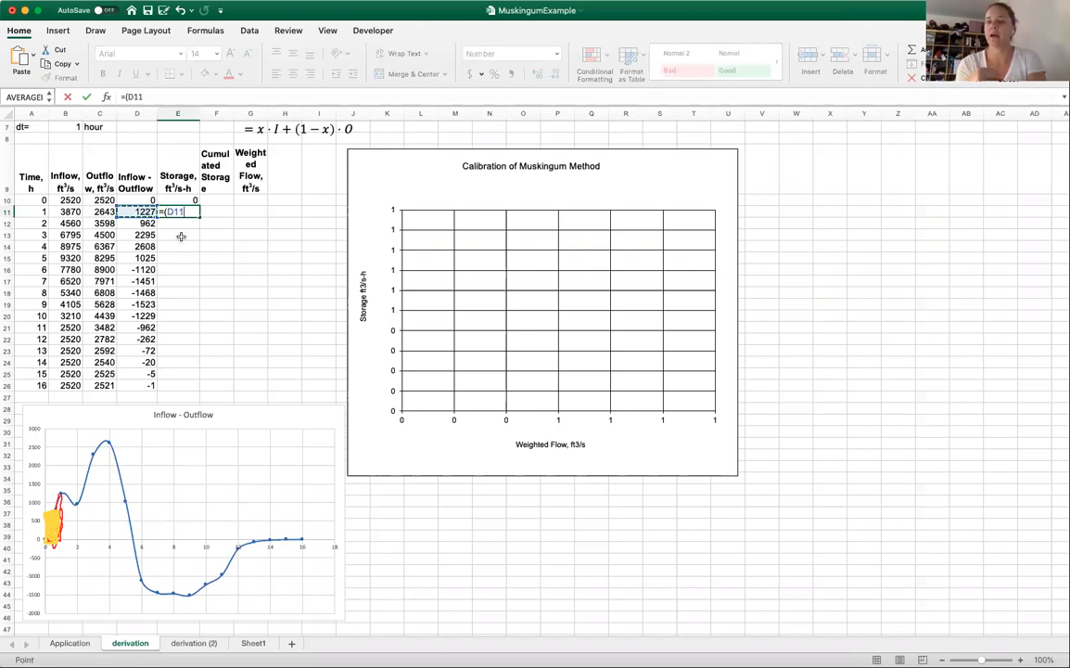
text(+D10))
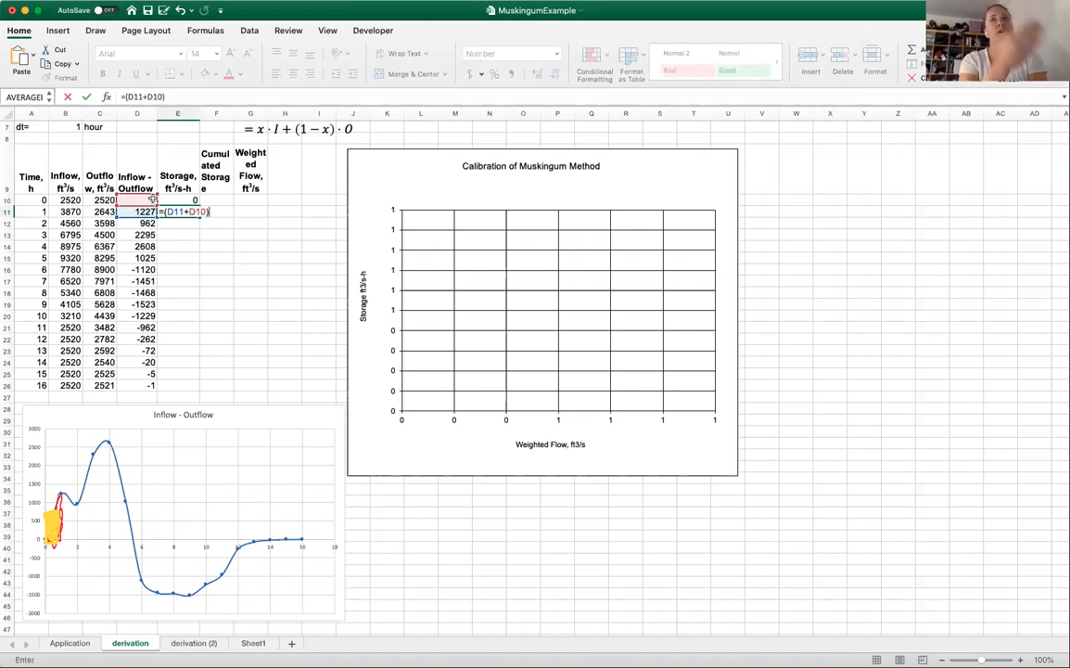
text(/2)
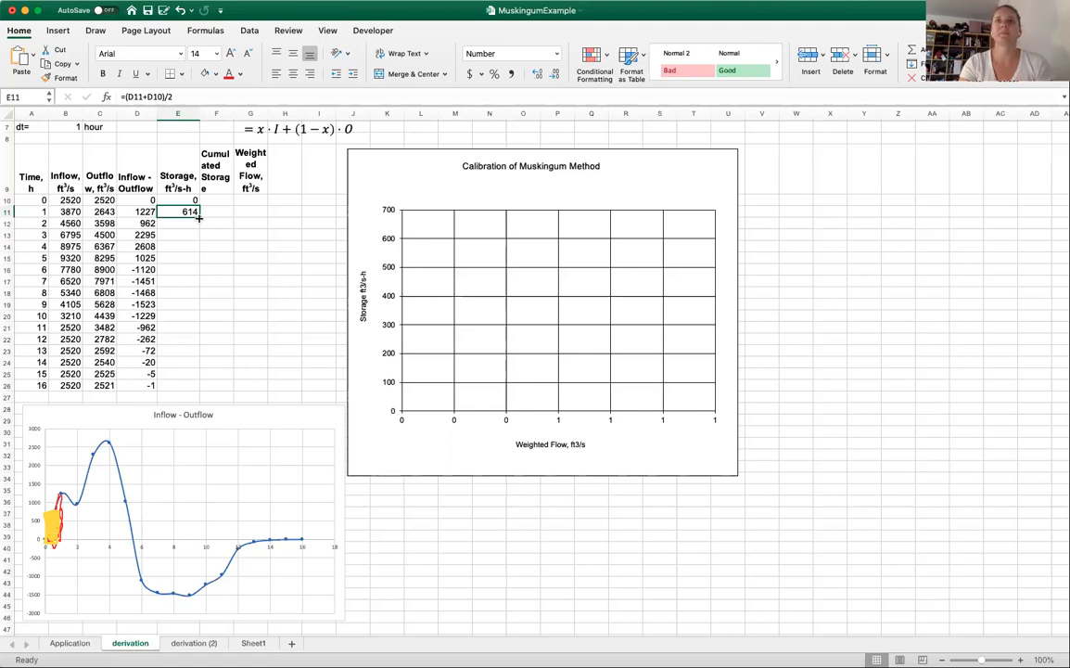
Fill the storage formula down to E26 for hours 2–16 and check the copied results
drag(178, 211, 177, 224)
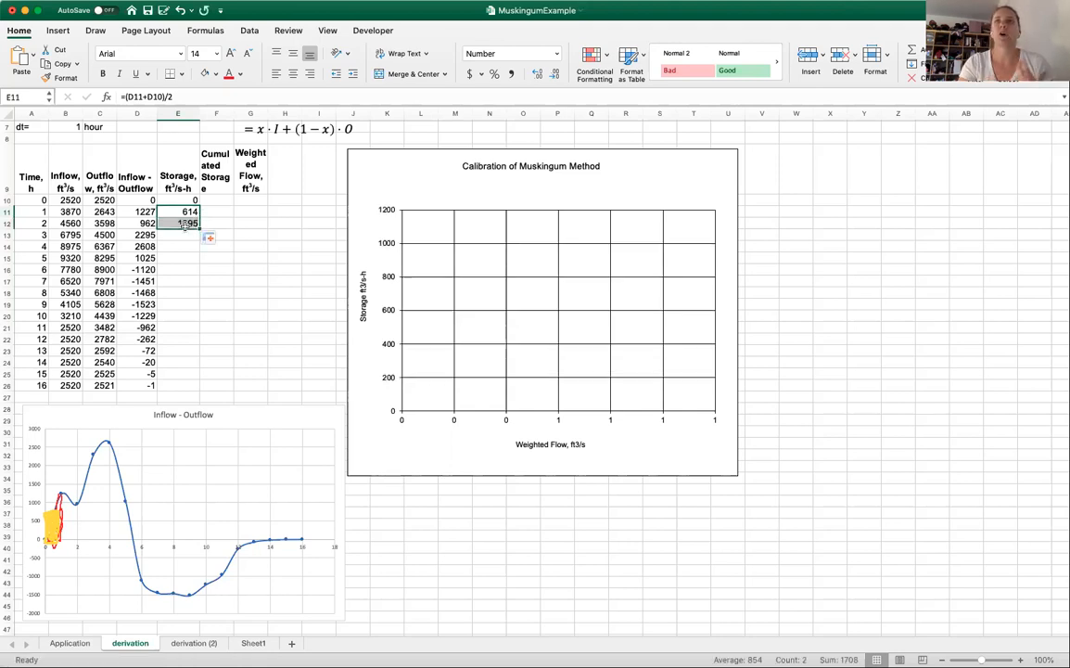
click(177, 222)
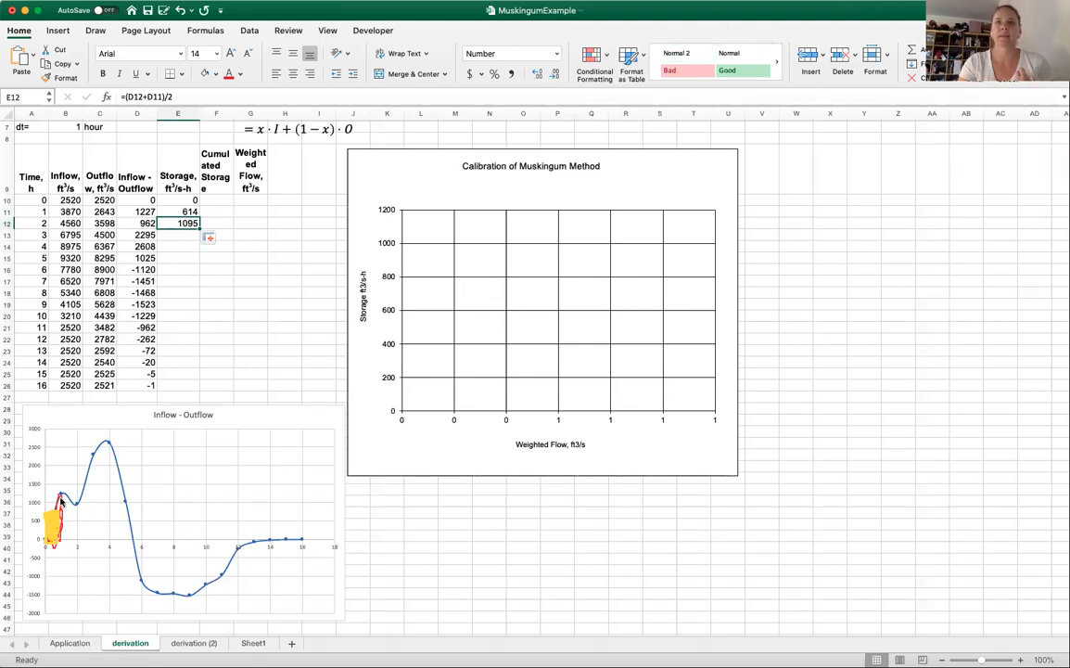
mouse_move(65, 499)
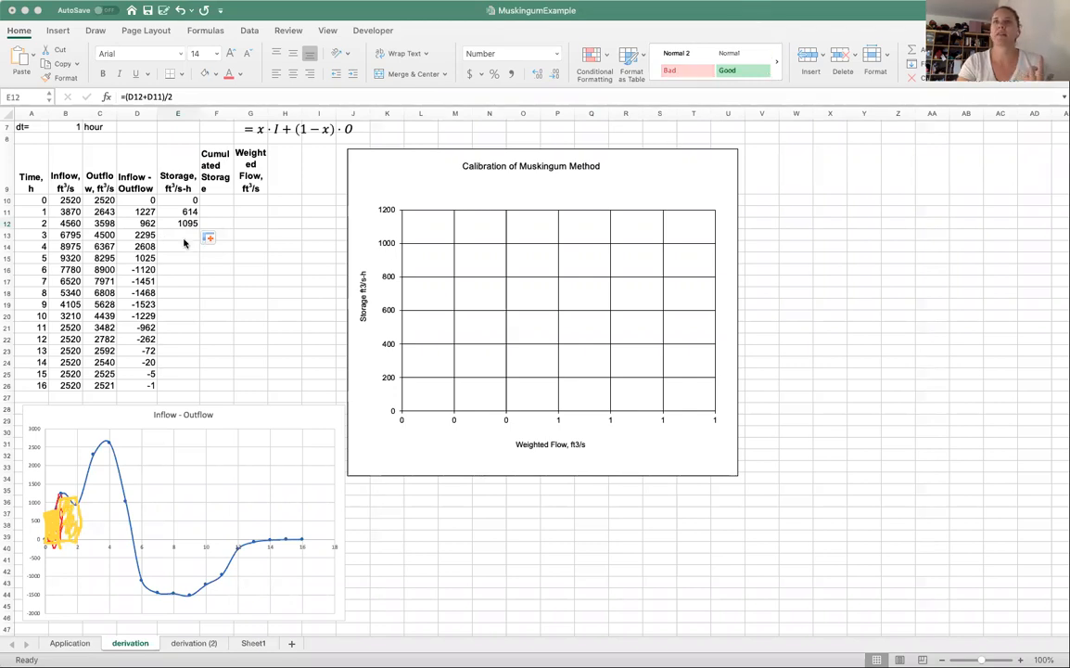
click(177, 235)
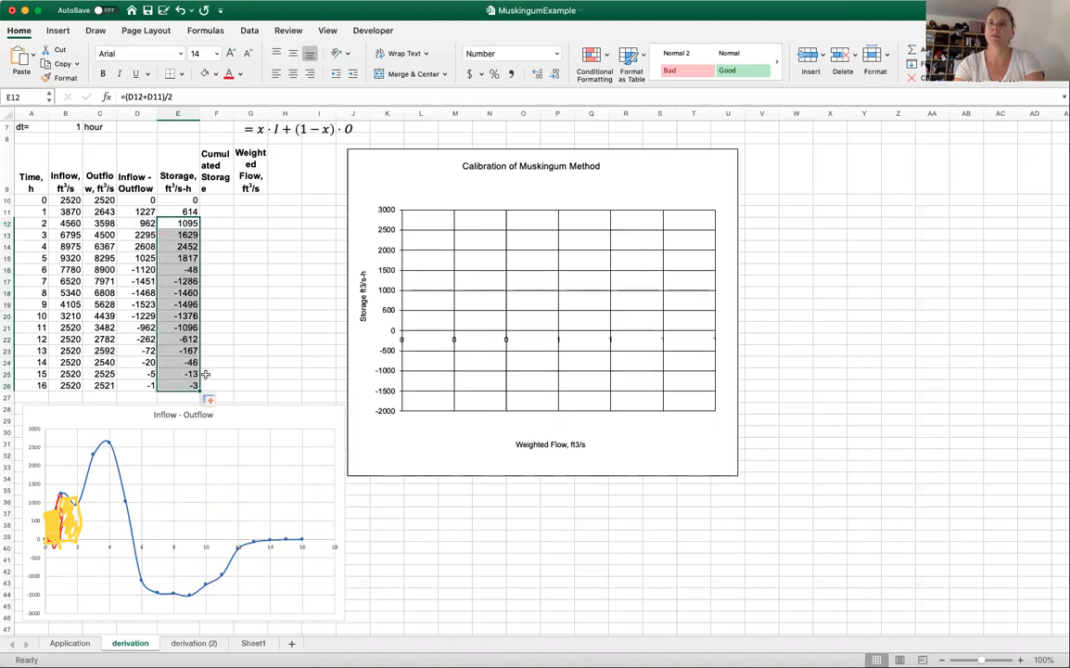
click(177, 269)
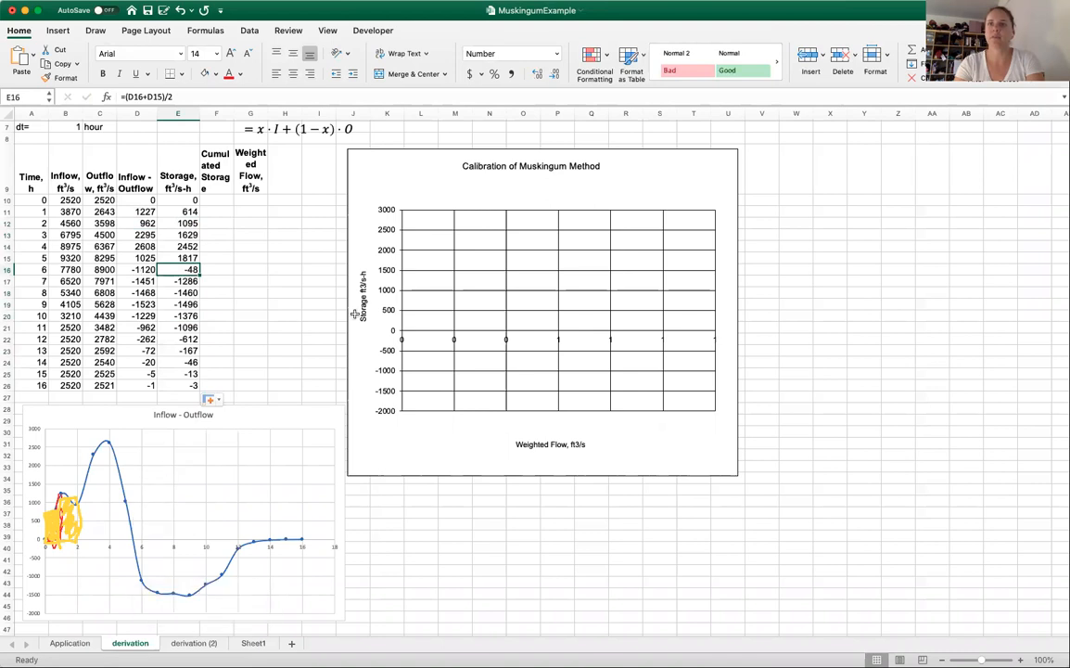
mouse_move(640, 177)
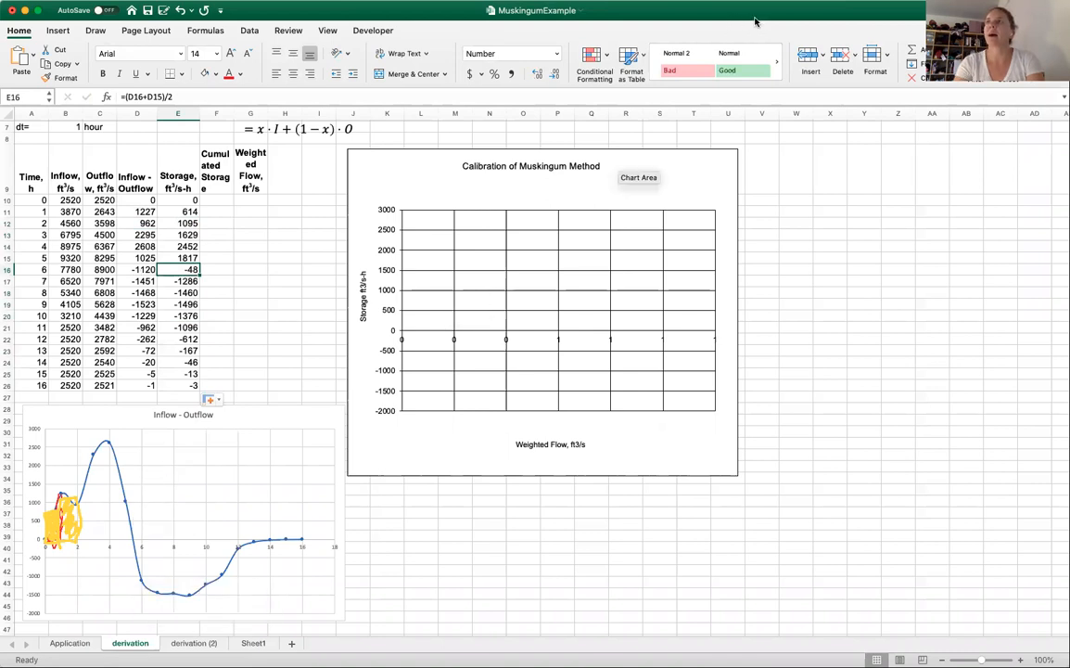
mouse_move(153, 570)
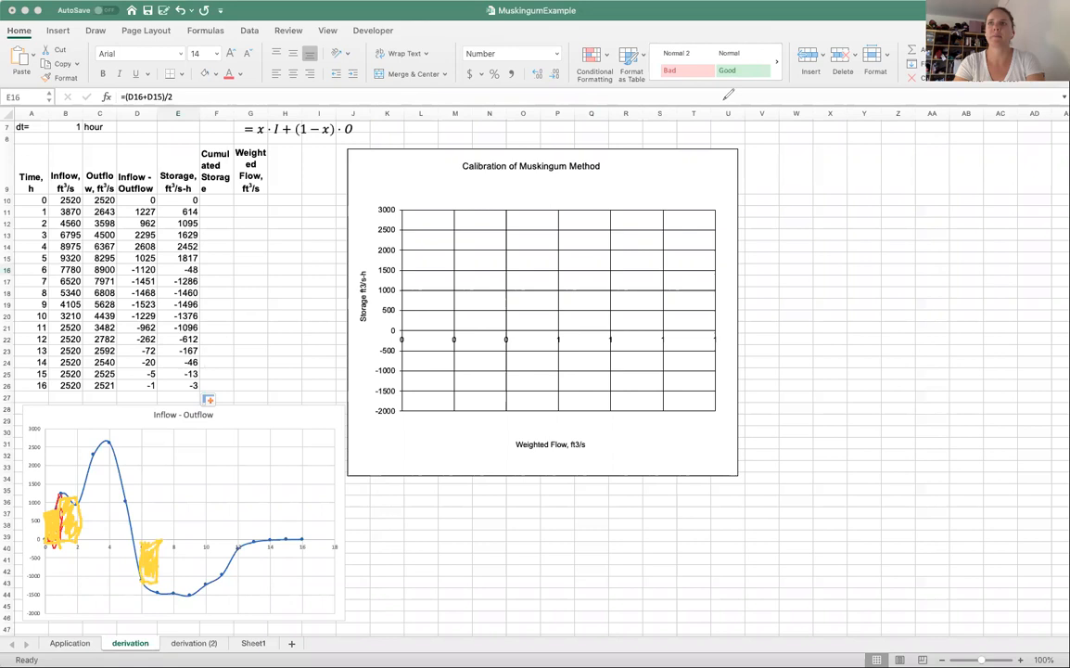
mouse_move(215, 301)
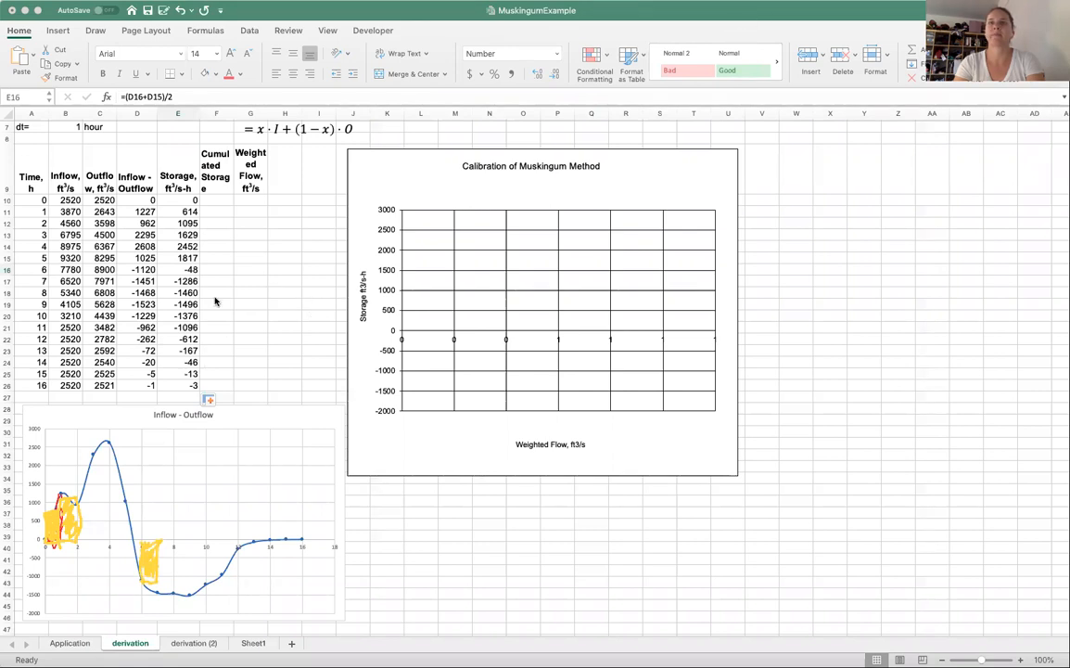
click(178, 269)
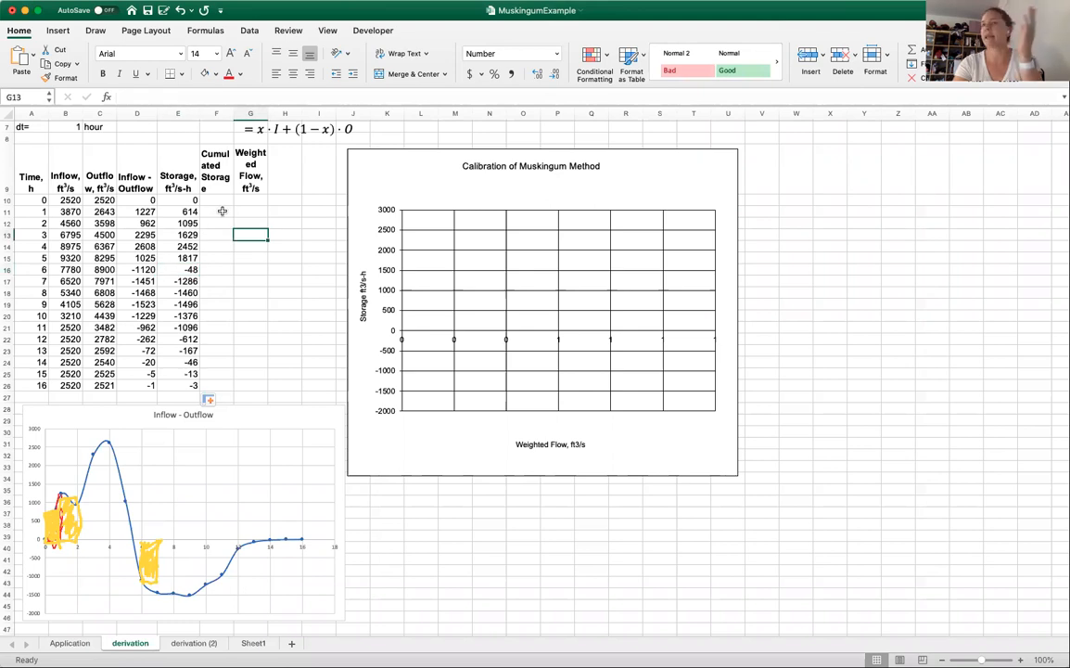
mouse_move(213, 202)
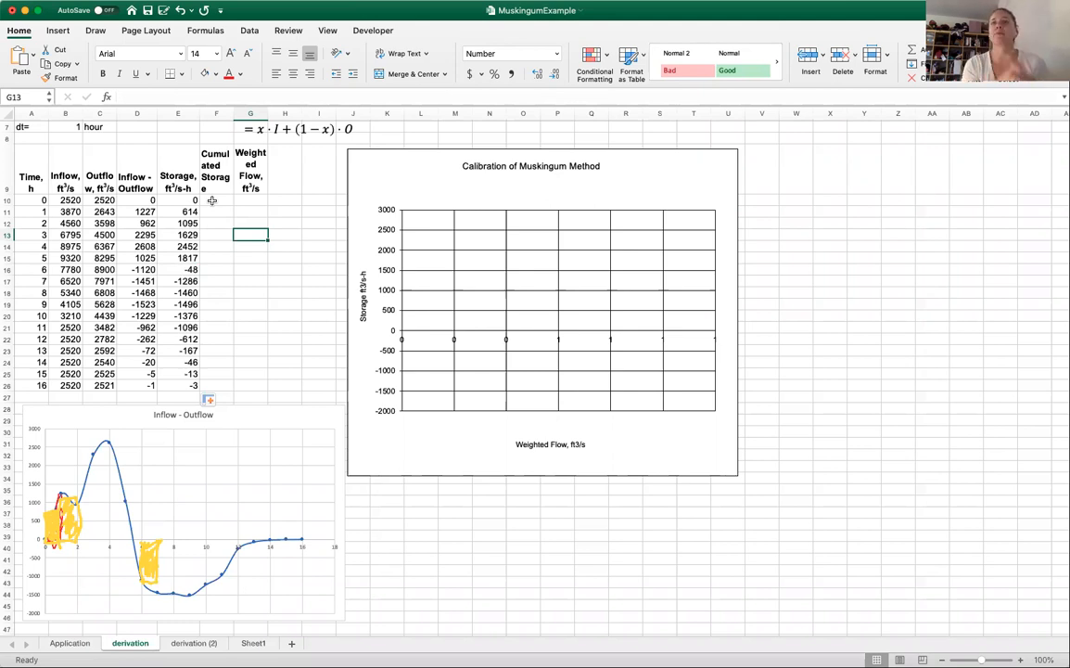
click(216, 199)
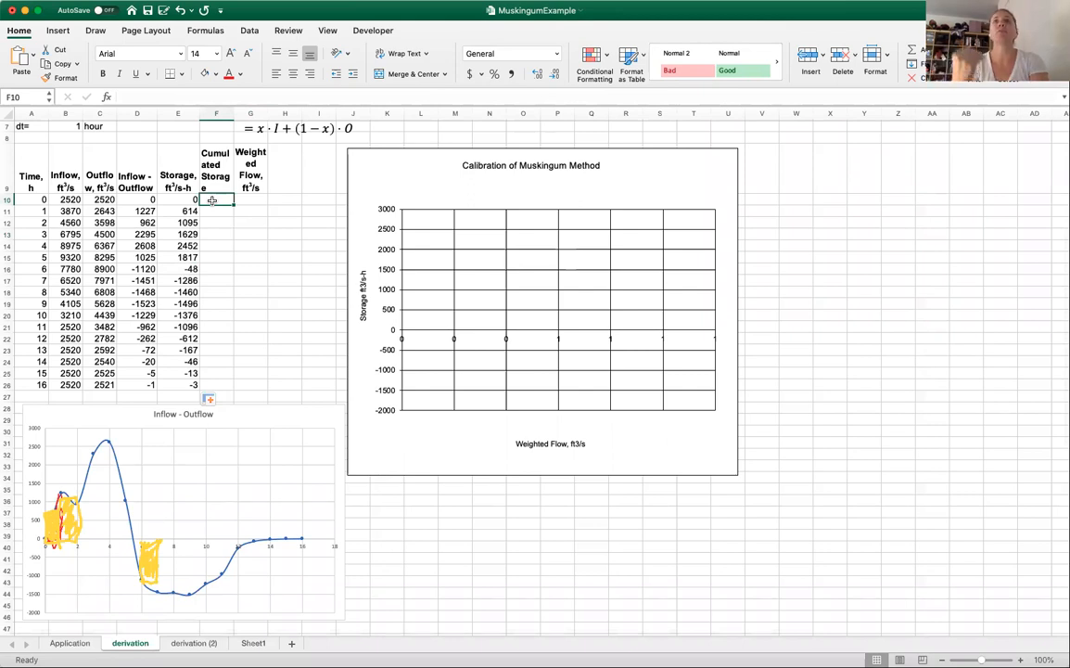
Enter the running total =F11+E12 in F12 and fill it down to F26
text(0)
click(217, 211)
text(=F10)
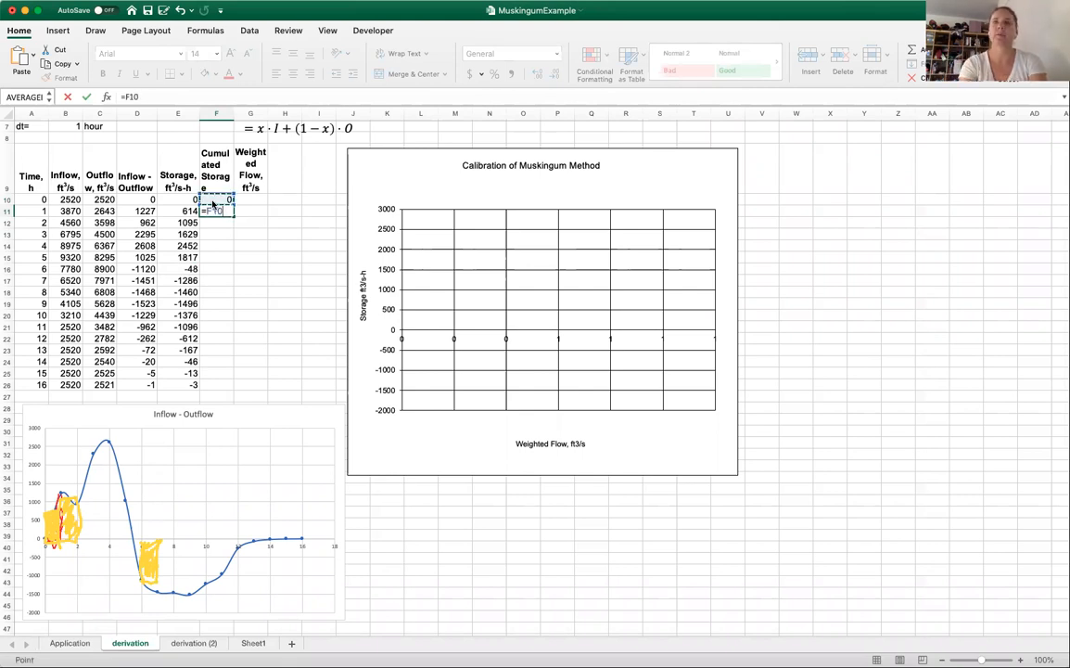
text(+)
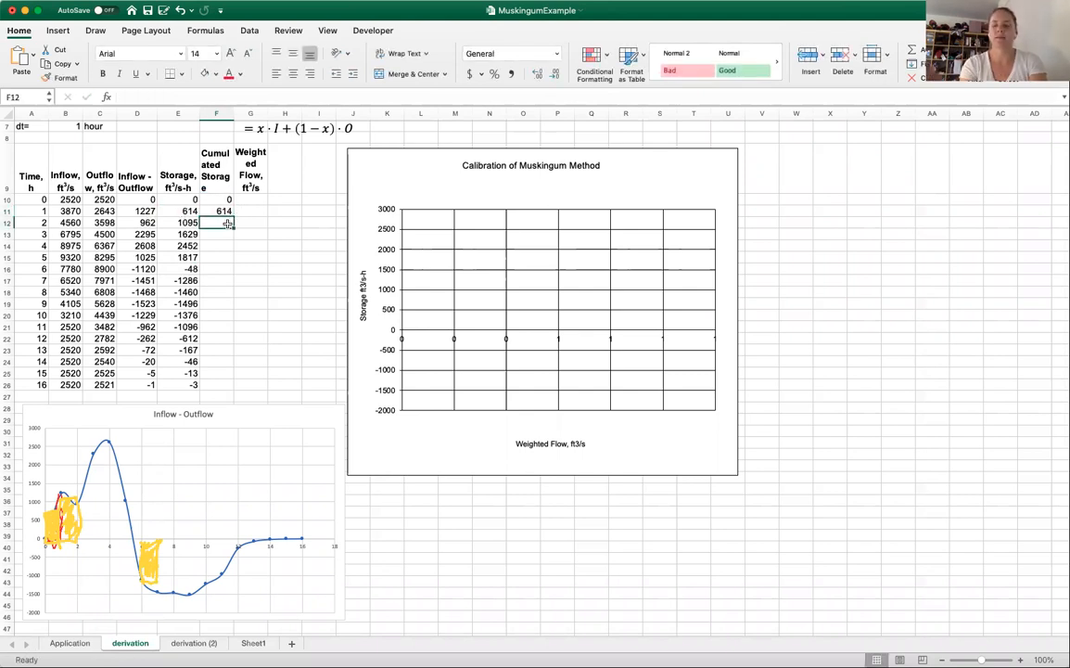
text(=F11)
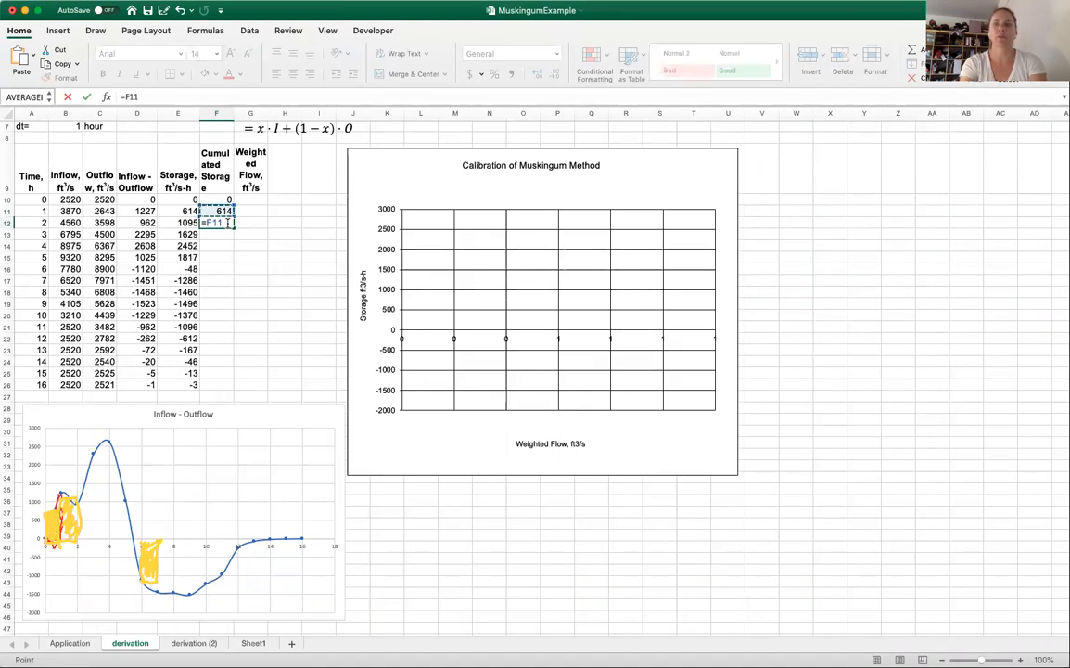
click(178, 222)
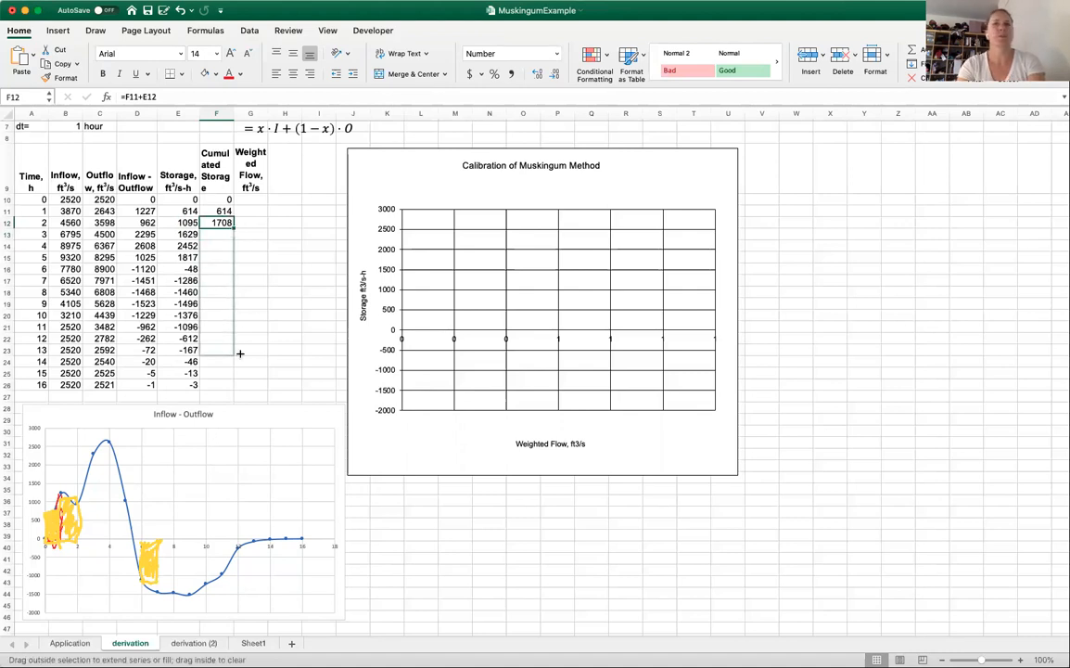
drag(216, 223, 216, 384)
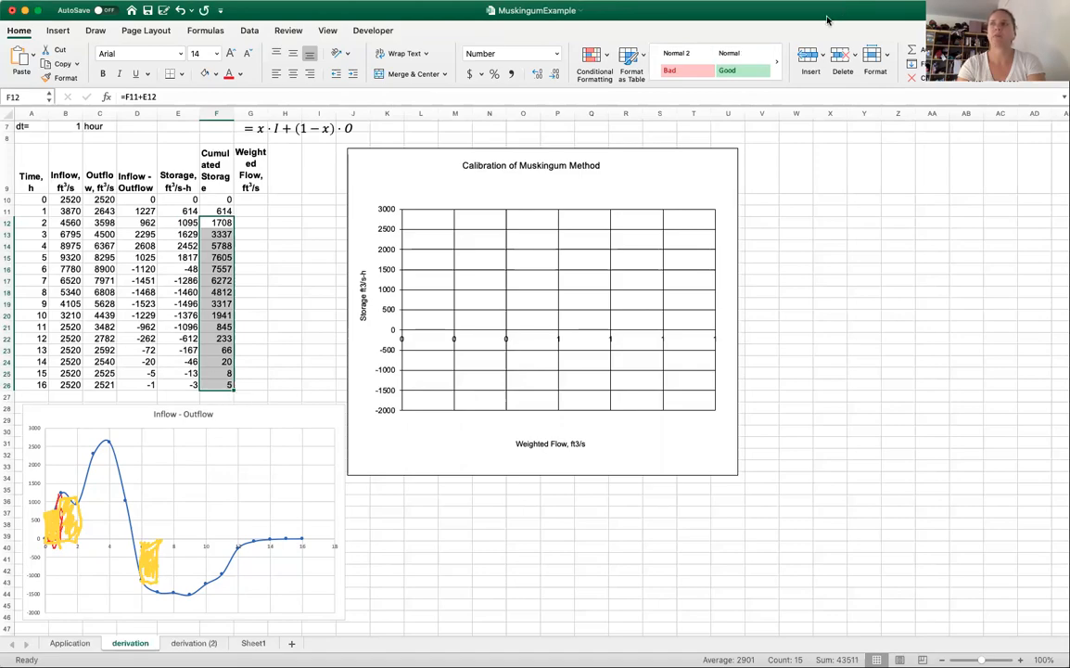
click(292, 137)
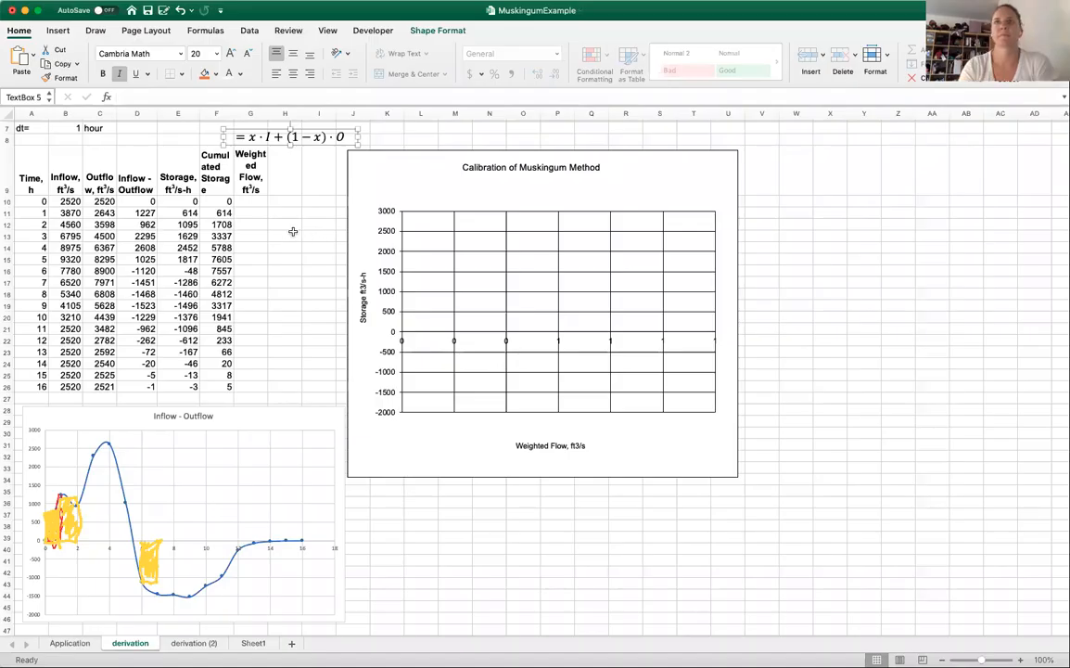
click(250, 201)
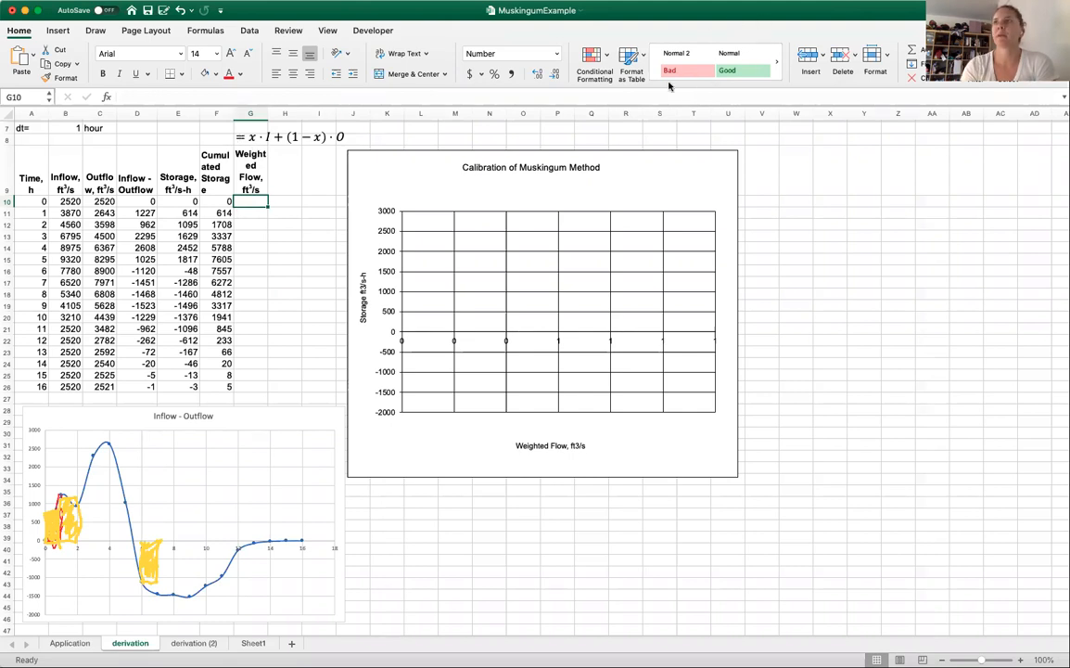
mouse_move(244, 169)
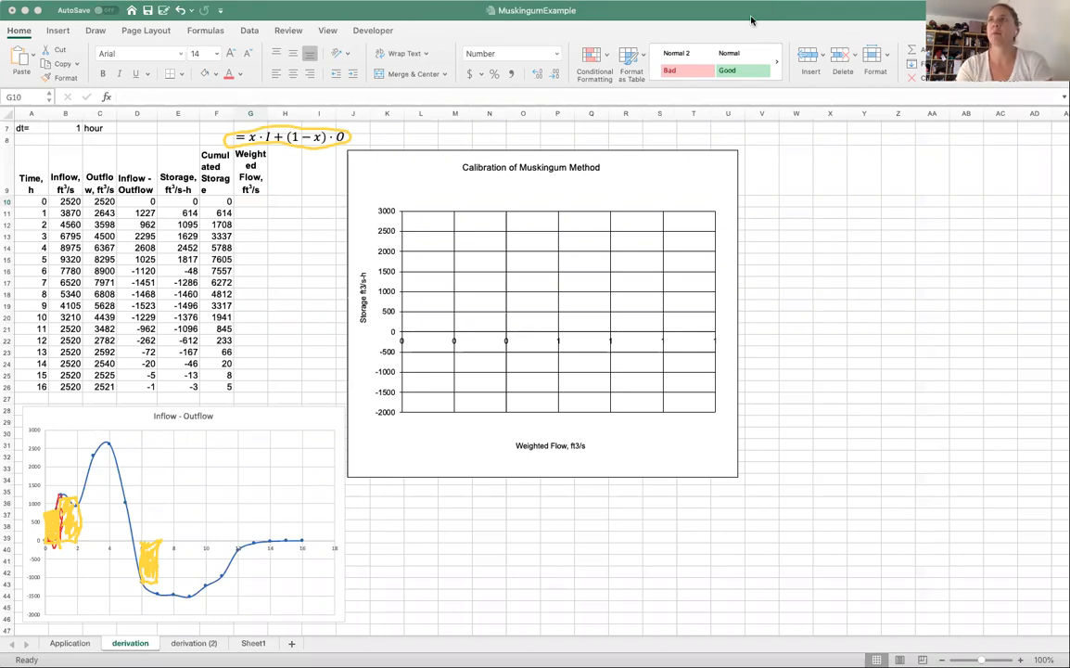
mouse_move(759, 81)
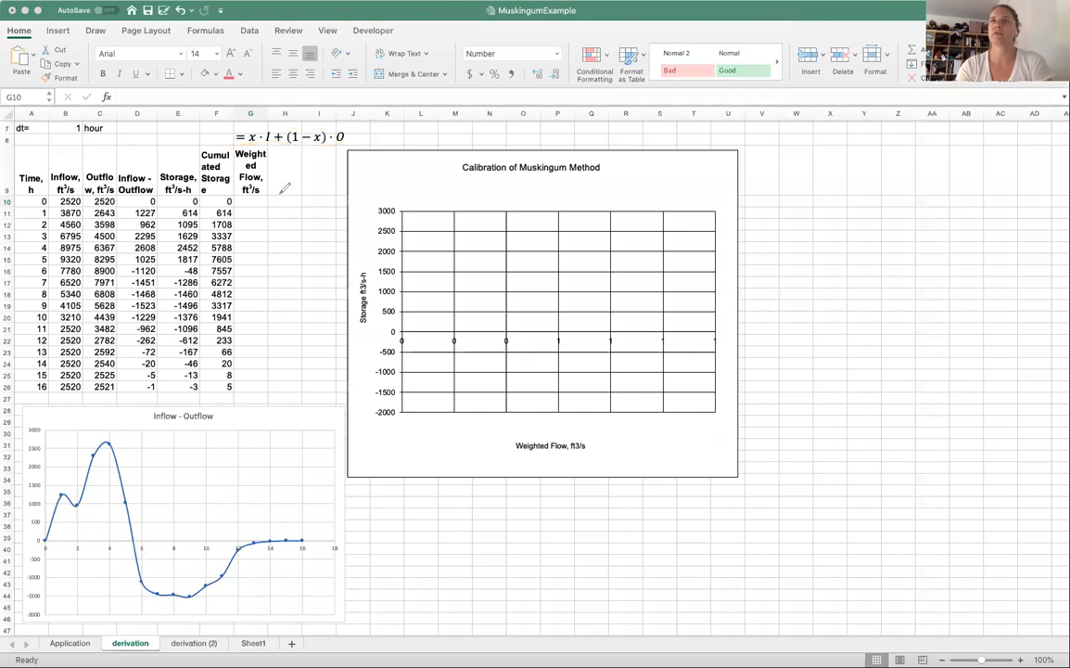
mouse_move(398, 260)
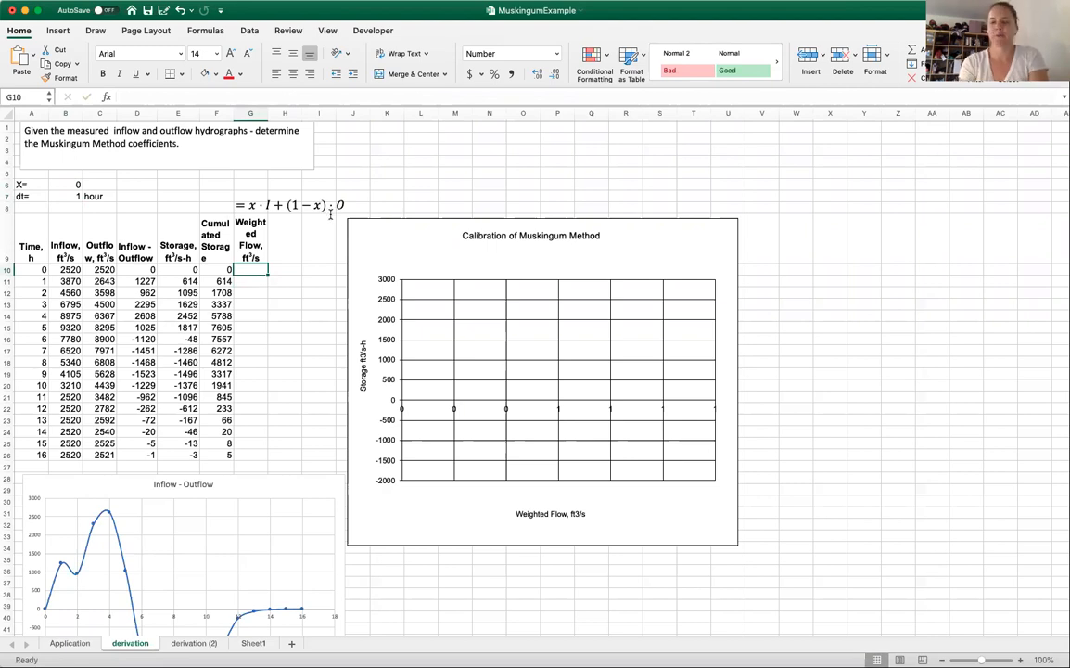
Enter =$B$6*B10+(1-$B$6)*C10 in G10 and fill it down to G26
text(=)
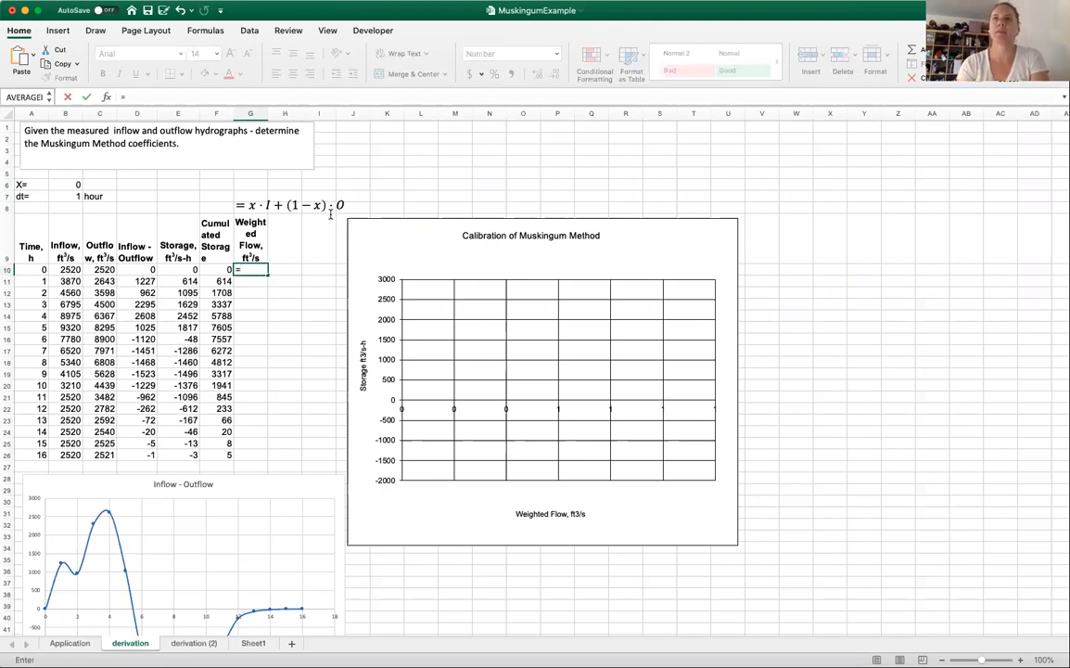
click(65, 185)
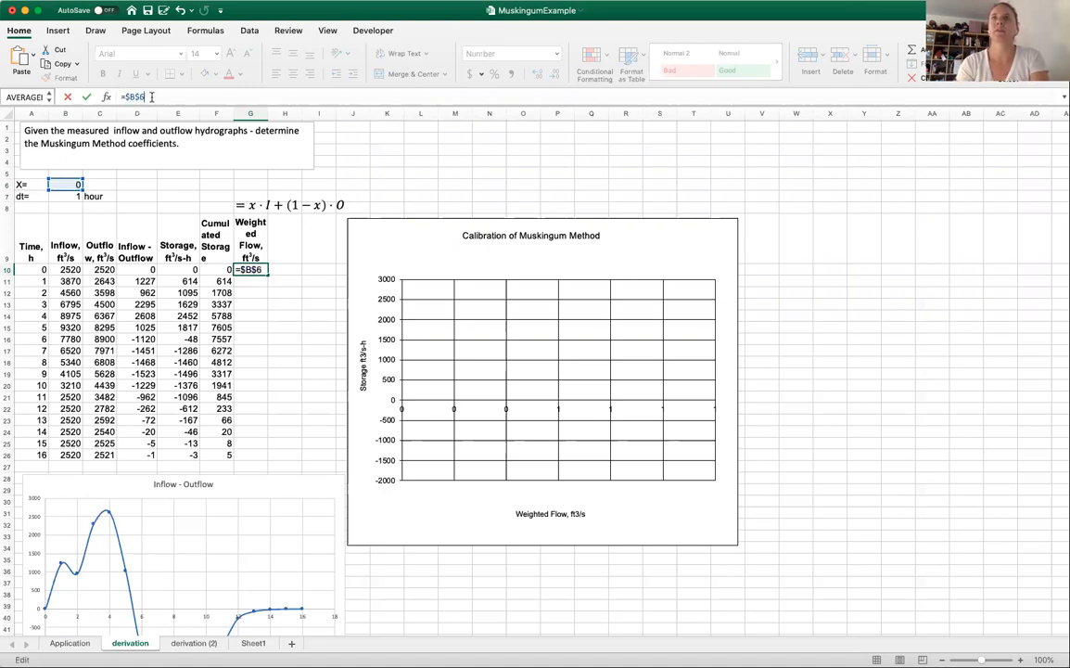
text(*)
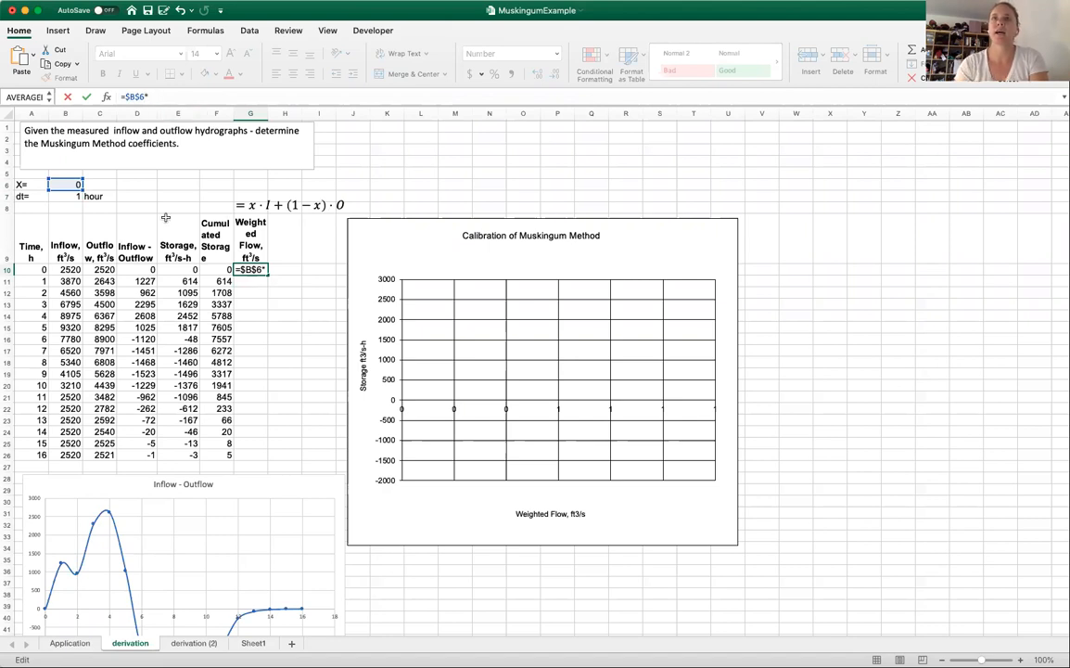
click(65, 269)
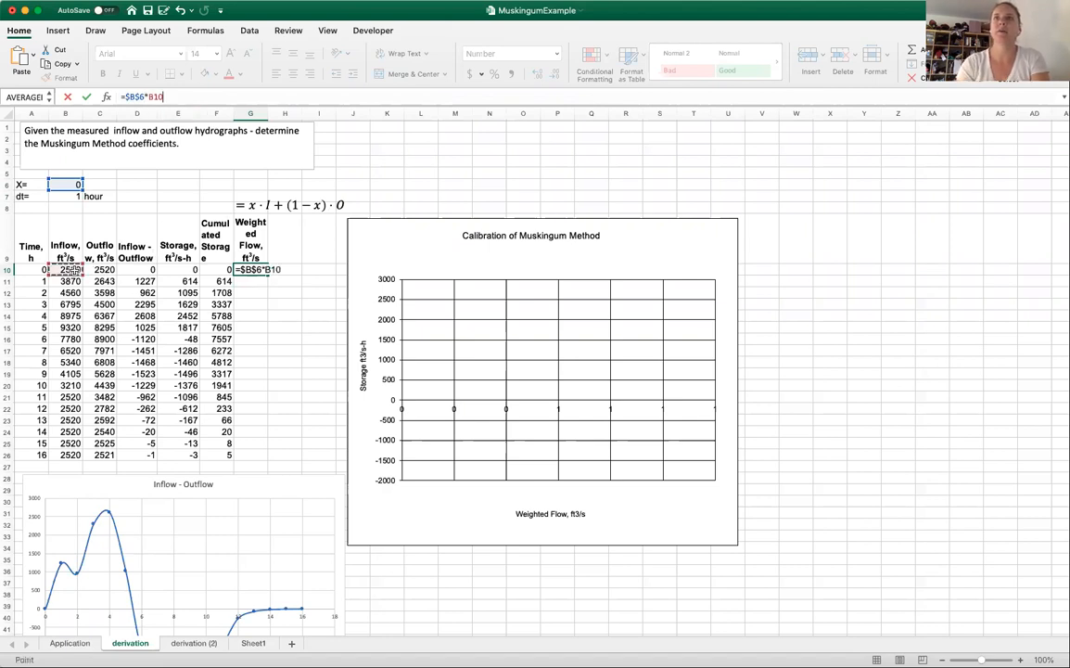
text(+(1-)
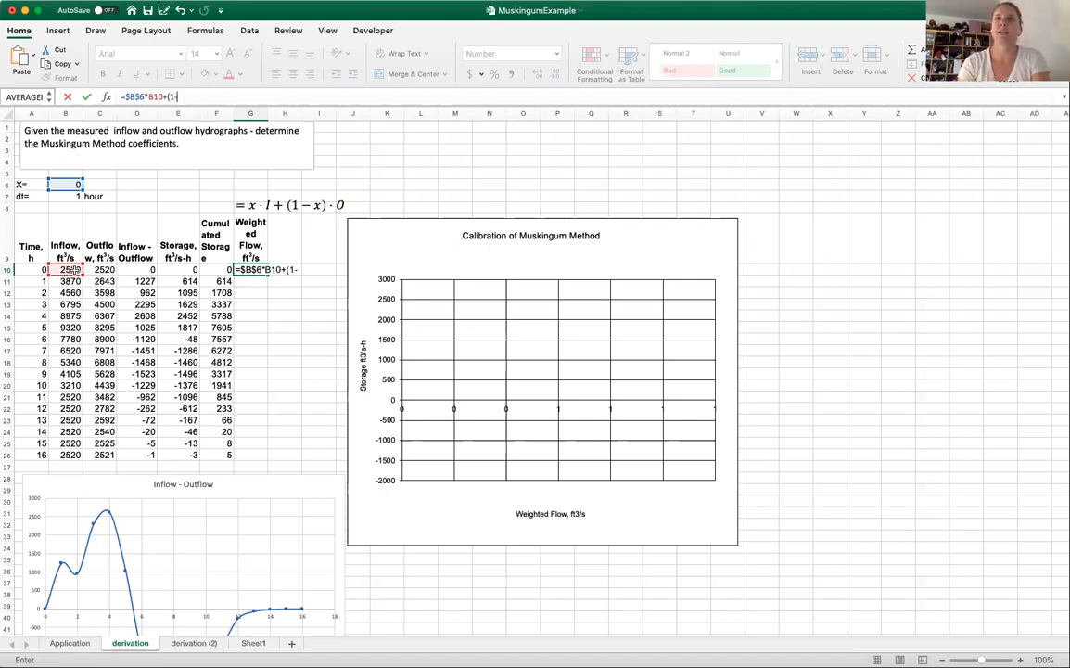
click(65, 184)
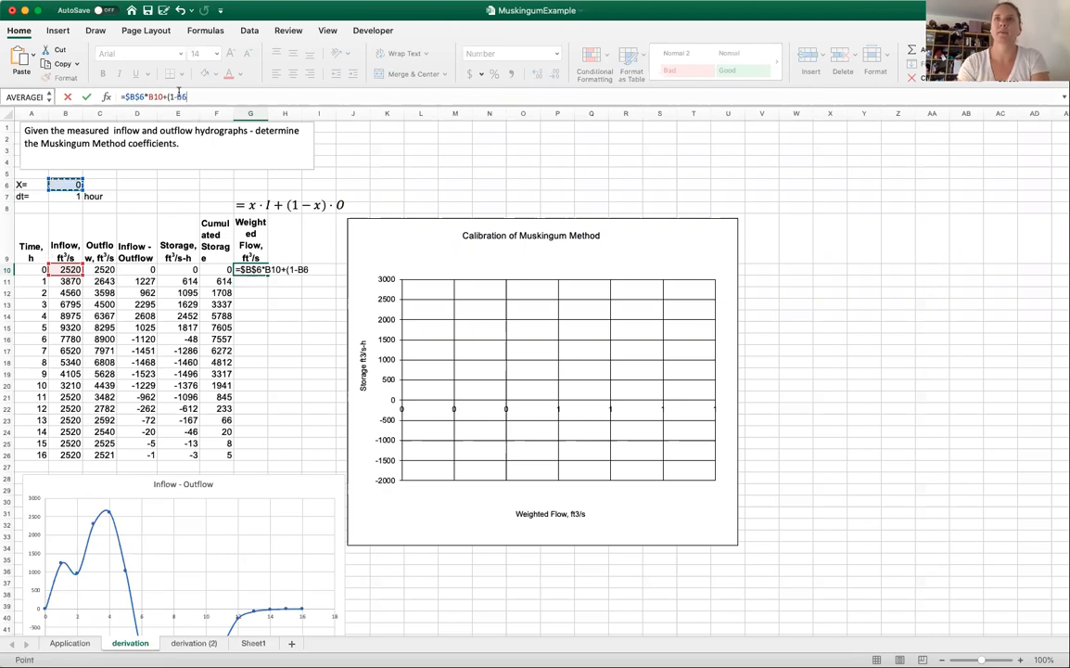
text($B$6)
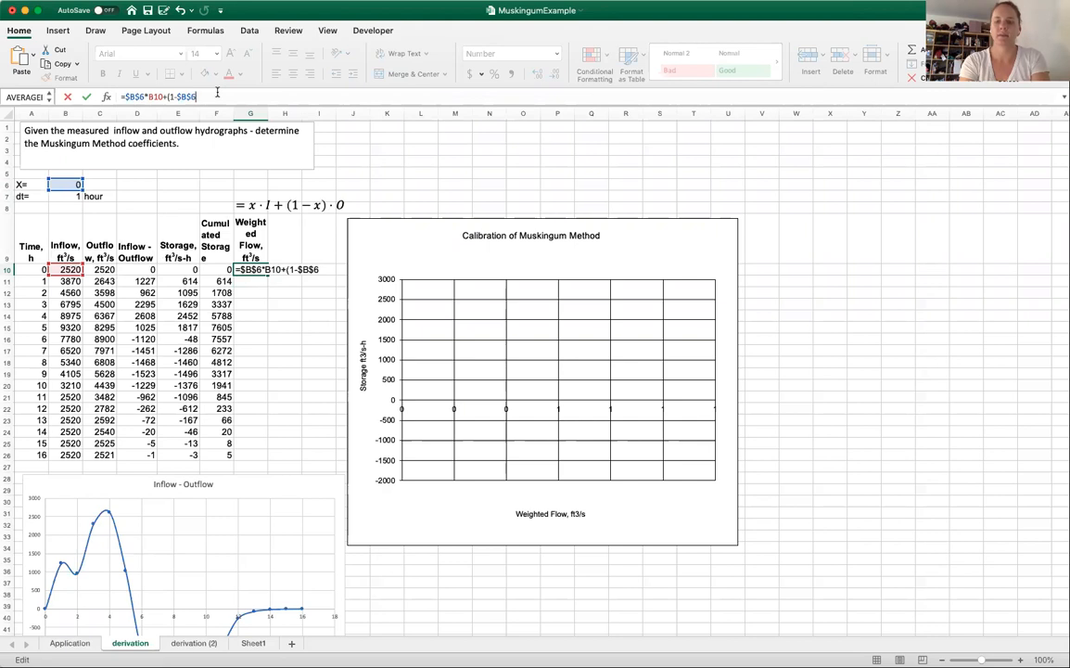
text(*)
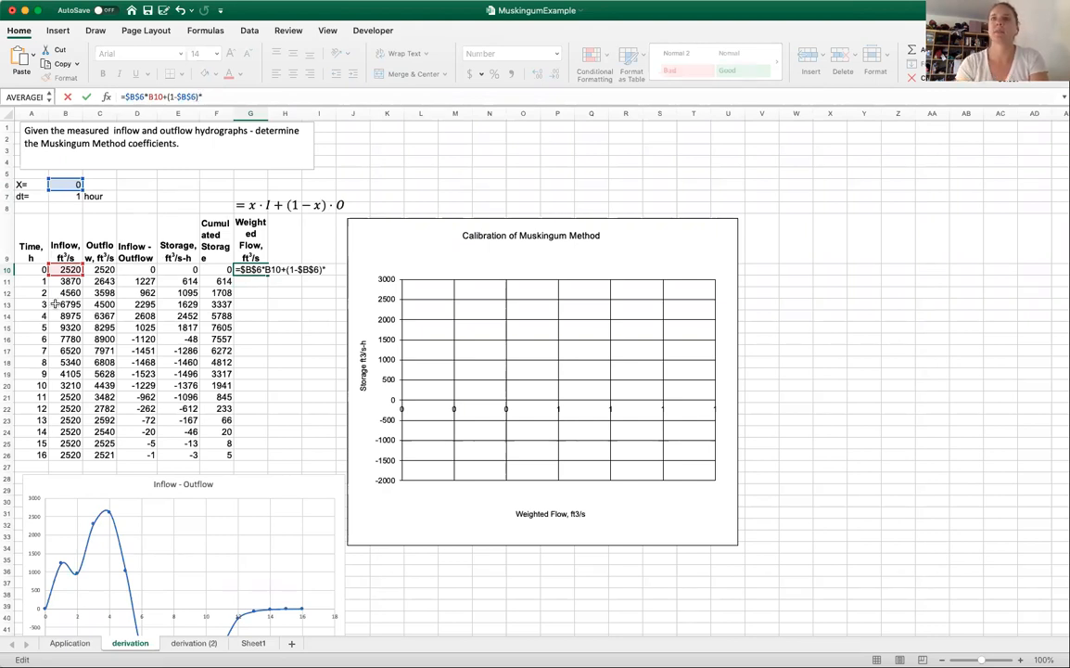
click(100, 269)
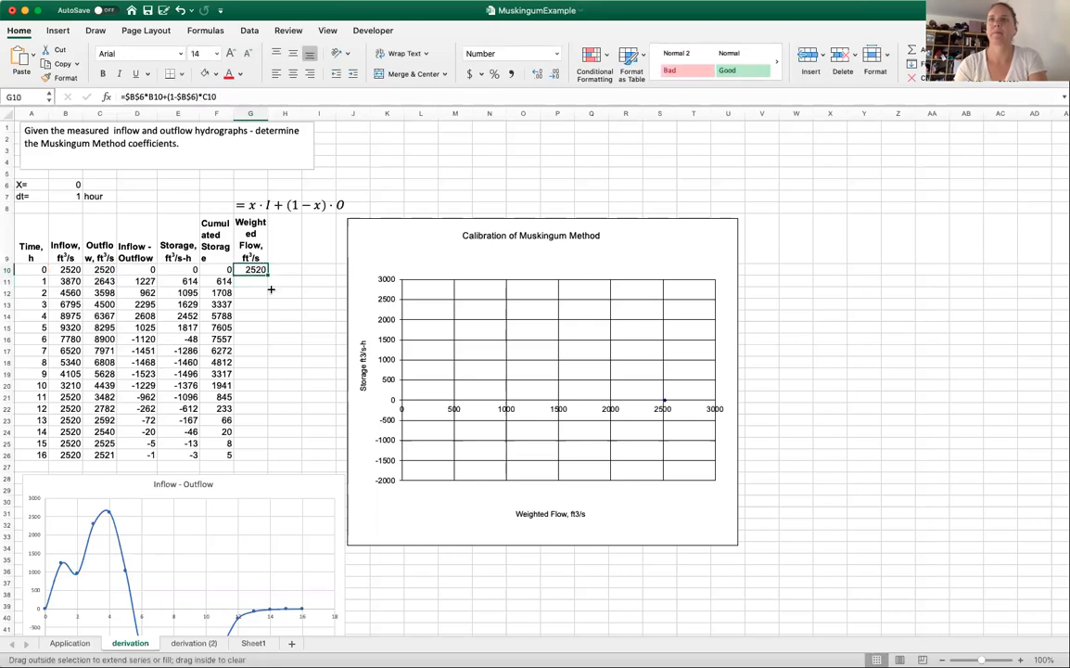
drag(250, 269, 250, 455)
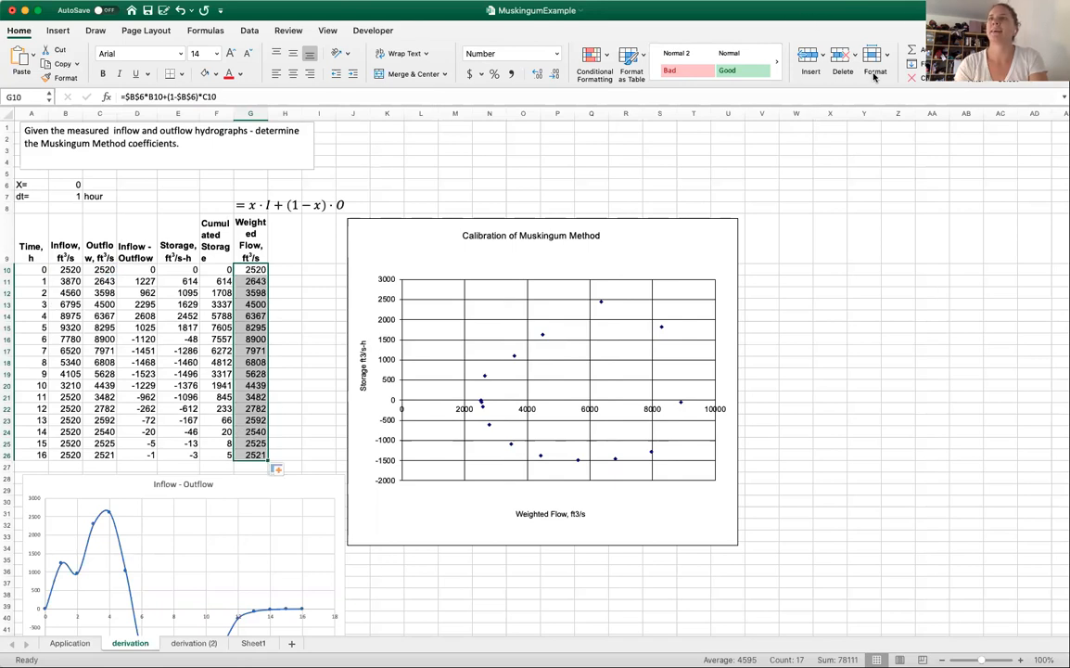
Select the calibration chart to plot storage F10:F26 against weighted flow G10:G26
click(531, 371)
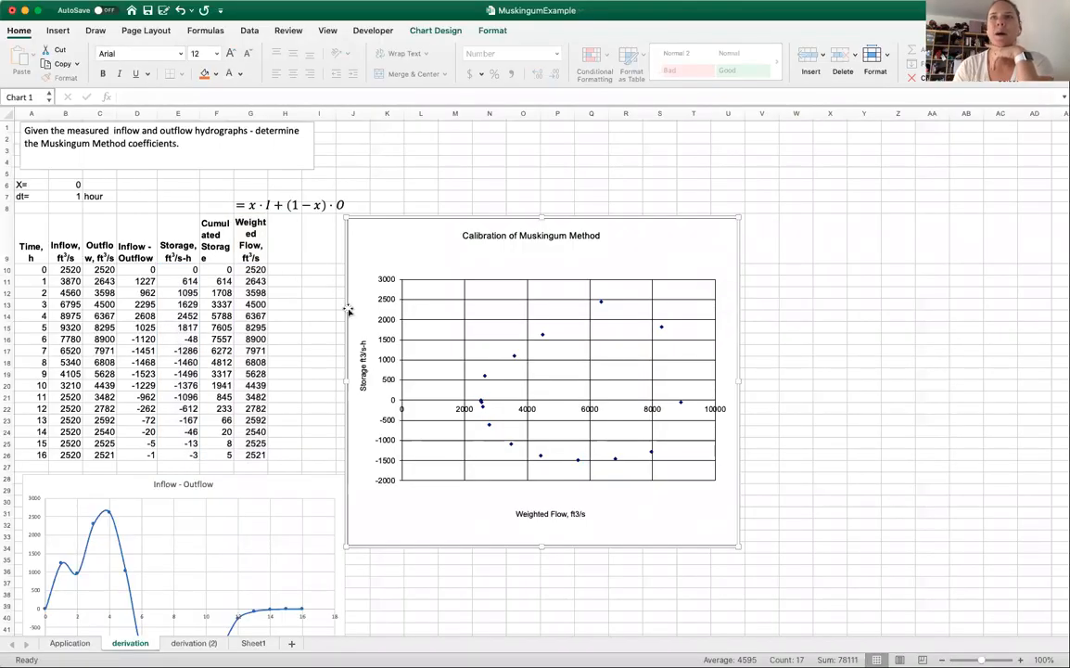
mouse_move(594, 511)
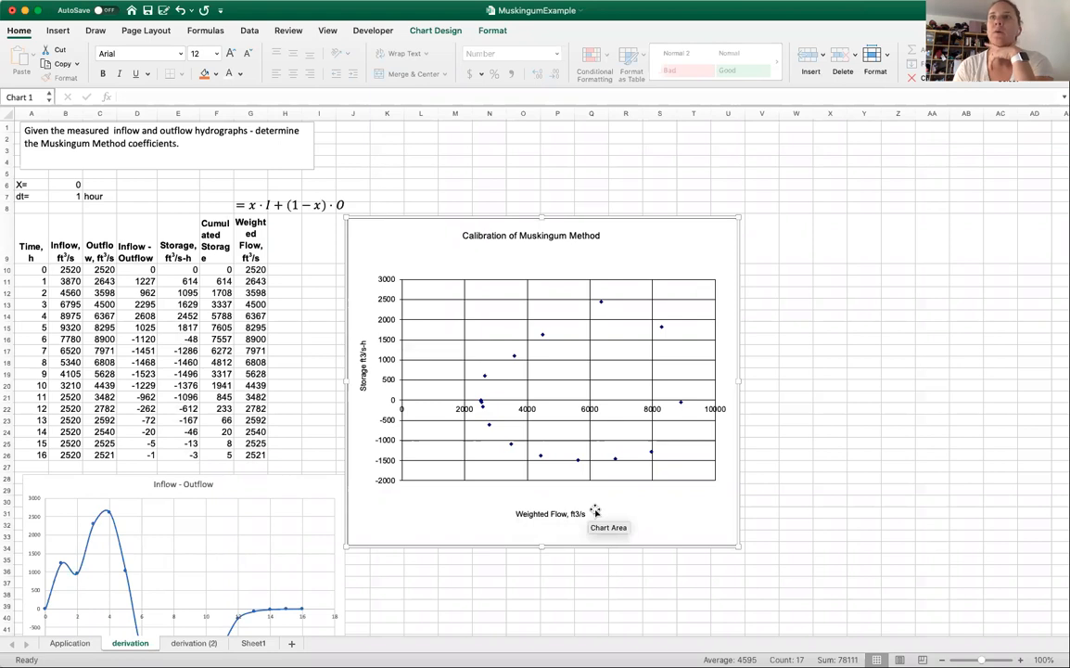
mouse_move(462, 434)
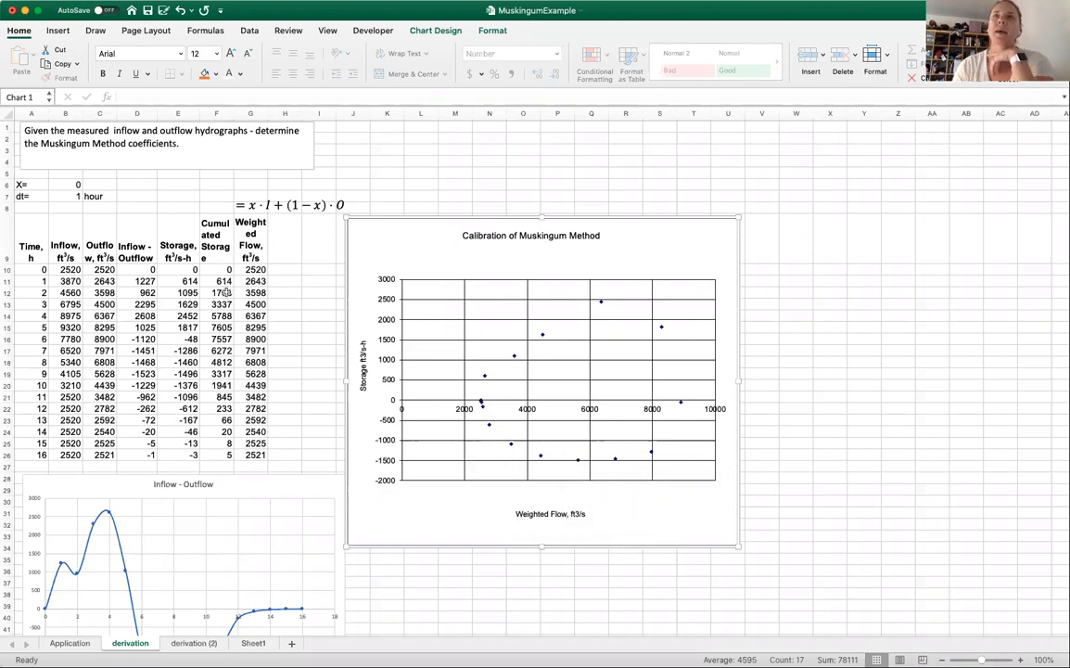
mouse_move(491, 379)
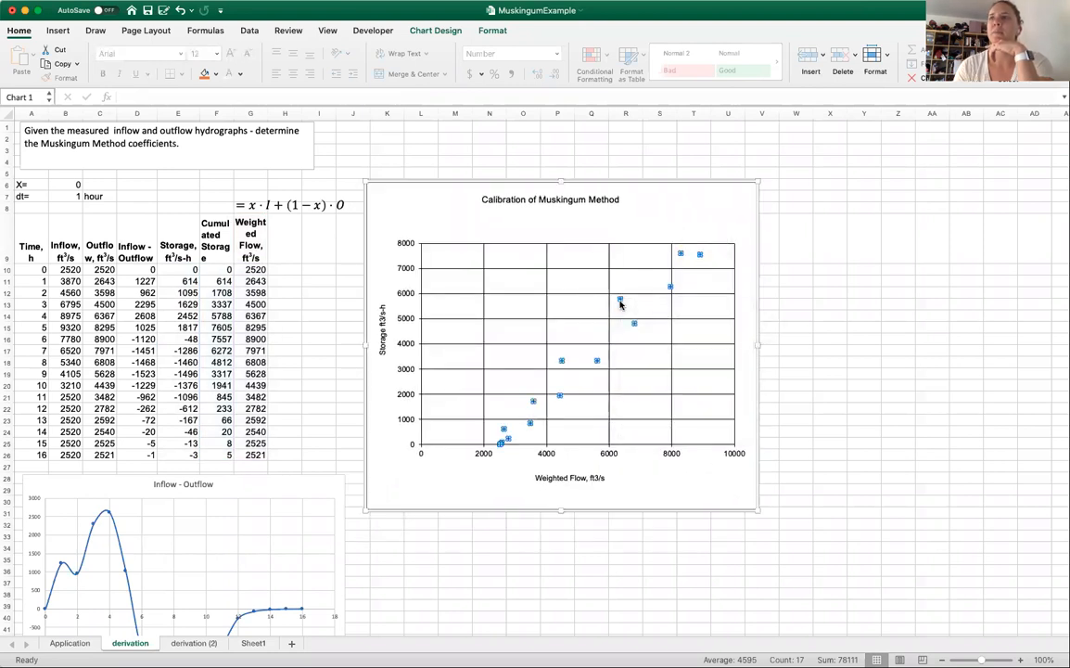
Enlarge the calibration series' point markers in Format Data Series
right_click(621, 299)
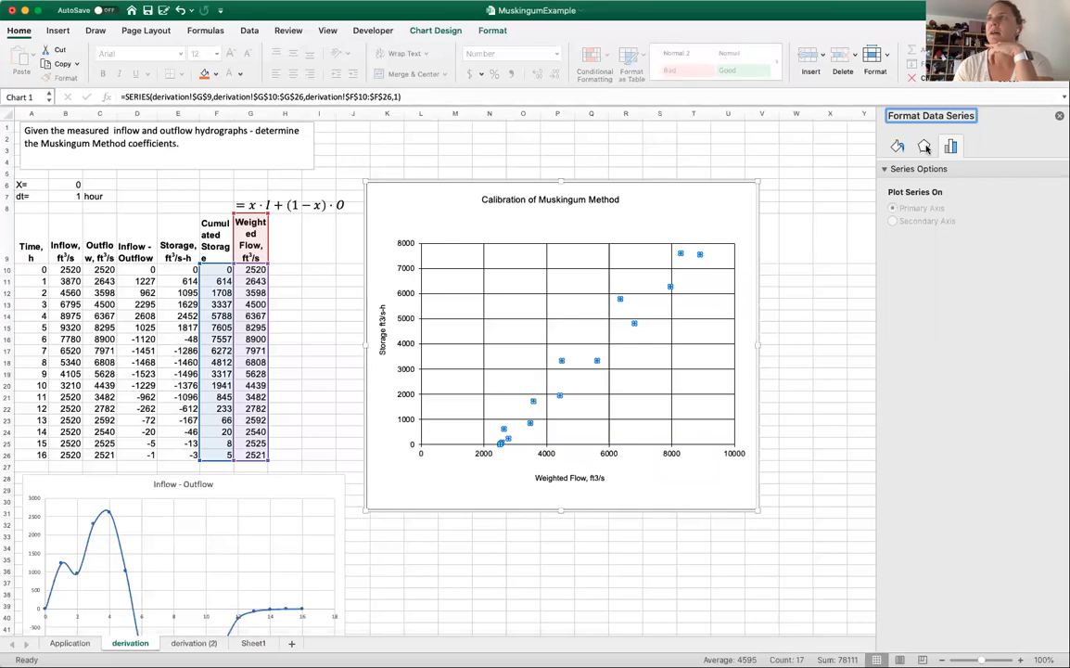
click(897, 145)
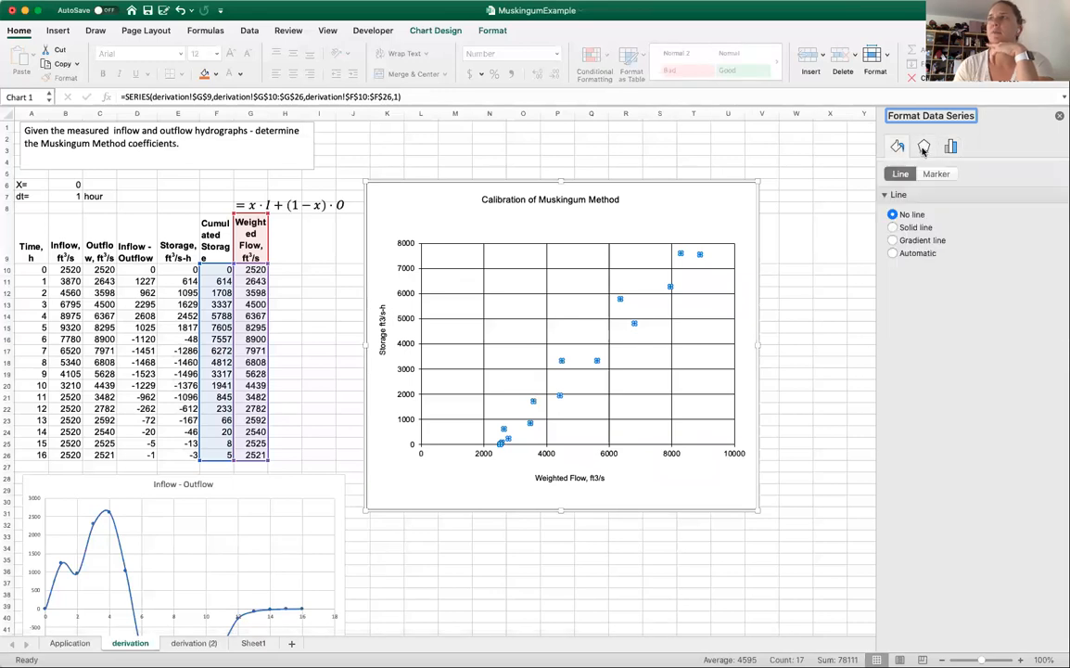
click(936, 173)
text(10)
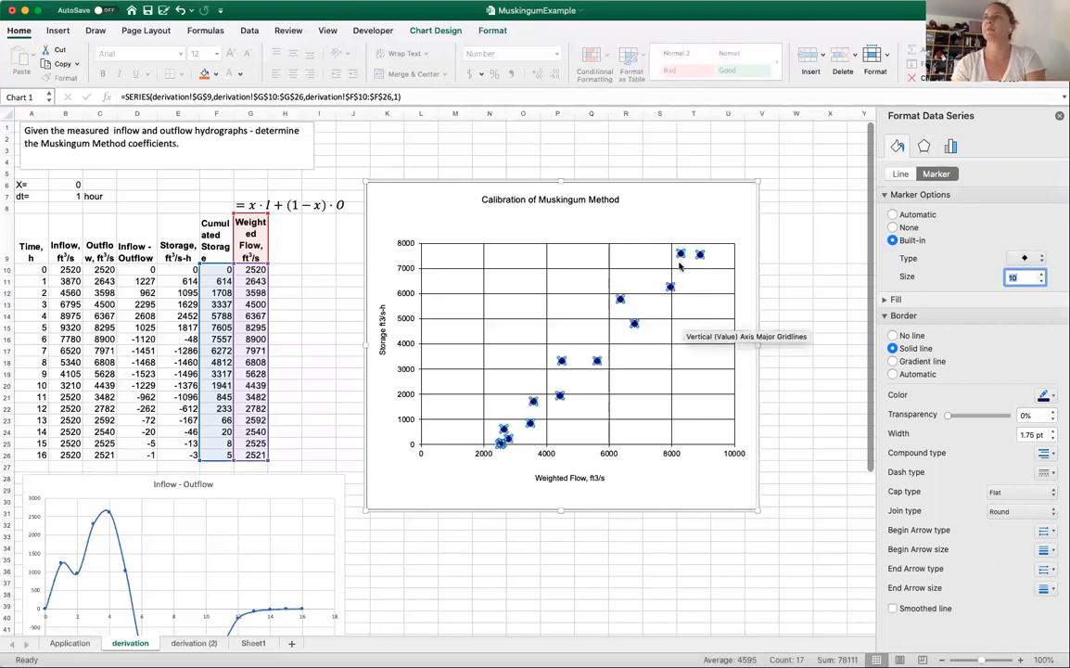
click(571, 464)
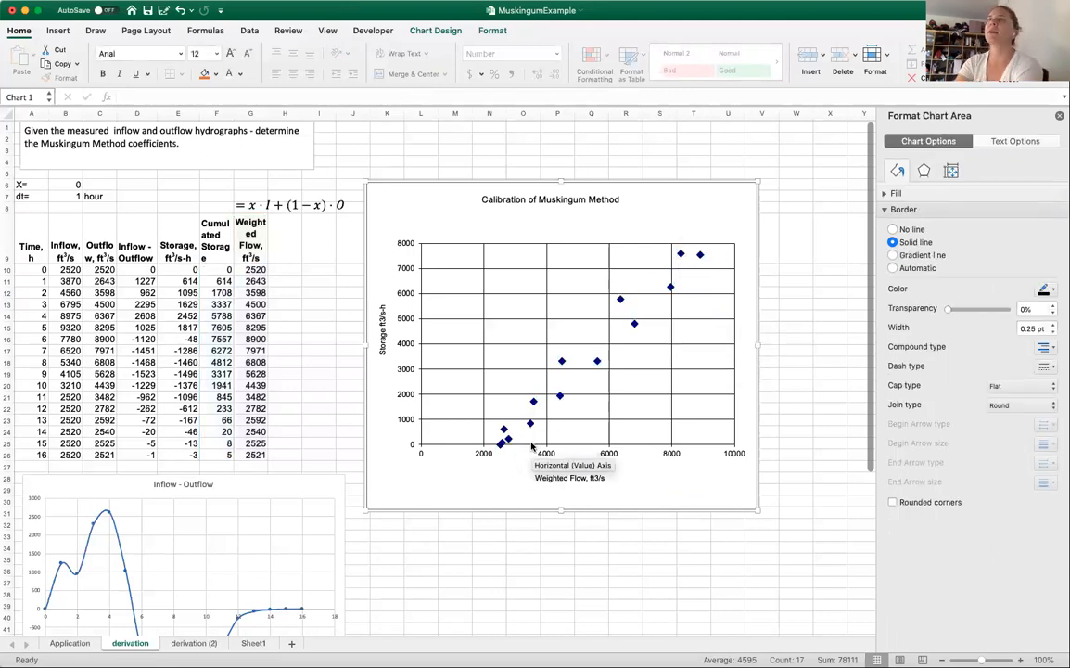
mouse_move(519, 428)
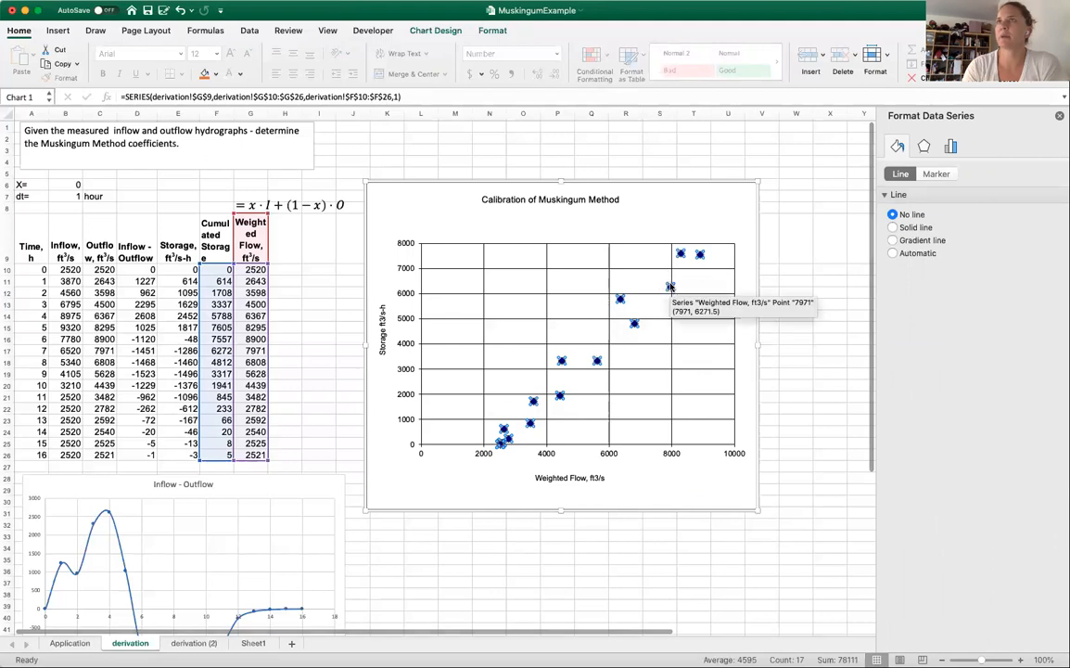
Connect the storage–weighted-flow points with a solid line
right_click(669, 285)
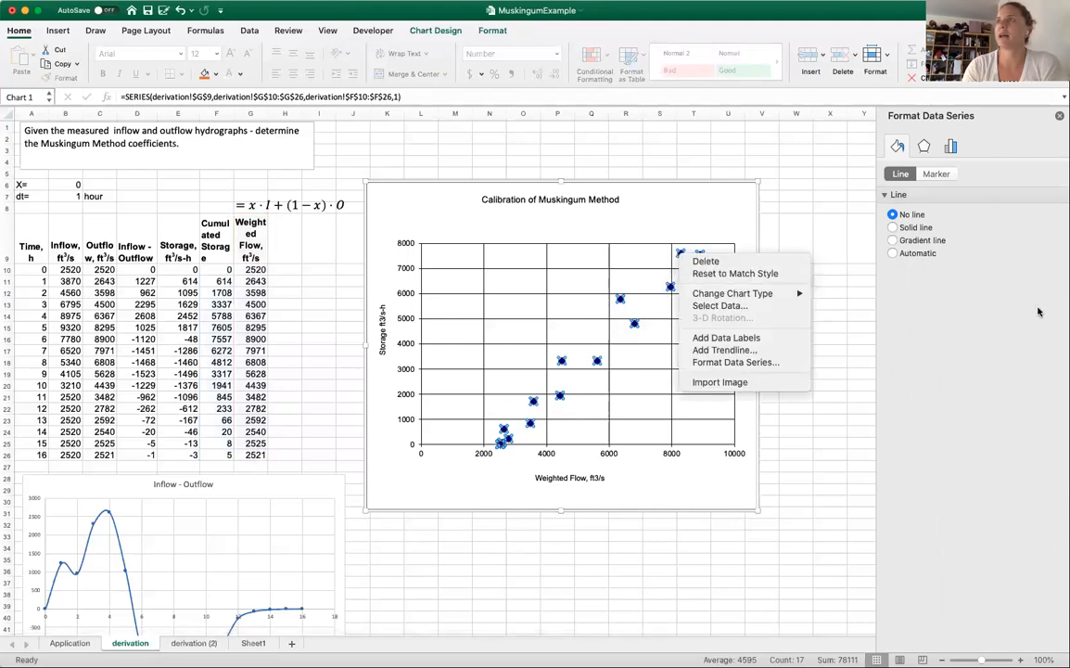
click(892, 228)
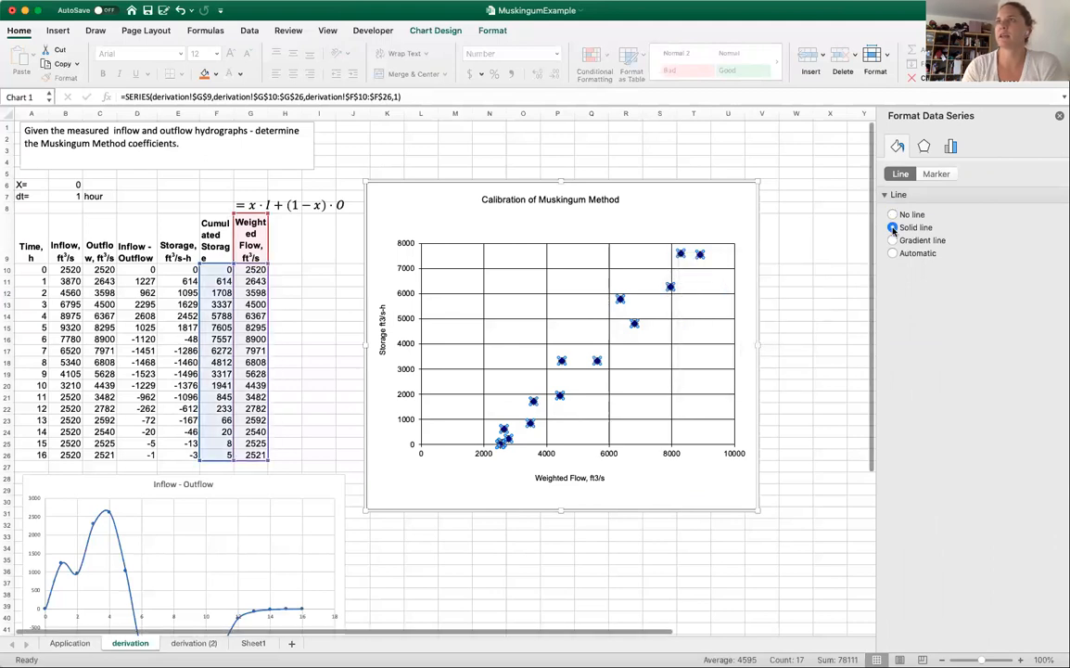
click(892, 227)
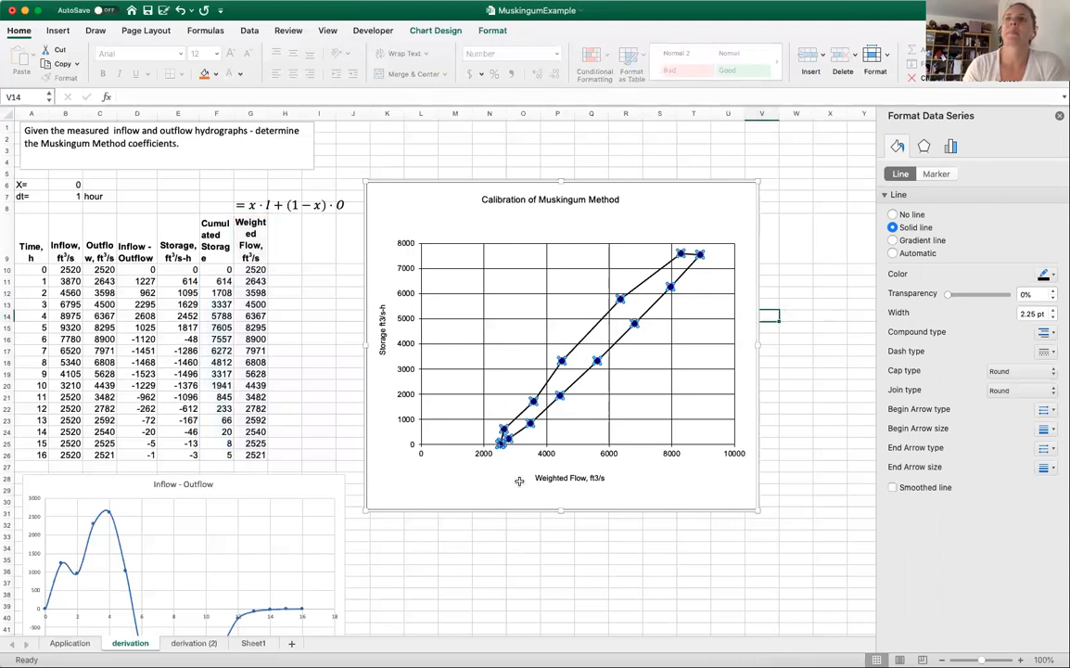
click(532, 501)
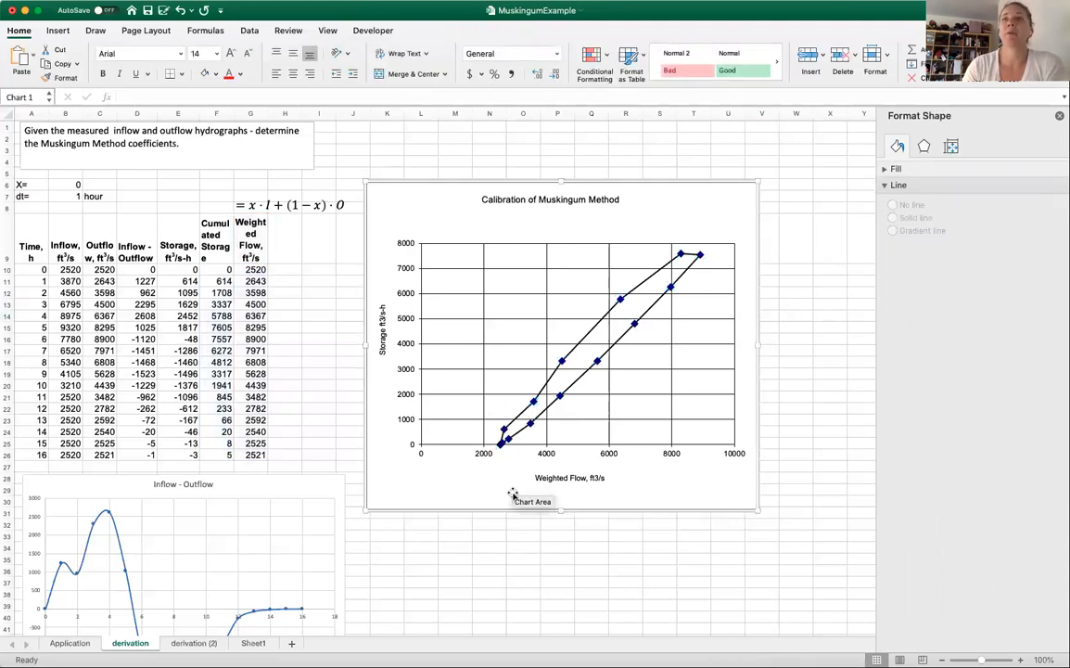
Try X values in B6 (0.1, 0.2, then 0.3) until the loop becomes a straight line
click(515, 436)
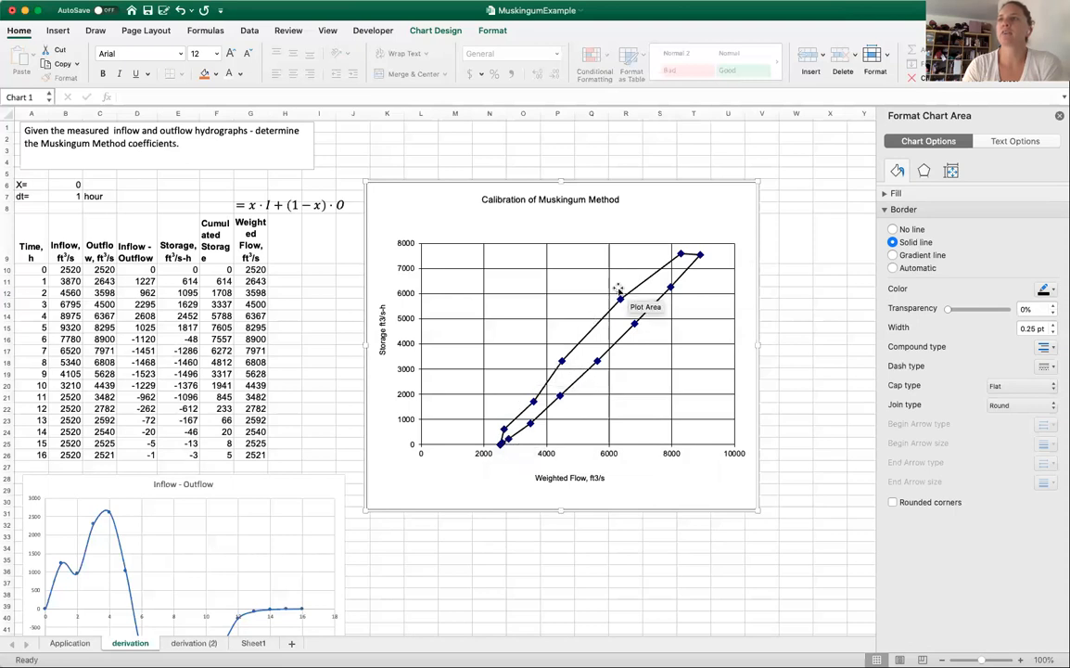
mouse_move(524, 393)
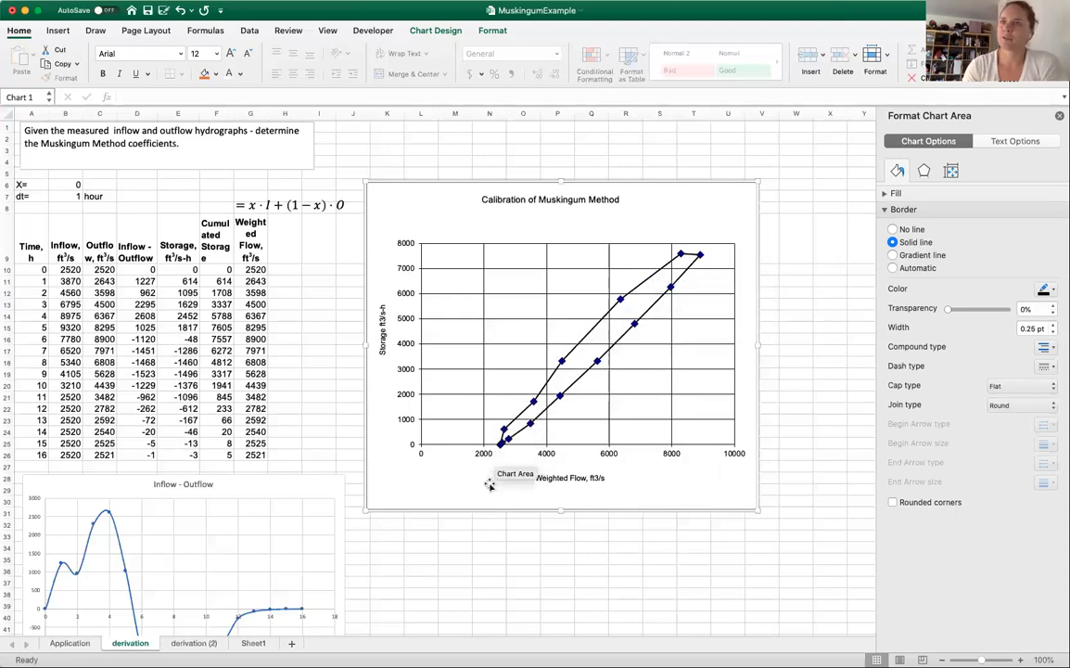
mouse_move(496, 473)
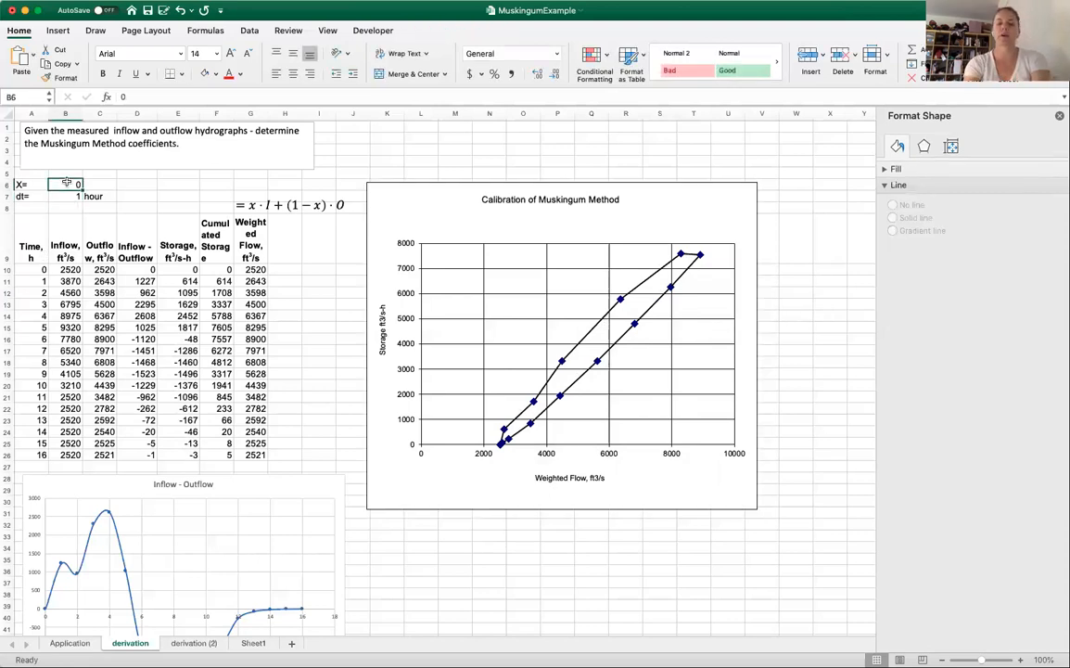
text(1)
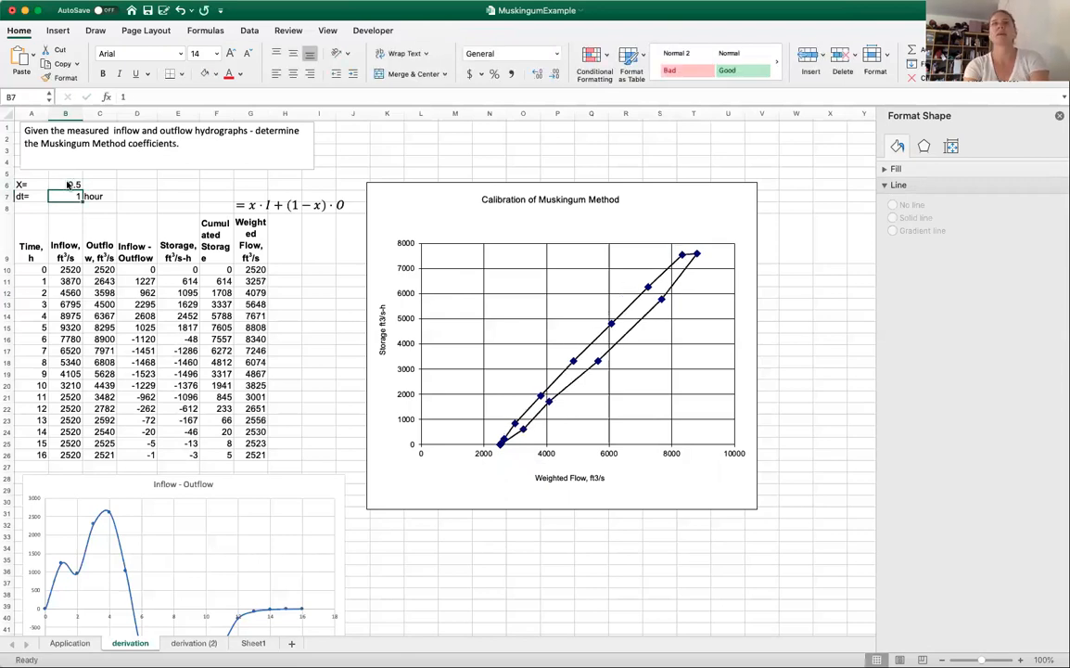
click(65, 184)
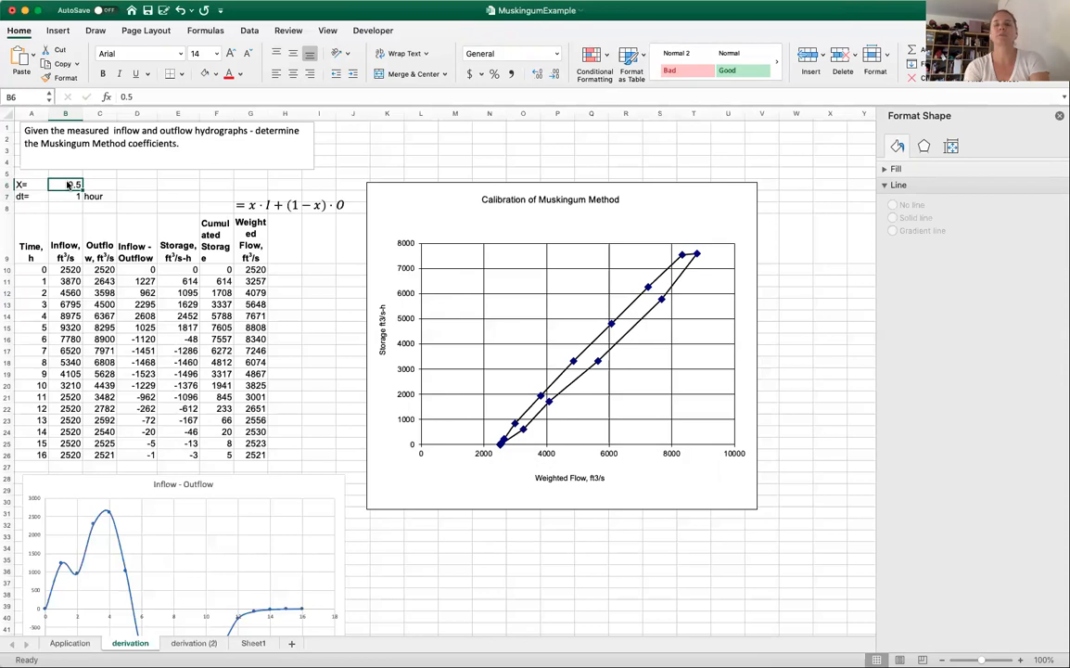
text(0.1)
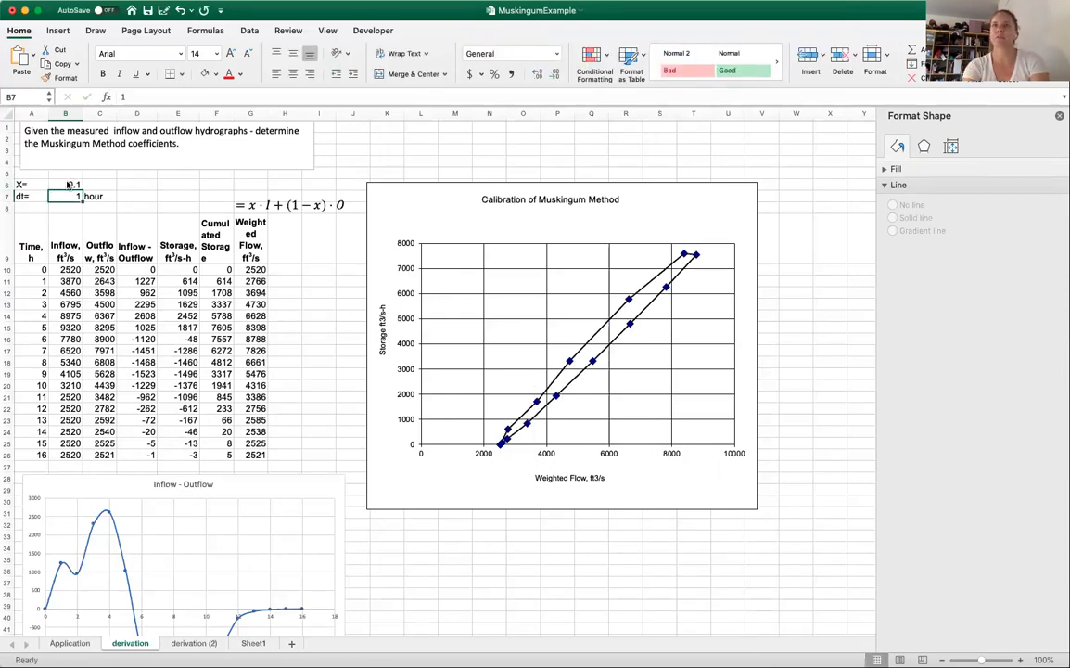
text(0.)
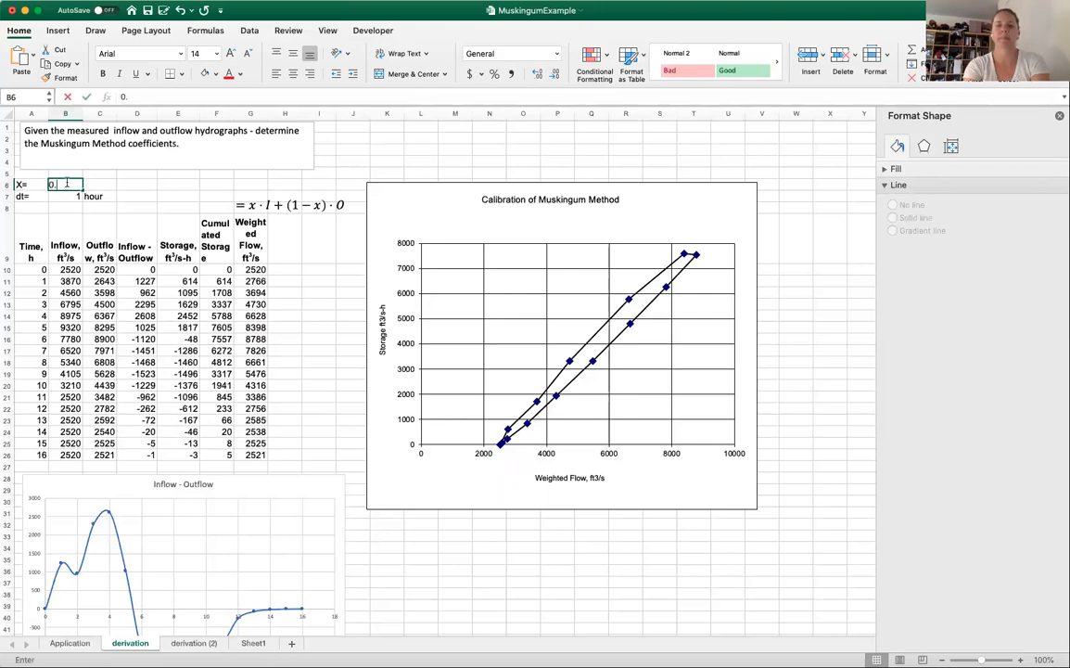
text(0.2)
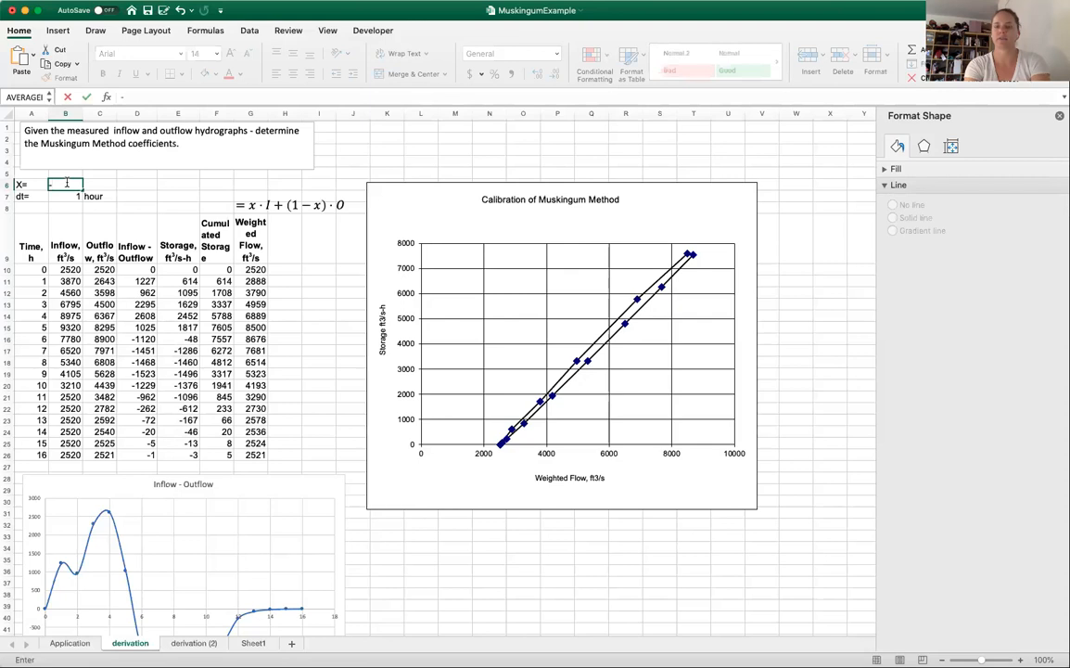
text(0.3)
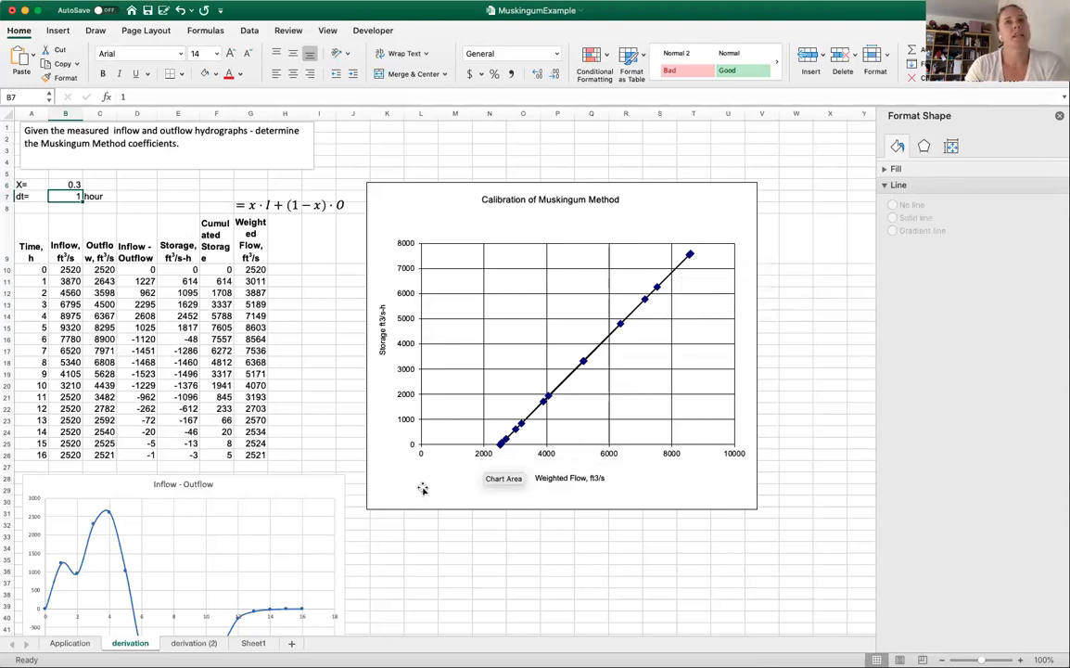
mouse_move(386, 500)
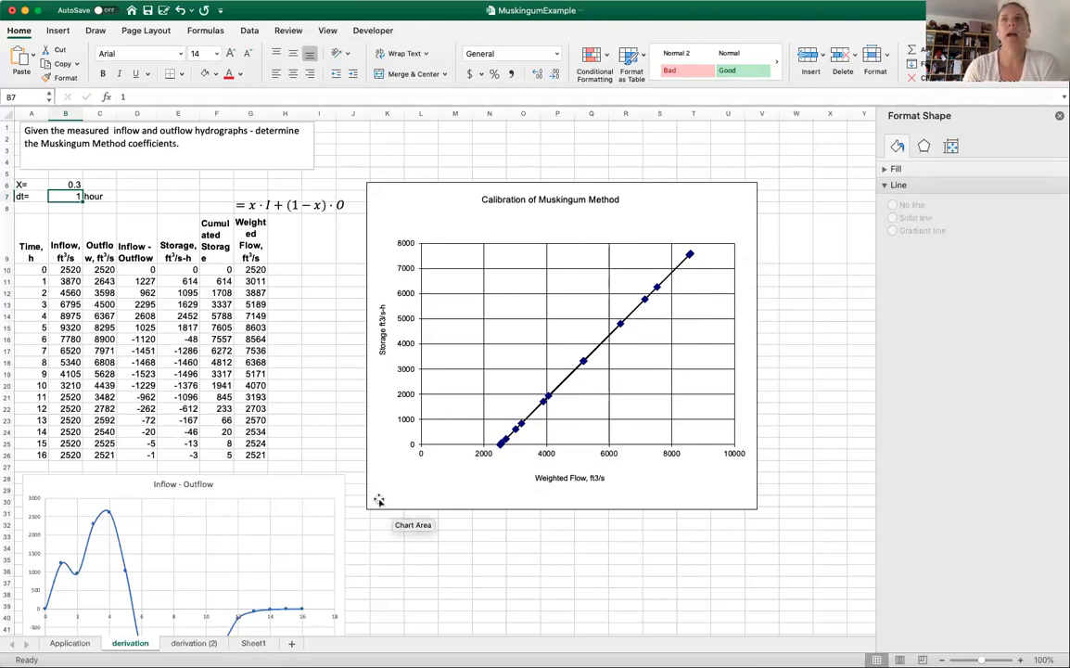
mouse_move(585, 363)
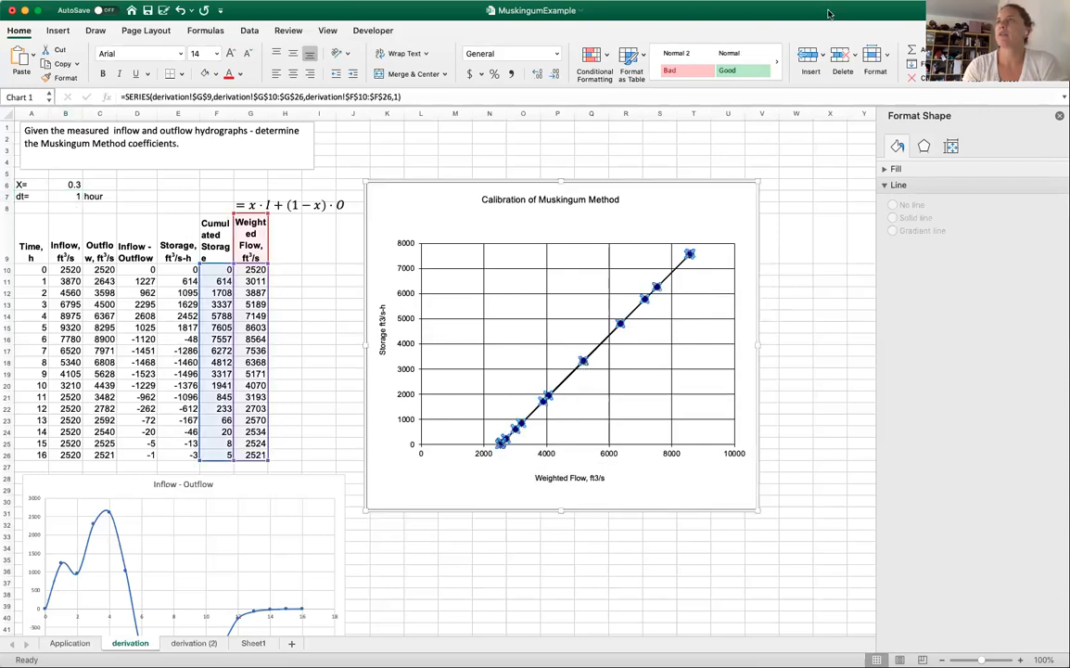
Add a linear trendline showing the equation y = 1.2499x − 3147.5 and R² = 1
click(583, 361)
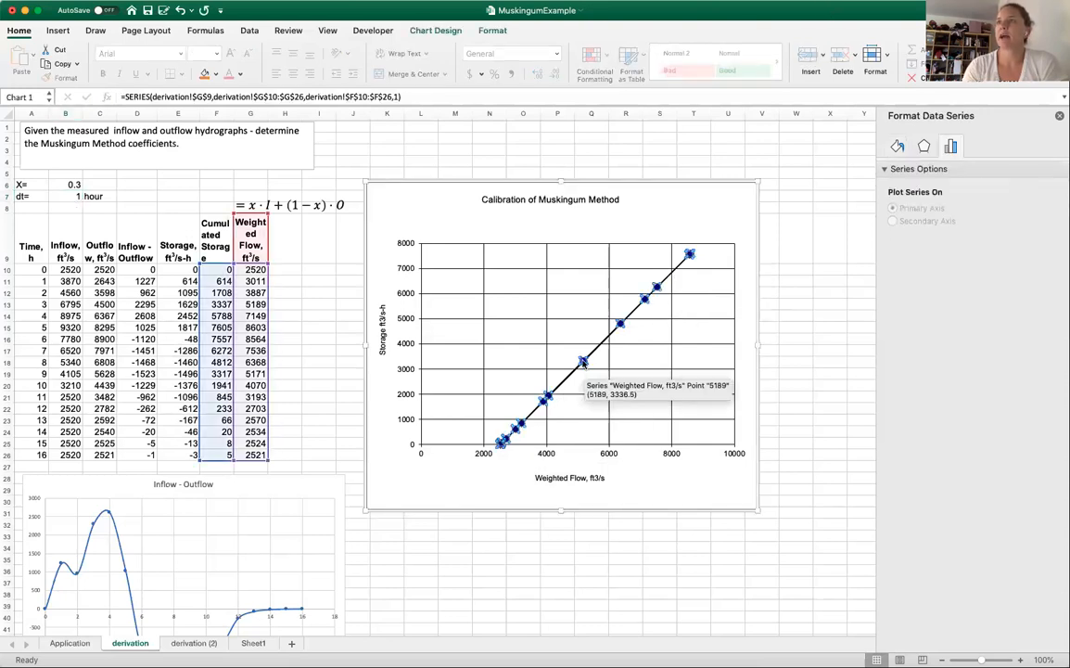
right_click(582, 362)
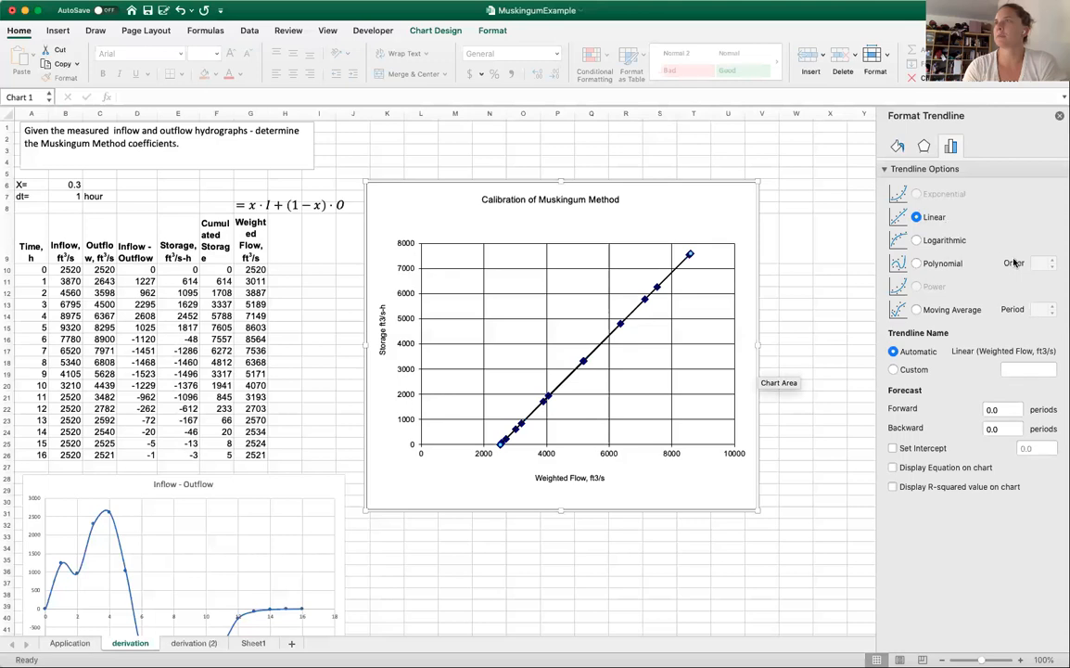
mouse_move(963, 450)
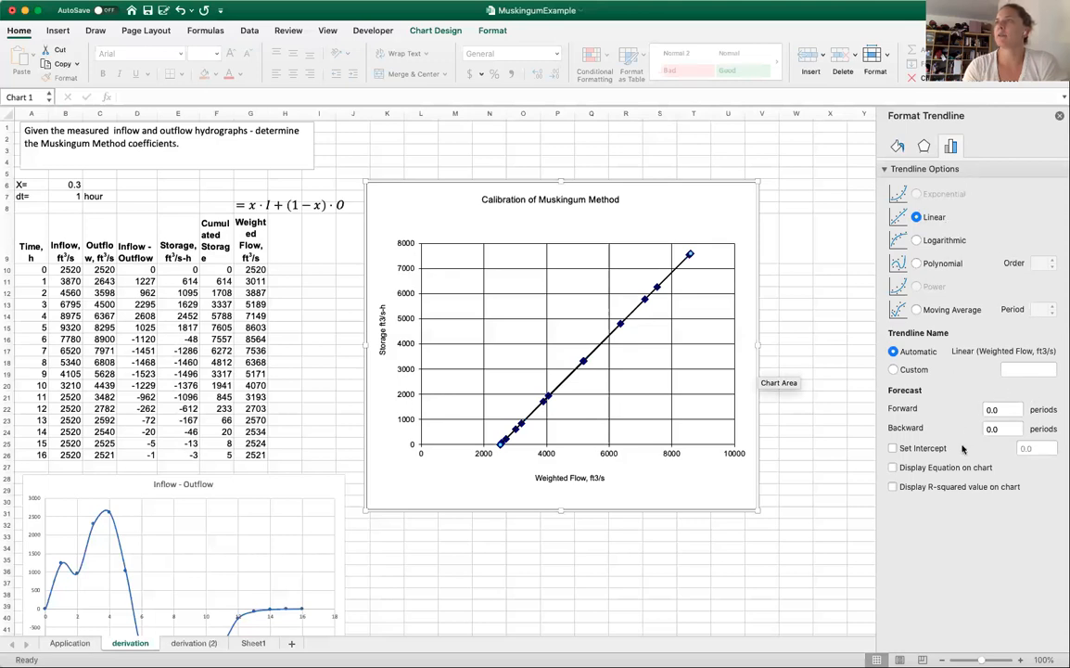
click(893, 486)
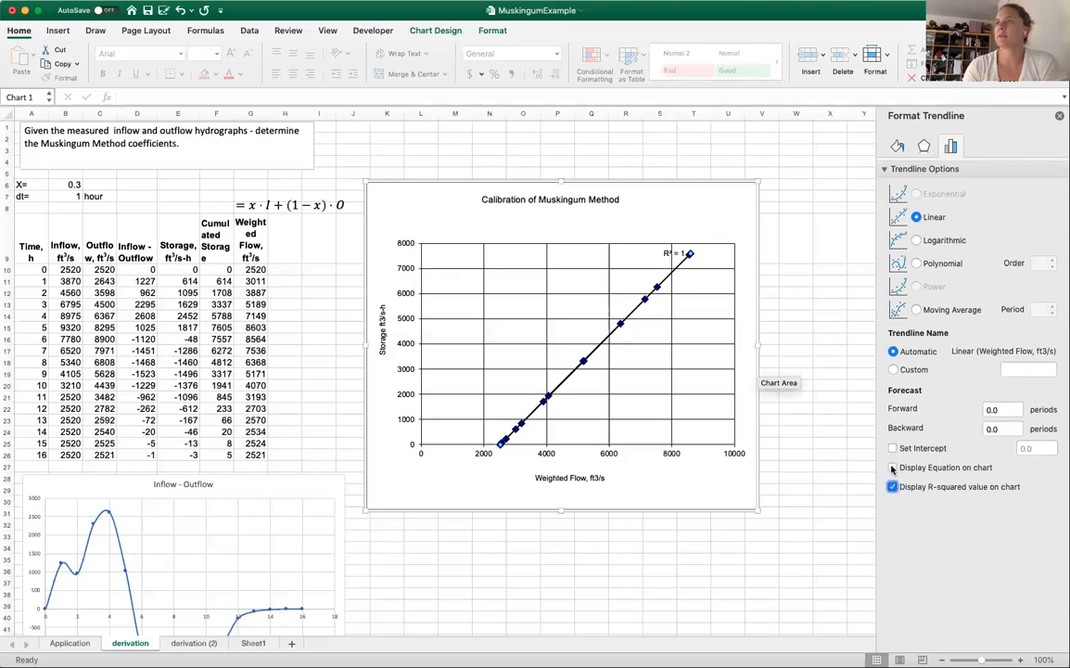
click(893, 467)
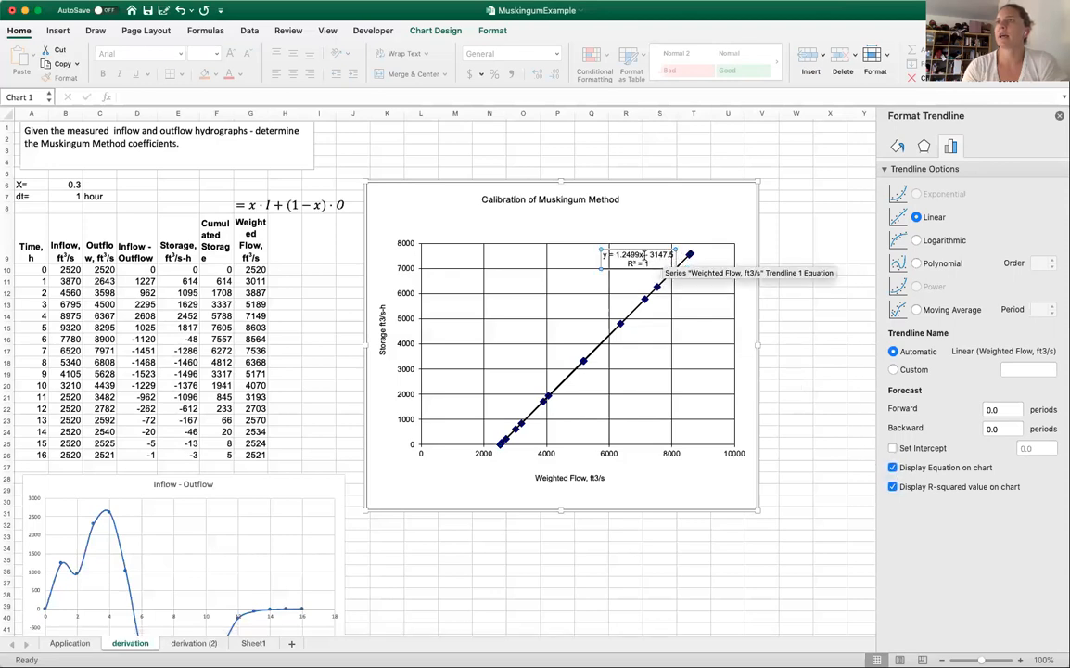
click(638, 258)
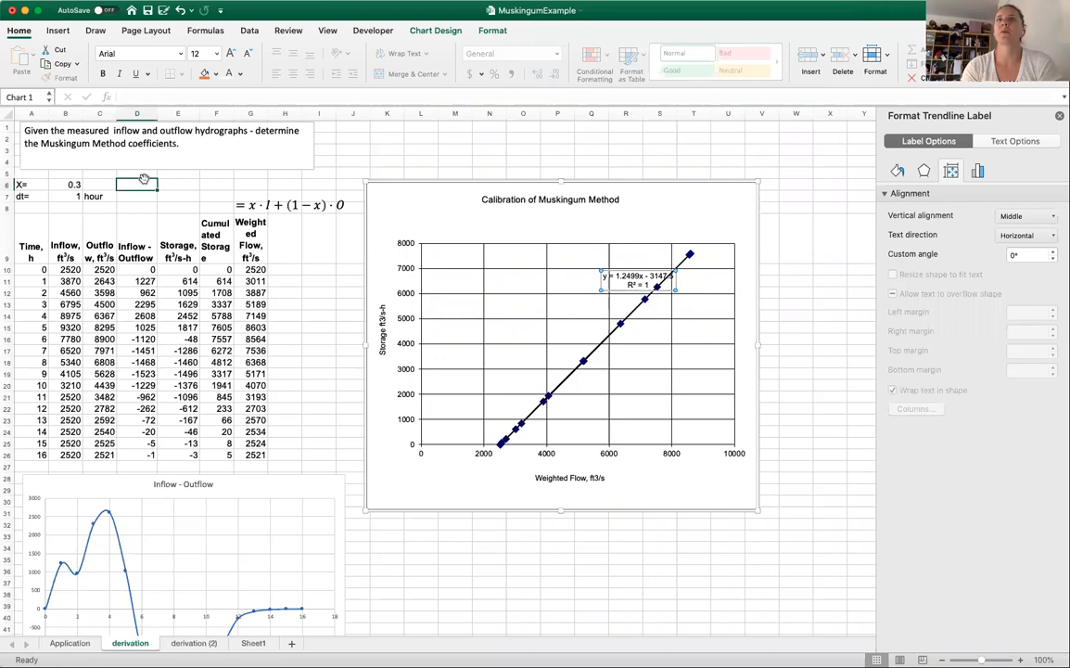
Label D6 'K' and enter 1.3 in E6
text(K)
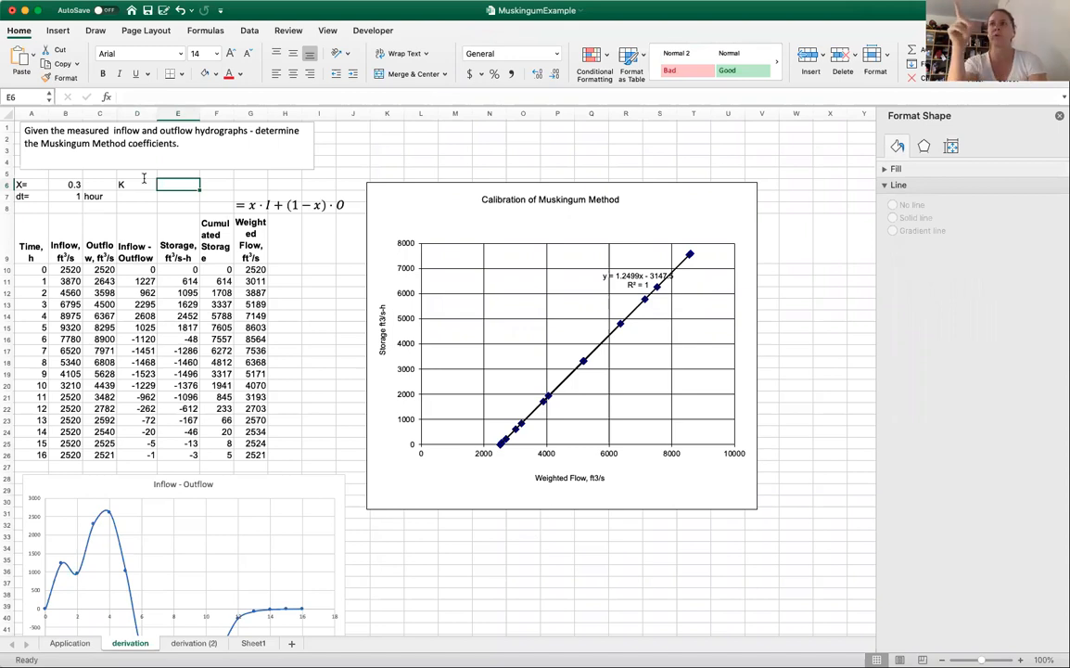
text(1.3)
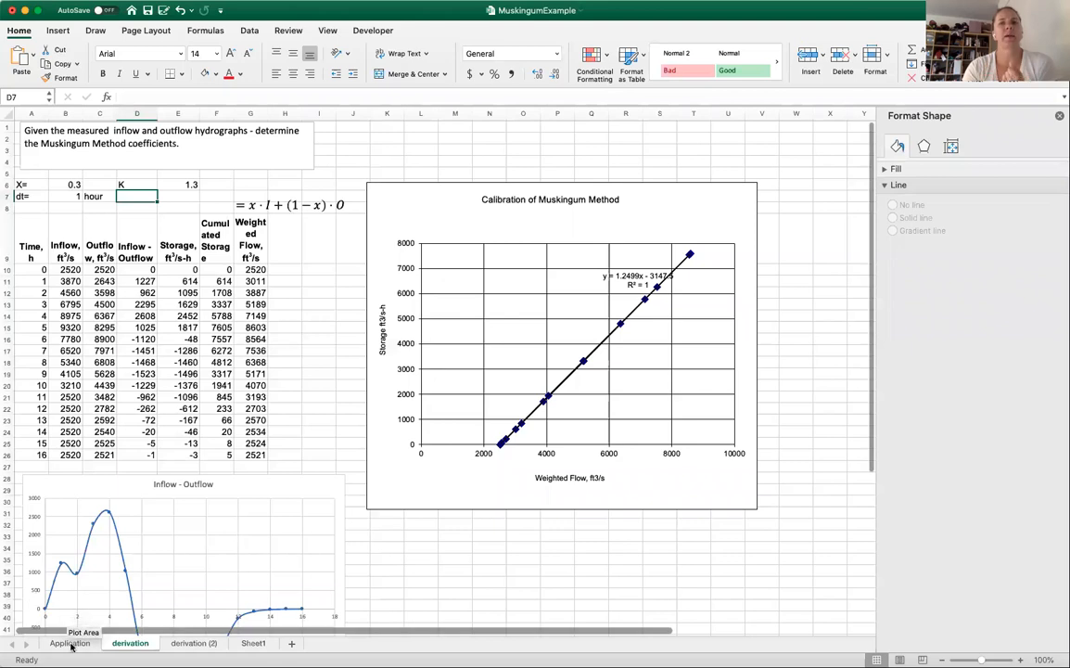
Switch to the Application sheet and inspect the C2O1 formula in E23
click(71, 643)
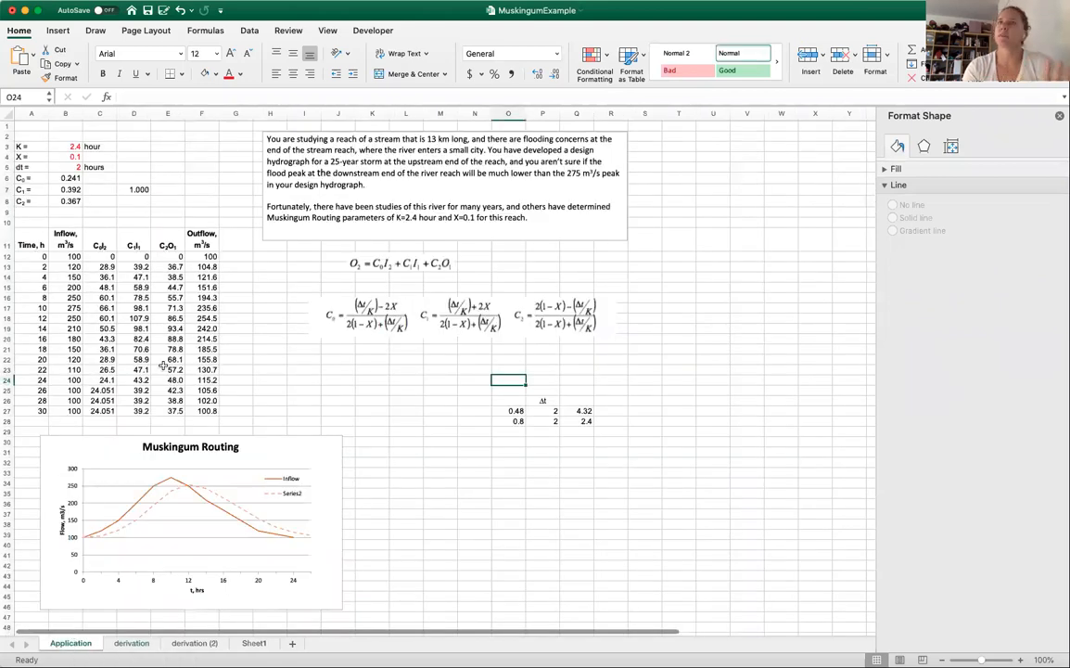
click(168, 369)
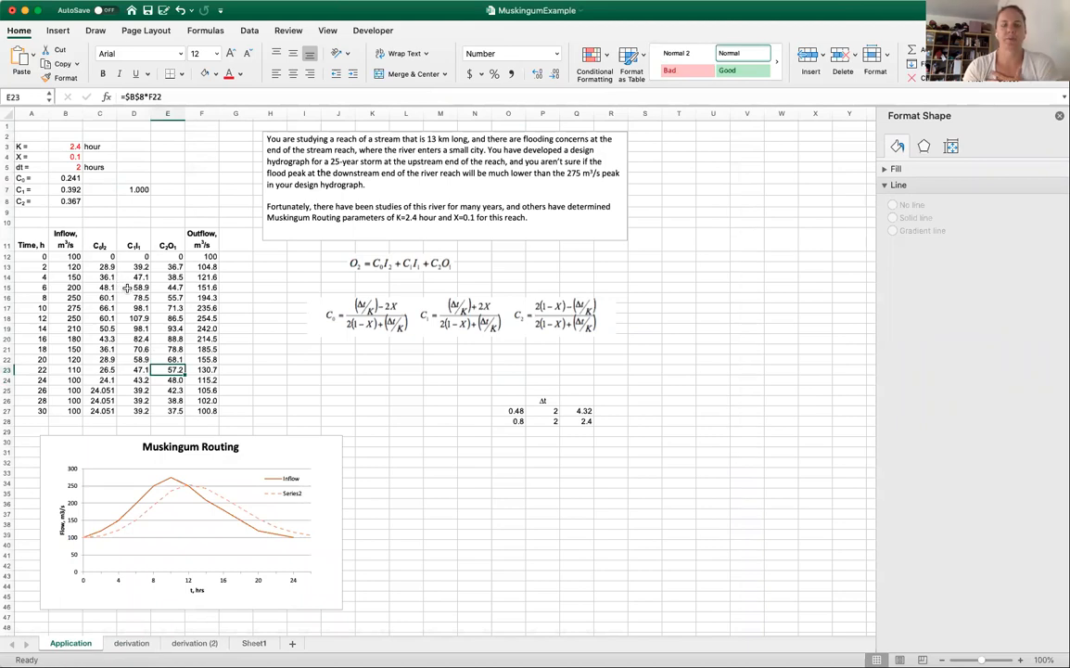
mouse_move(239, 371)
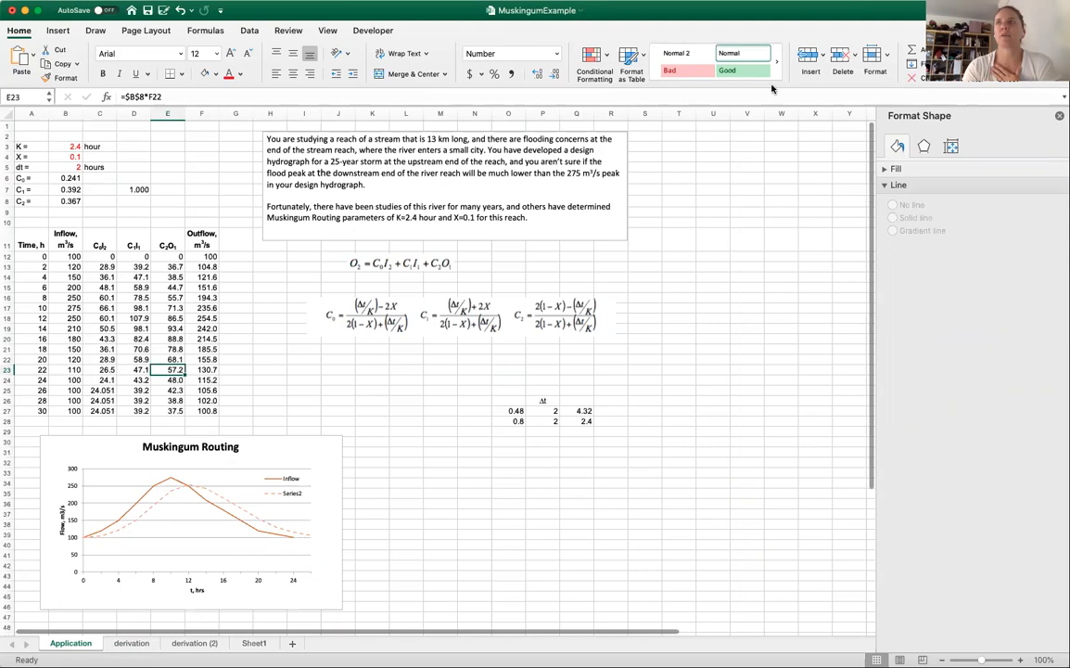
mouse_move(684, 42)
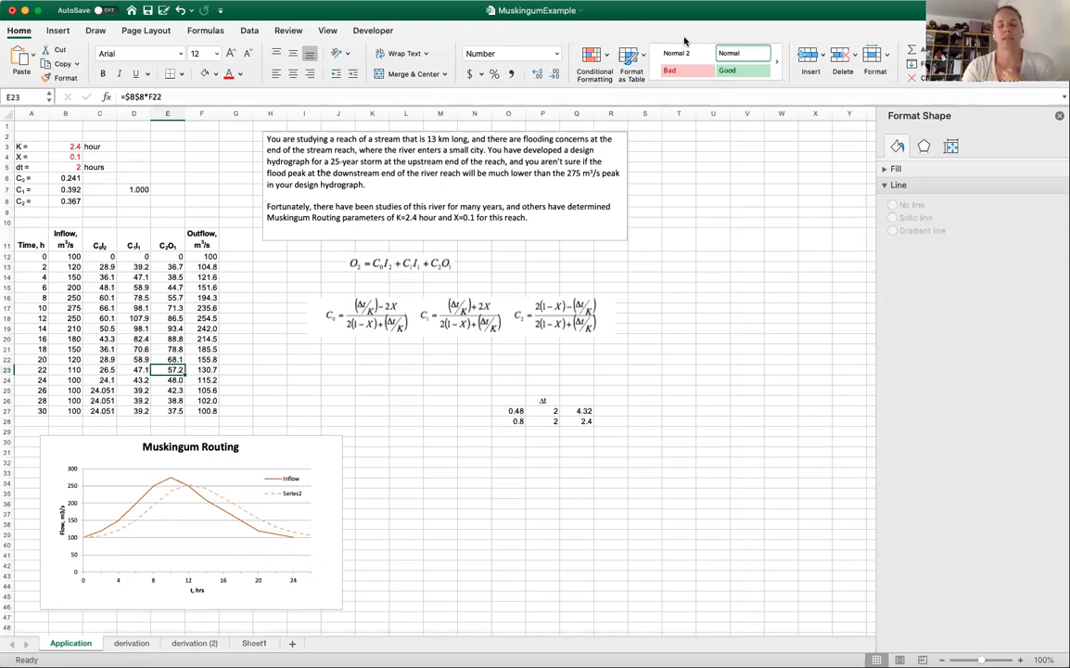